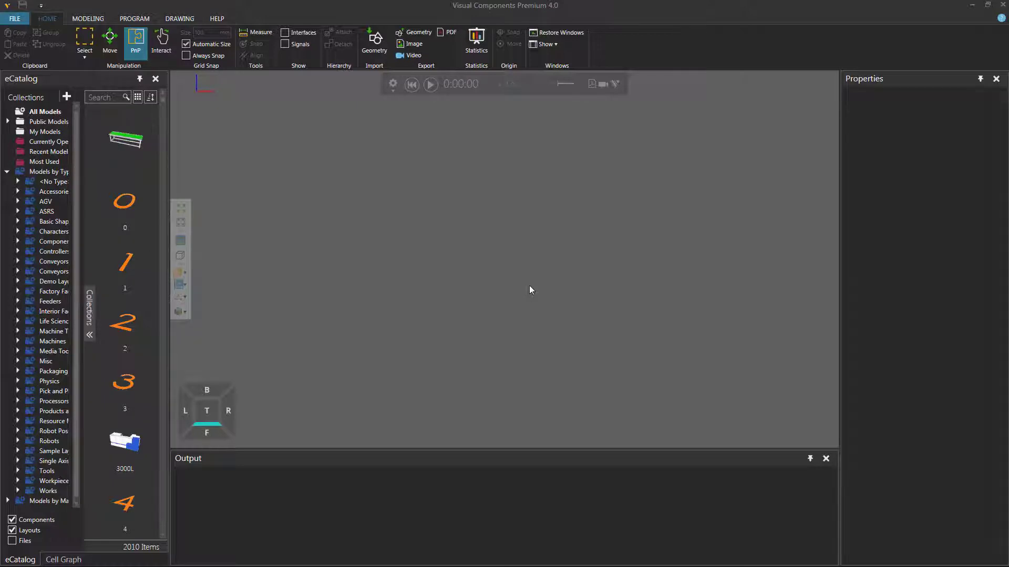
pyautogui.moveTo(501, 289)
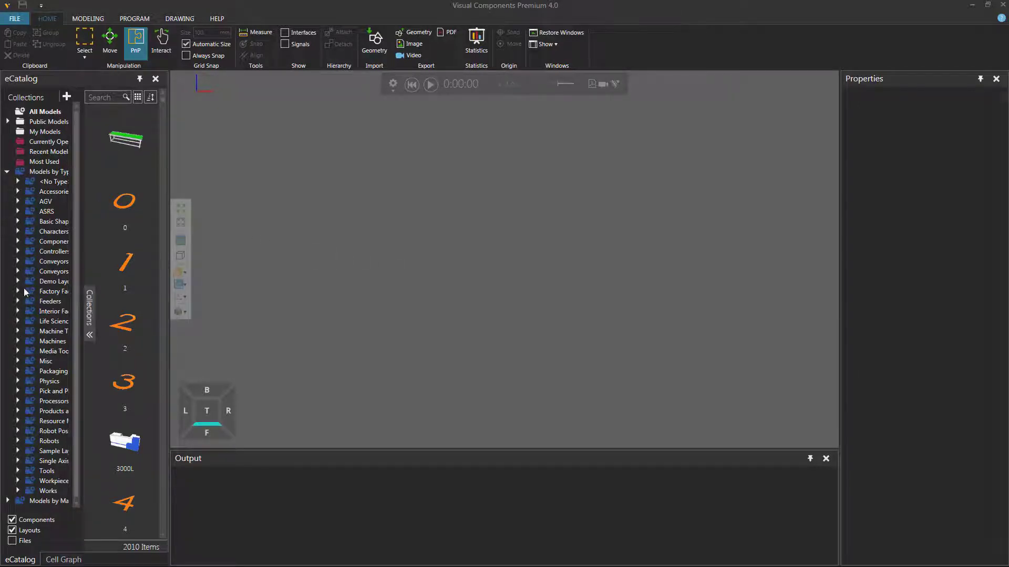
# Add a Basic Feeder from the eCatalog Feeders category to the layout.
pyautogui.click(51, 301)
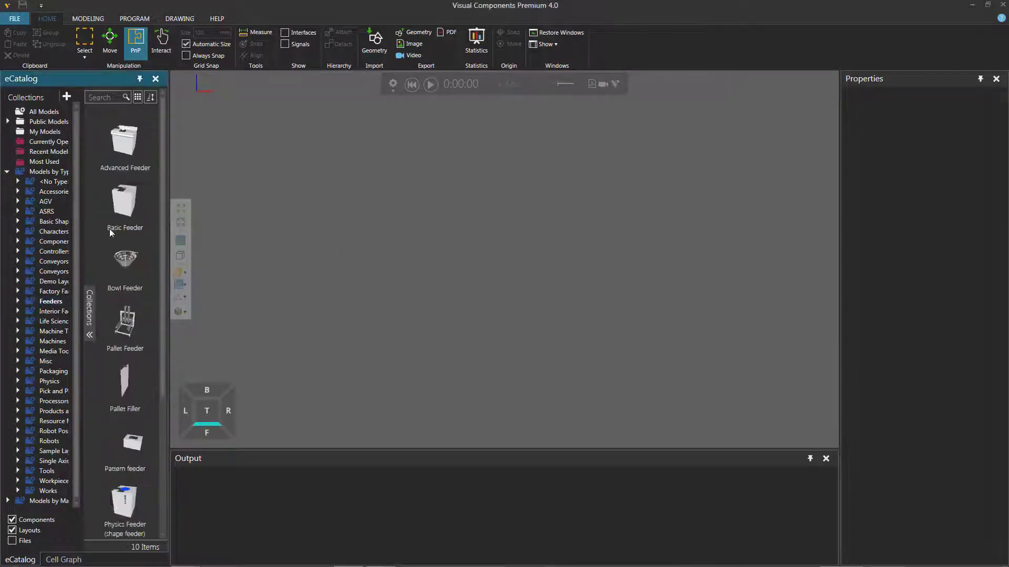
pyautogui.doubleClick(124, 206)
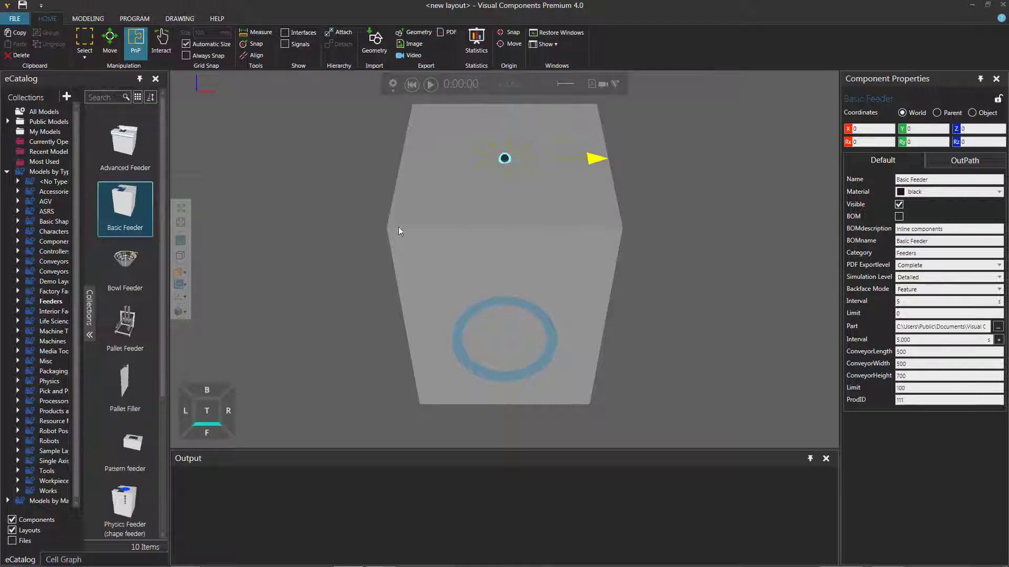
# Add the Visual Components Conveyor beside the Basic Feeder, then run and reset the simulation.
pyautogui.click(19, 261)
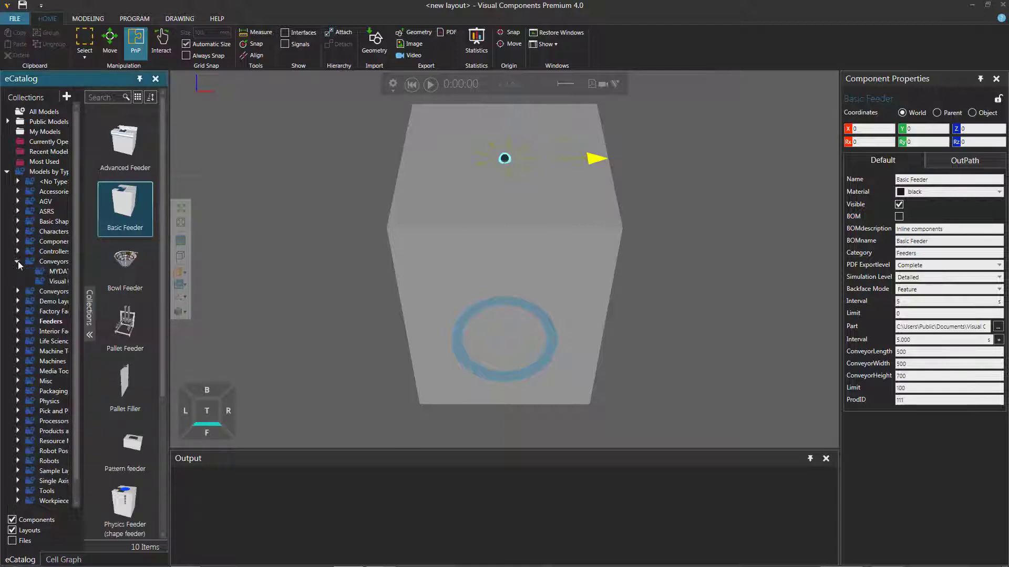
pyautogui.click(58, 281)
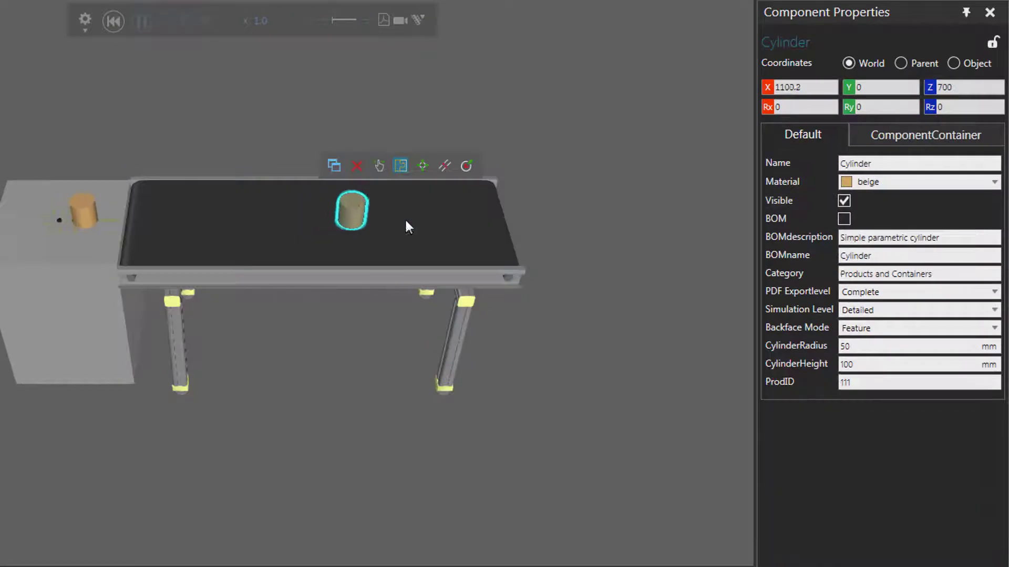
pyautogui.moveTo(351, 211); pyautogui.dragTo(456, 211)
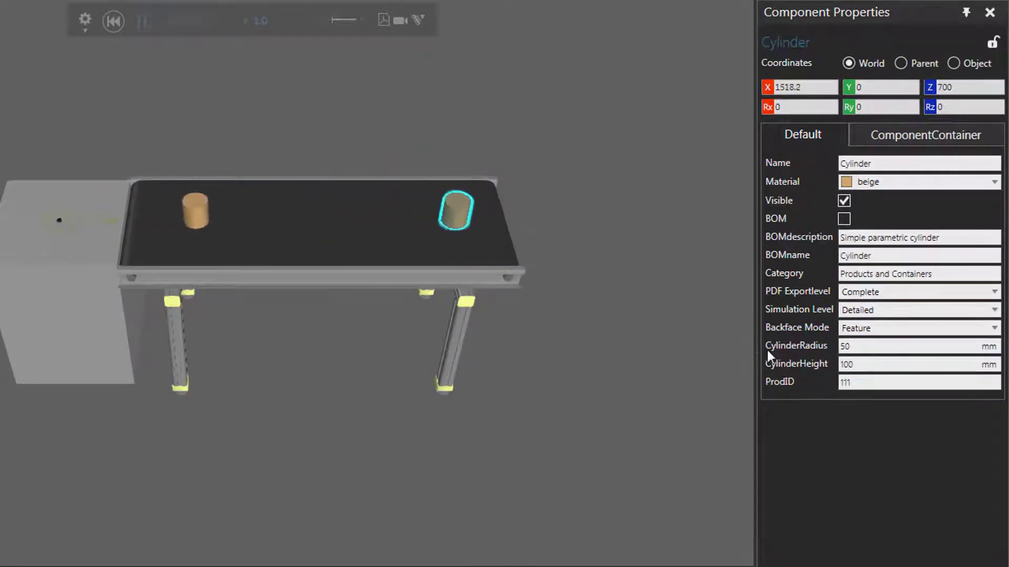
pyautogui.click(388, 231)
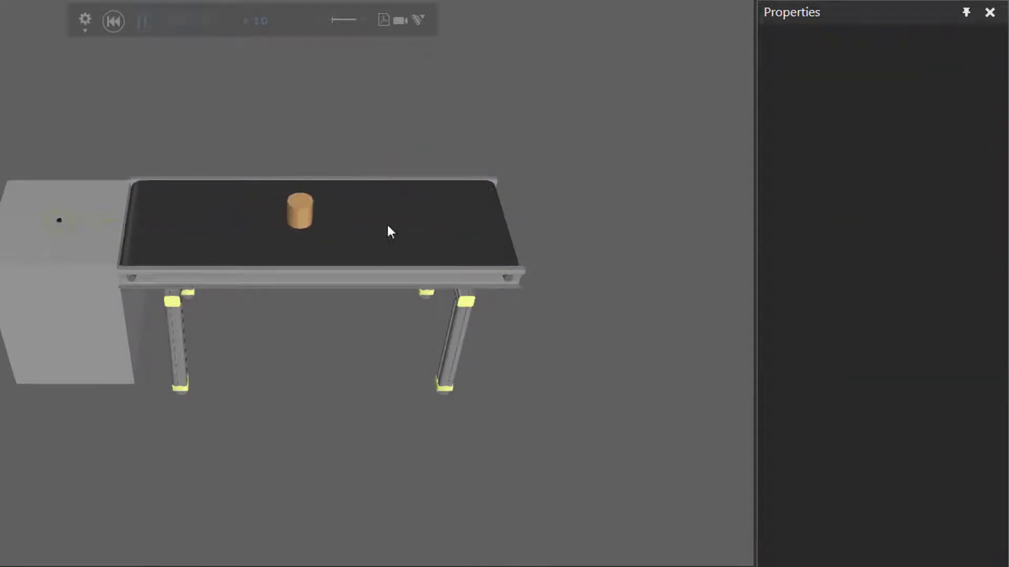
pyautogui.click(401, 211)
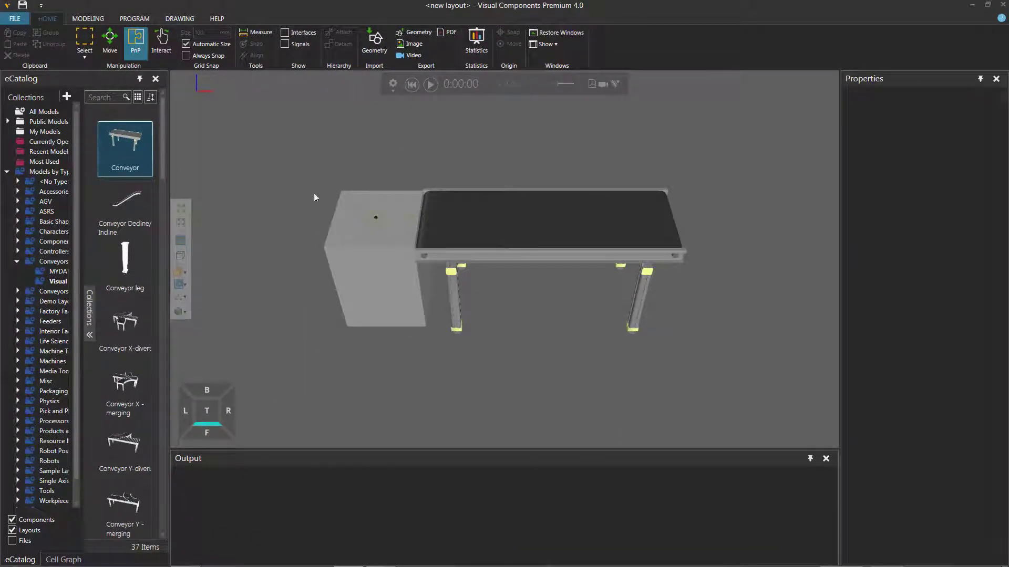
# Add Generic Articulated Robot v4 from the Visual Components robots collection.
pyautogui.scroll(-3)
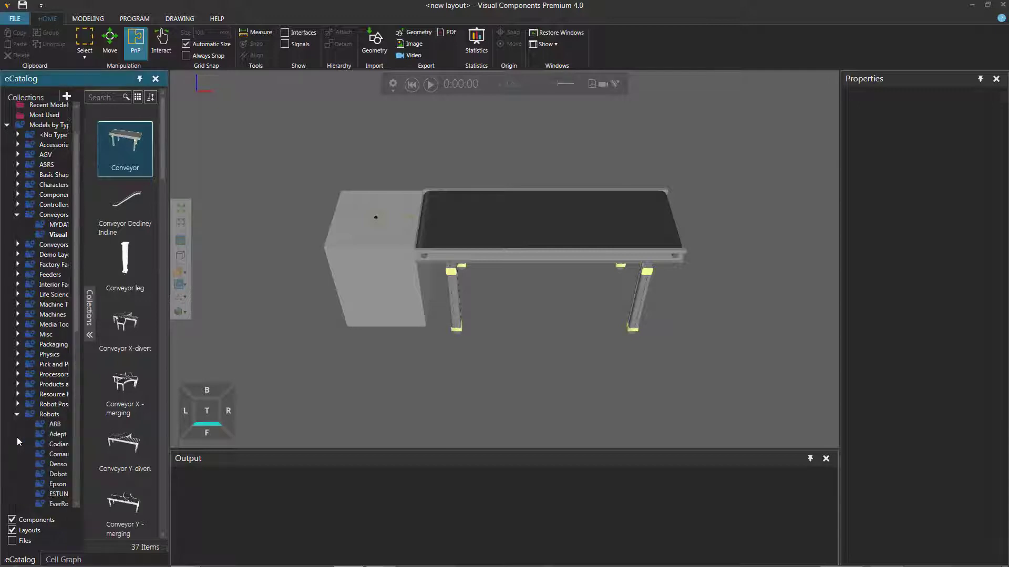
pyautogui.scroll(-3)
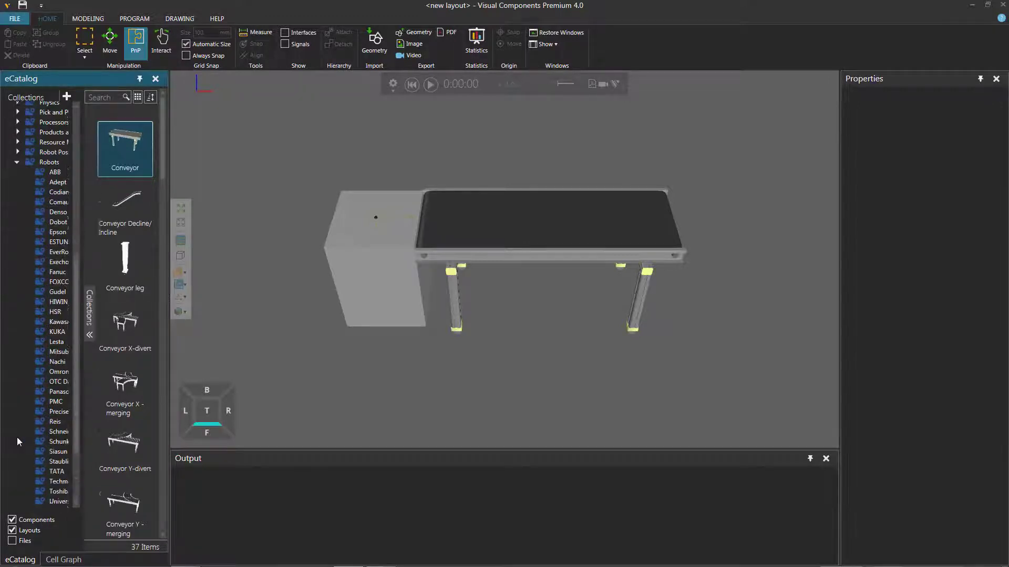
pyautogui.click(57, 435)
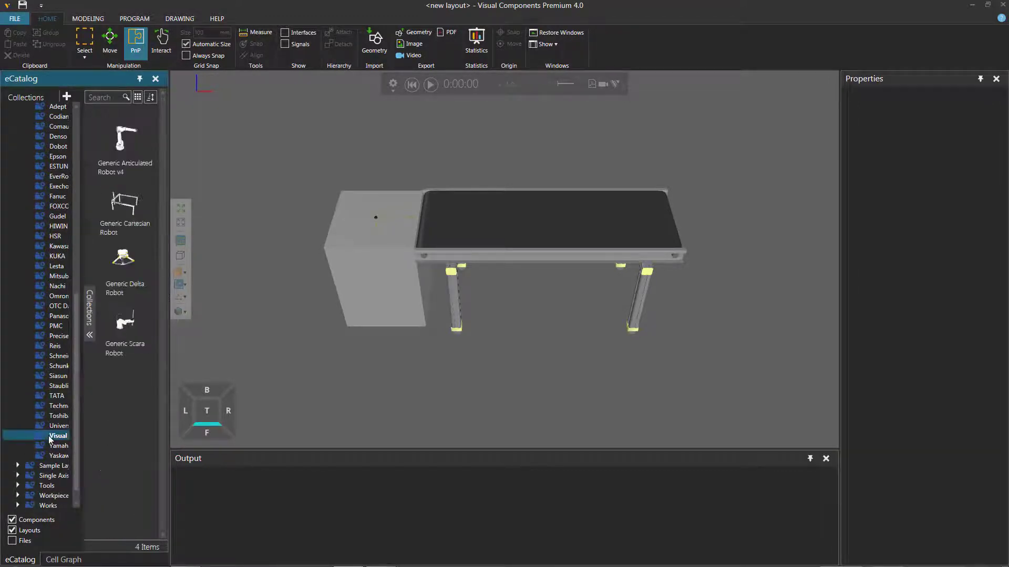
pyautogui.click(123, 141)
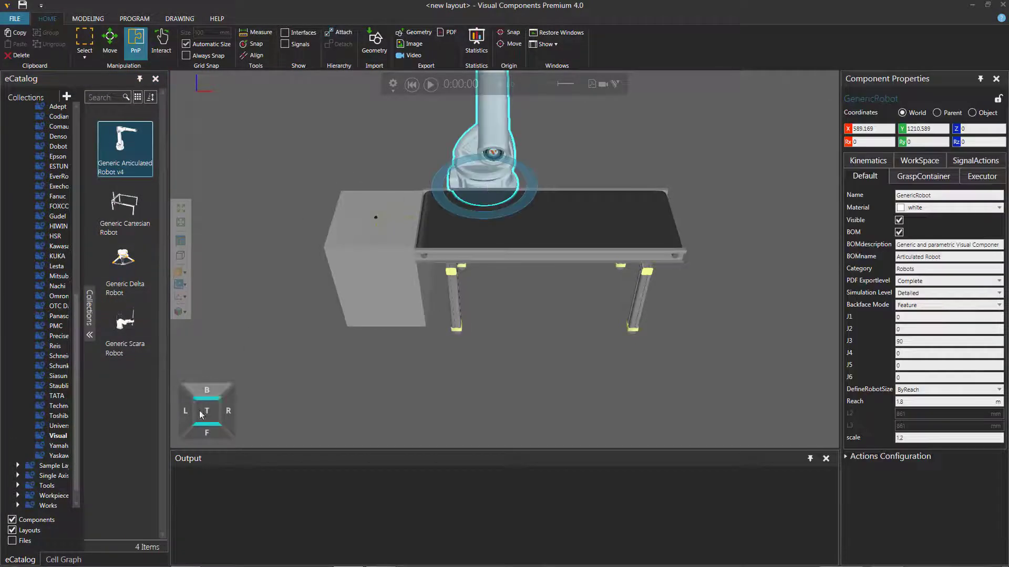
# In Top view, drag the robot beside the conveyor and select the conveyor.
pyautogui.click(207, 411)
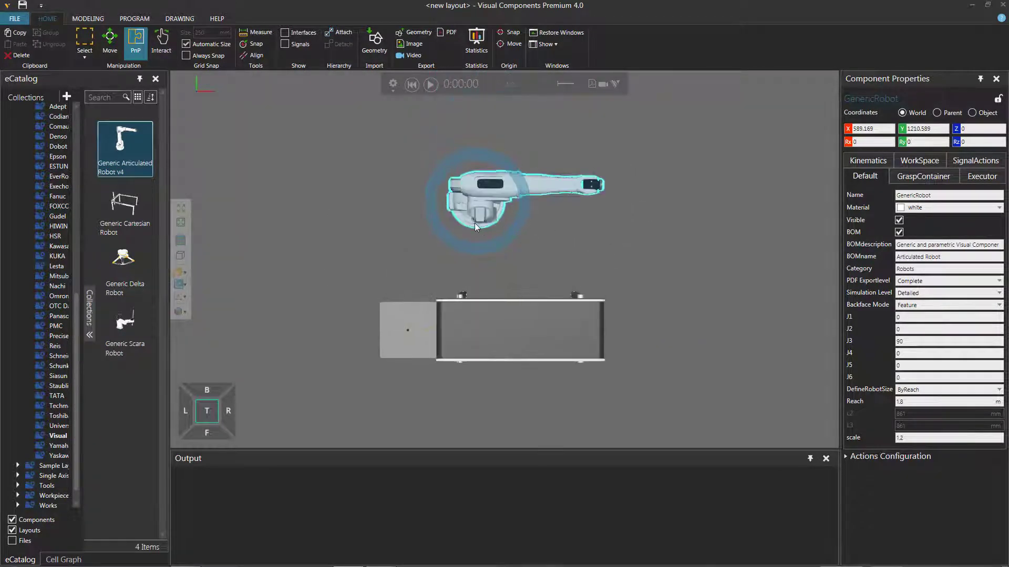
pyautogui.moveTo(473, 225); pyautogui.dragTo(508, 277)
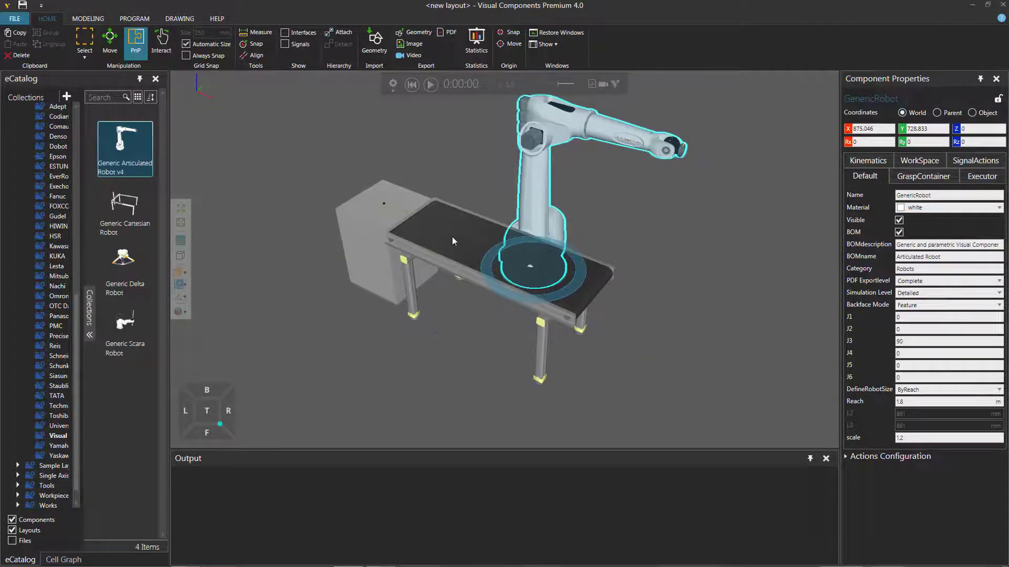
pyautogui.click(457, 251)
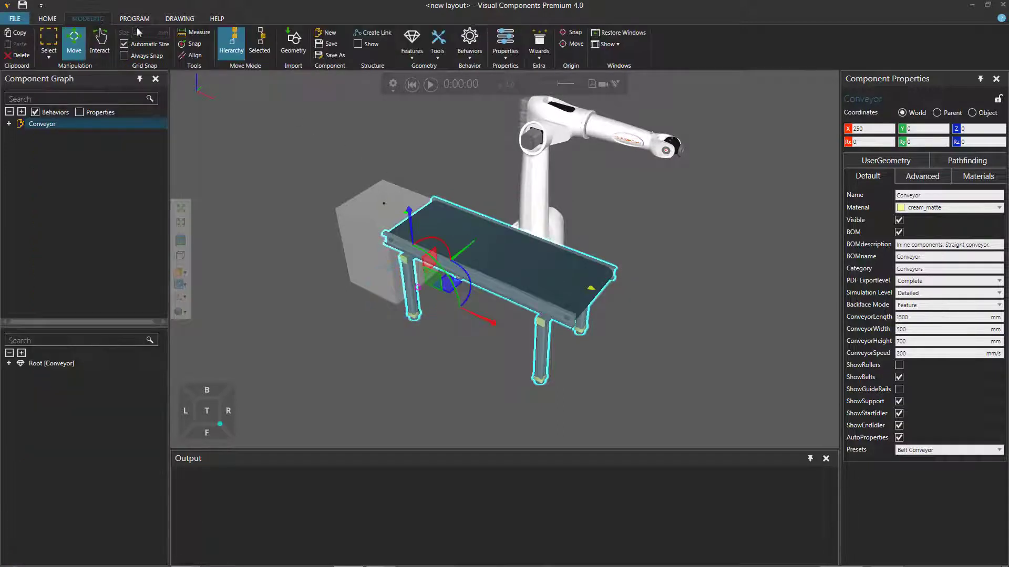
# Add a PythonScript behaviour to the conveyor in the Modeling tab and open its editor.
pyautogui.click(469, 40)
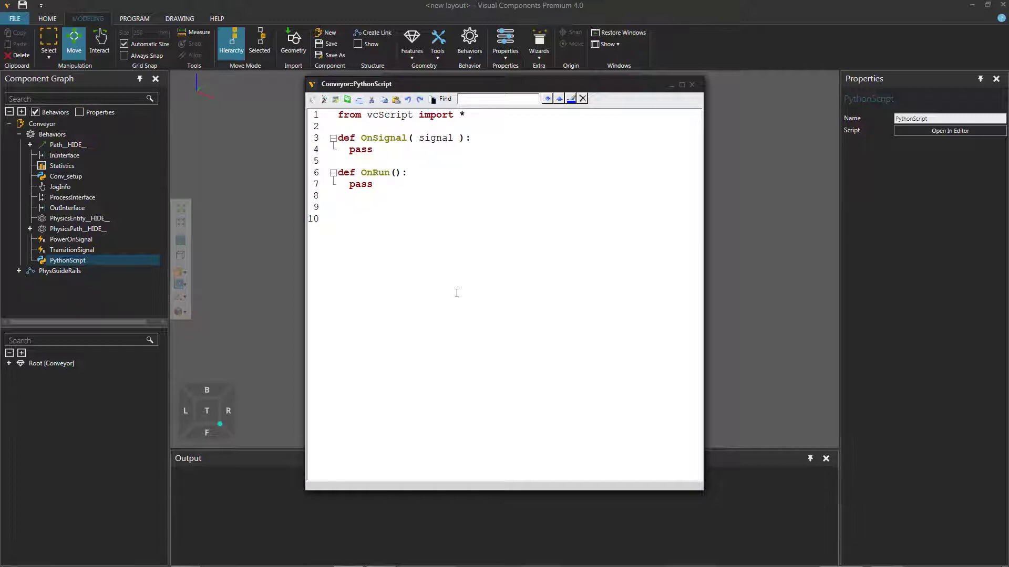
pyautogui.click(681, 84)
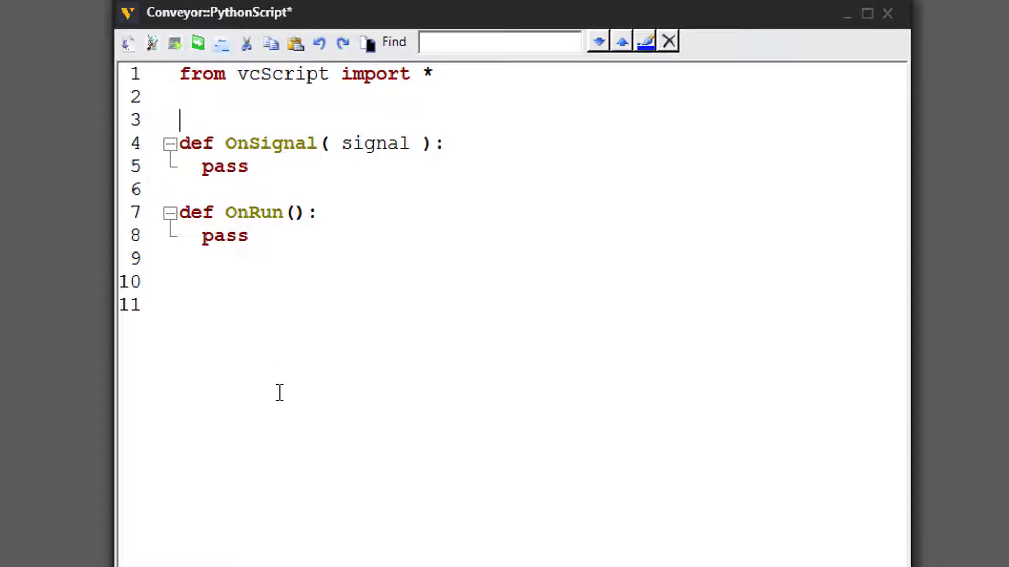
# Add a vcHelpers.Robot import and delete the default OnSignal and OnRun stubs.
pyautogui.write('from')
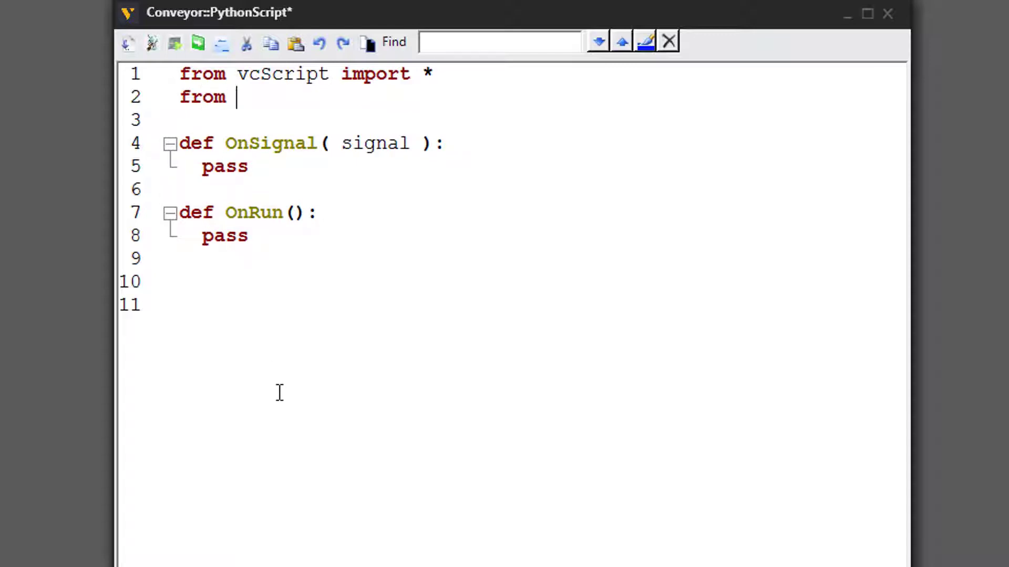
pyautogui.write('vcHelpers.Robot2 import *')
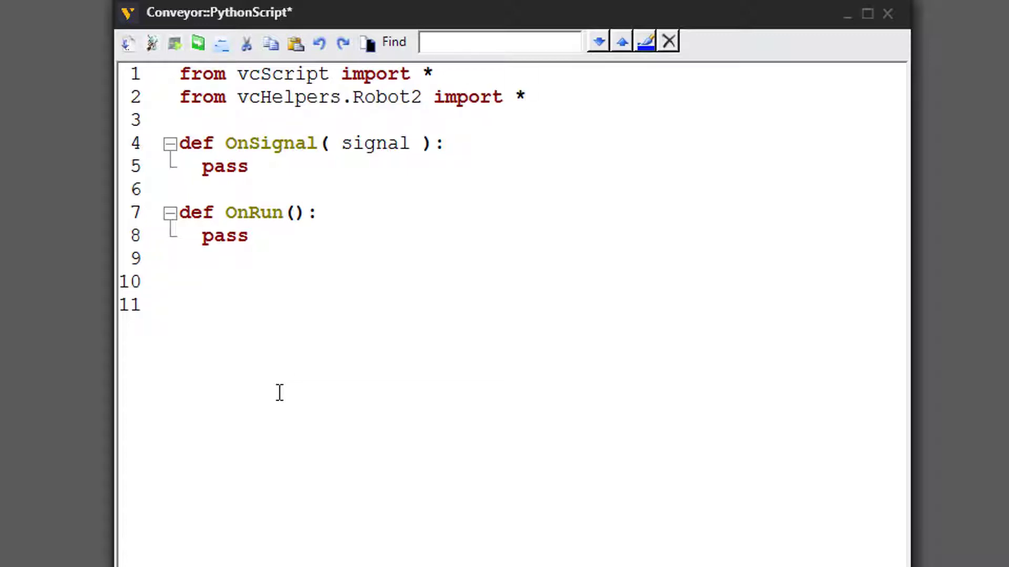
pyautogui.moveTo(181, 120); pyautogui.dragTo(248, 244)
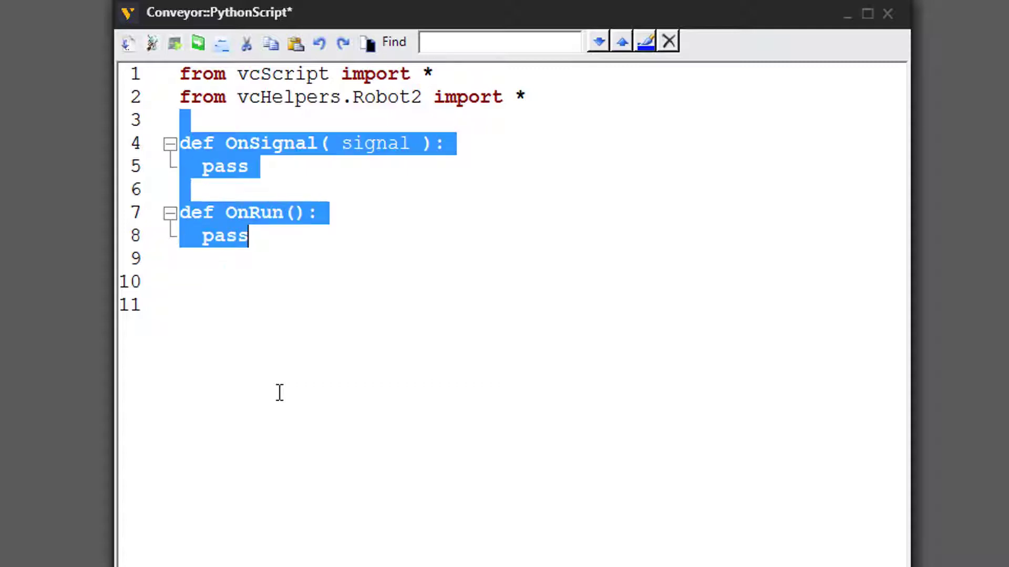
pyautogui.press('Delete')
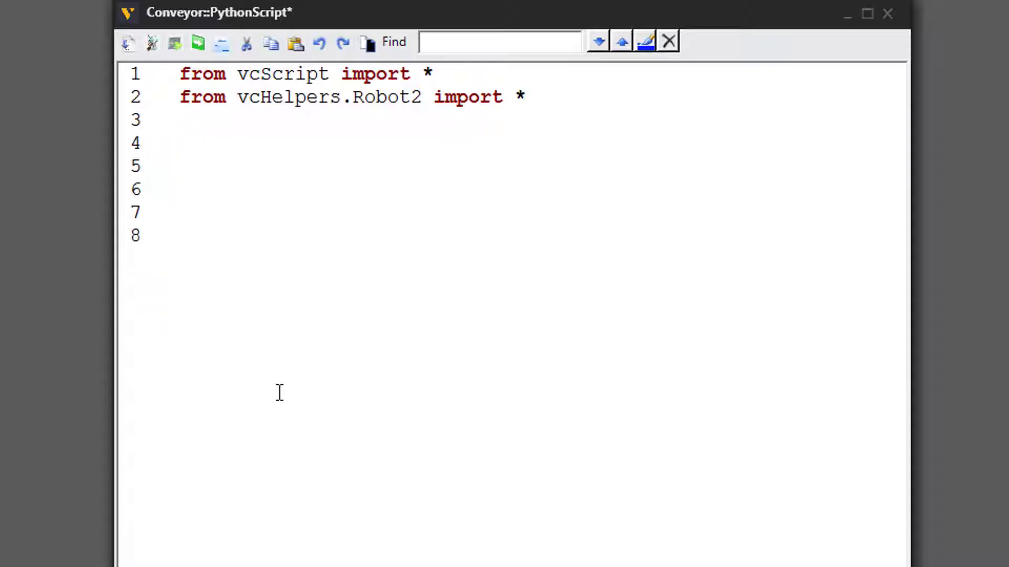
pyautogui.press('backspace')
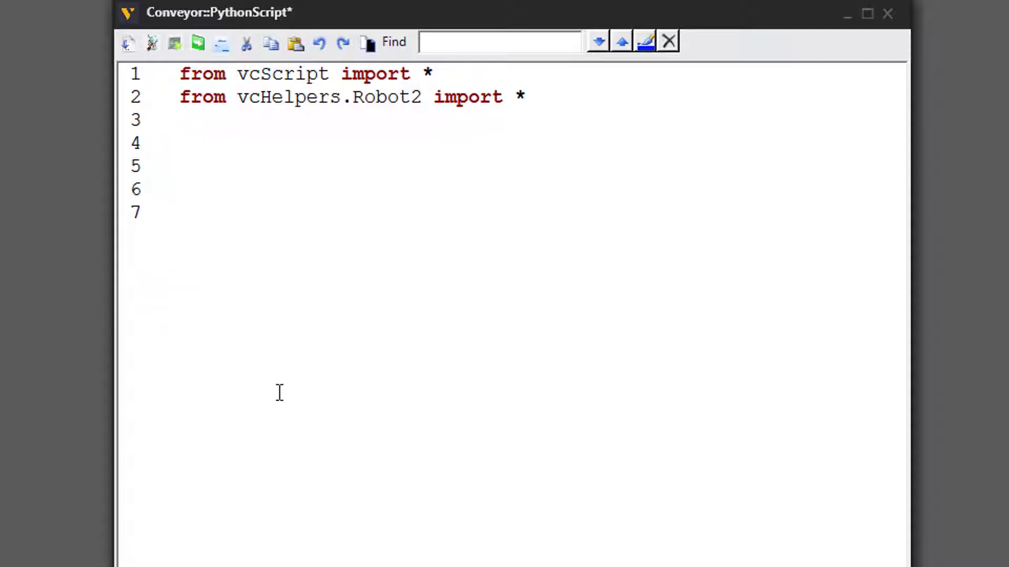
# Define app = getApplication() and comp = getComponent() on new lines.
pyautogui.write('a')
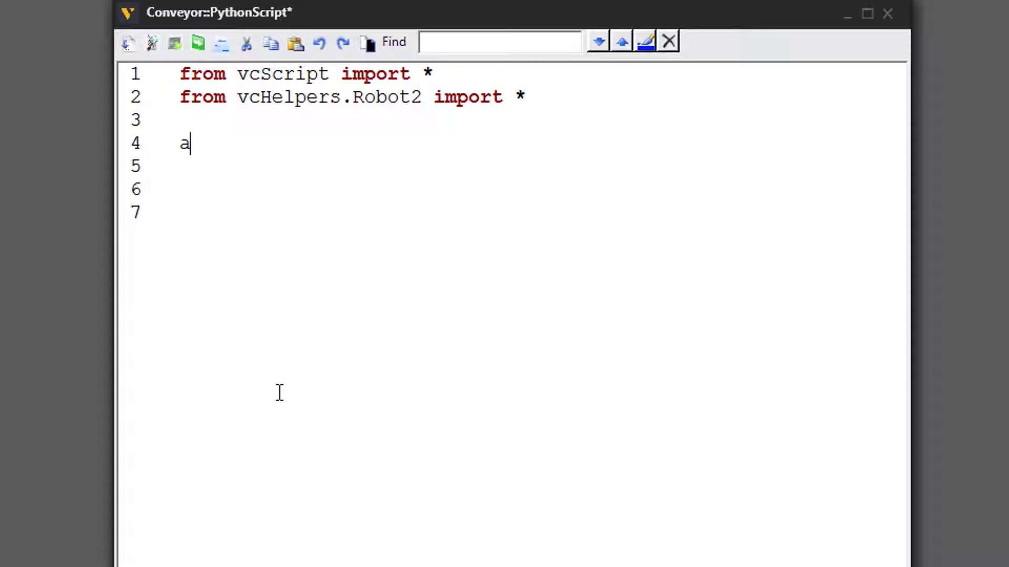
pyautogui.write('pp = get')
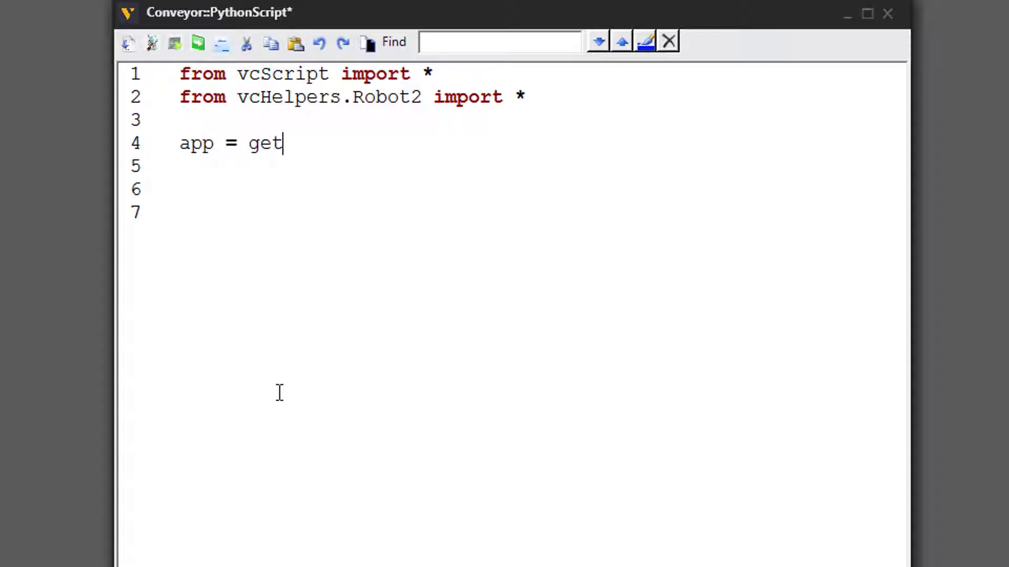
pyautogui.write('Application')
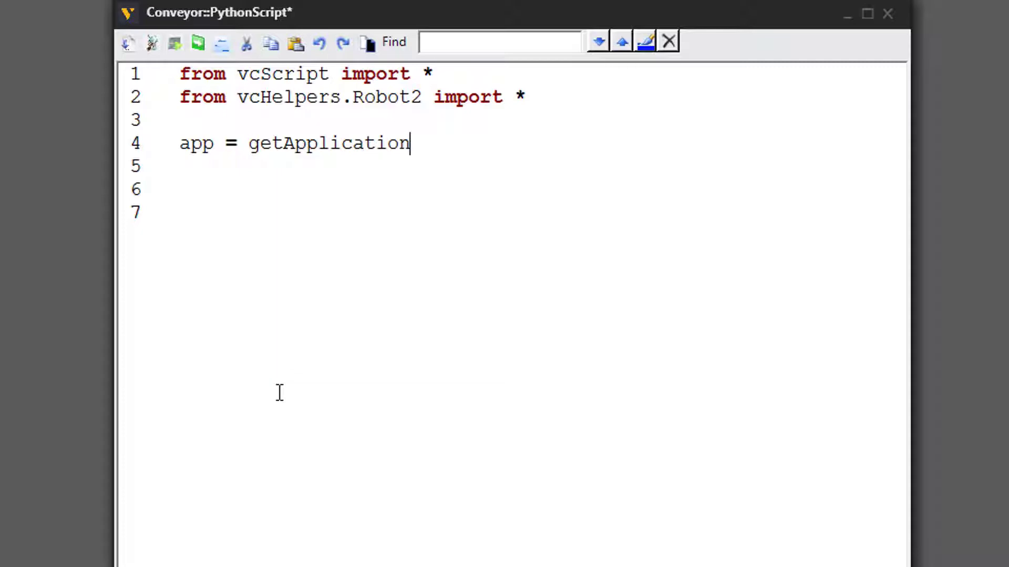
pyautogui.write('()')
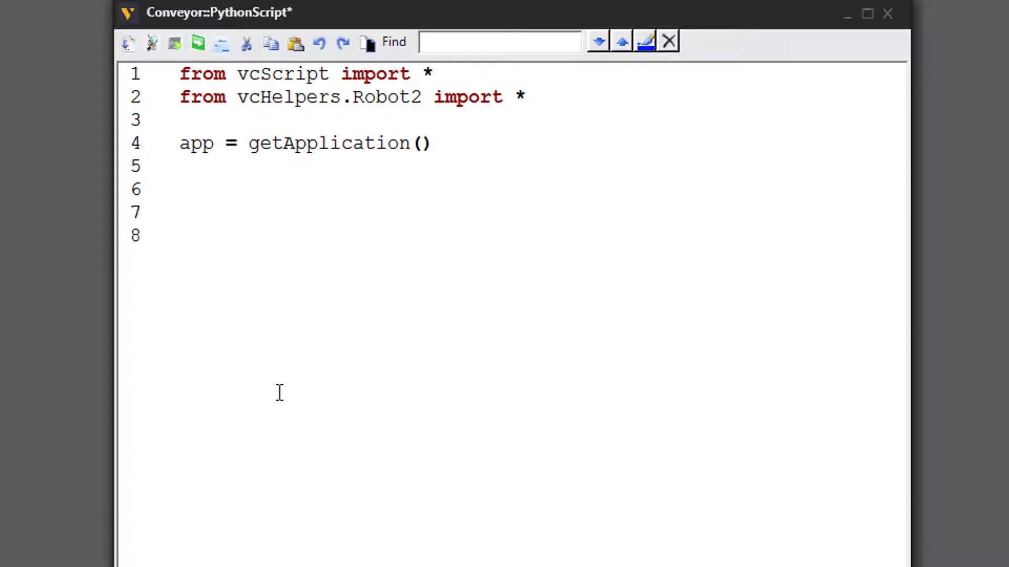
pyautogui.write('comp = g')
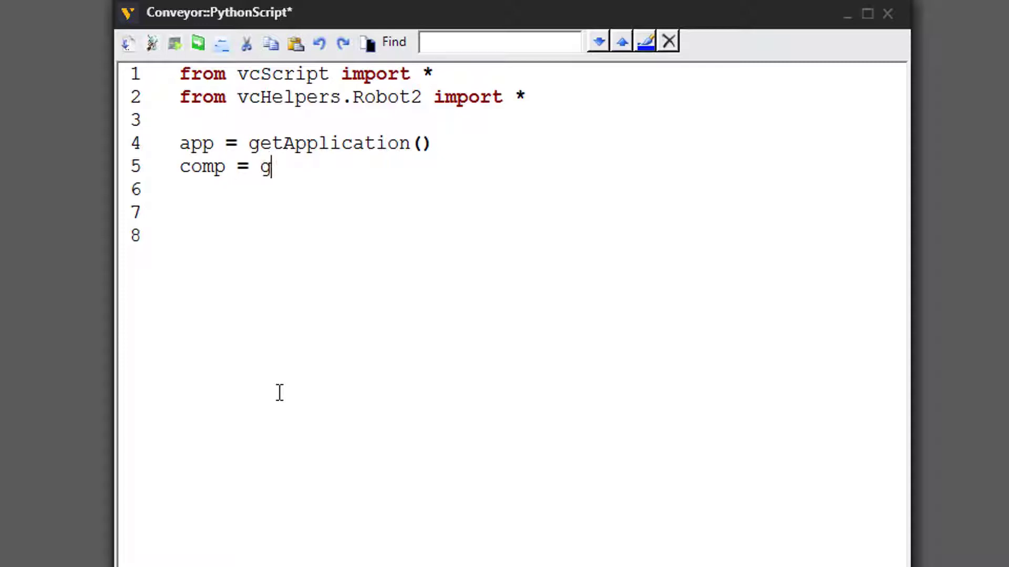
pyautogui.write('etComponent()')
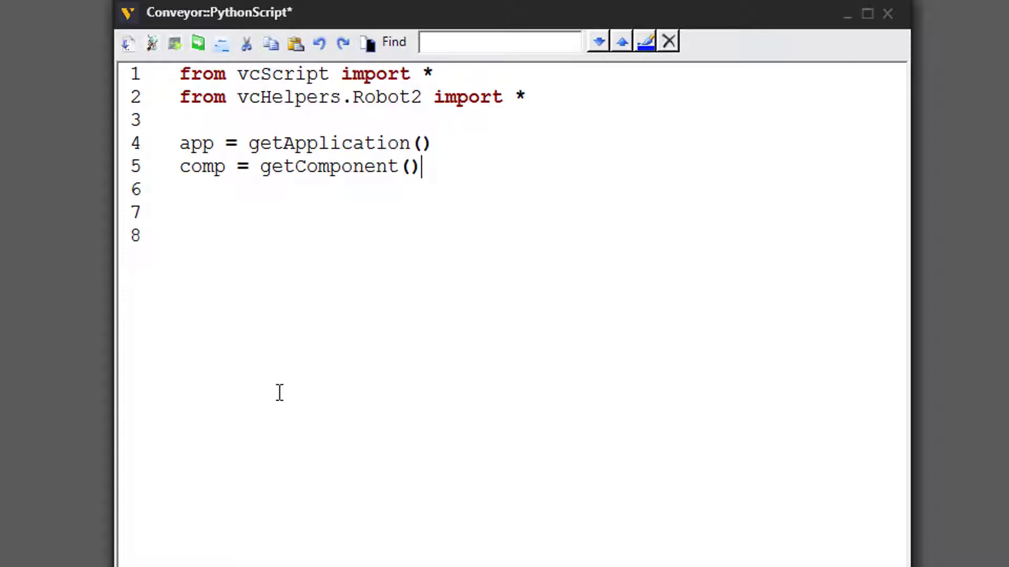
pyautogui.press('enter')
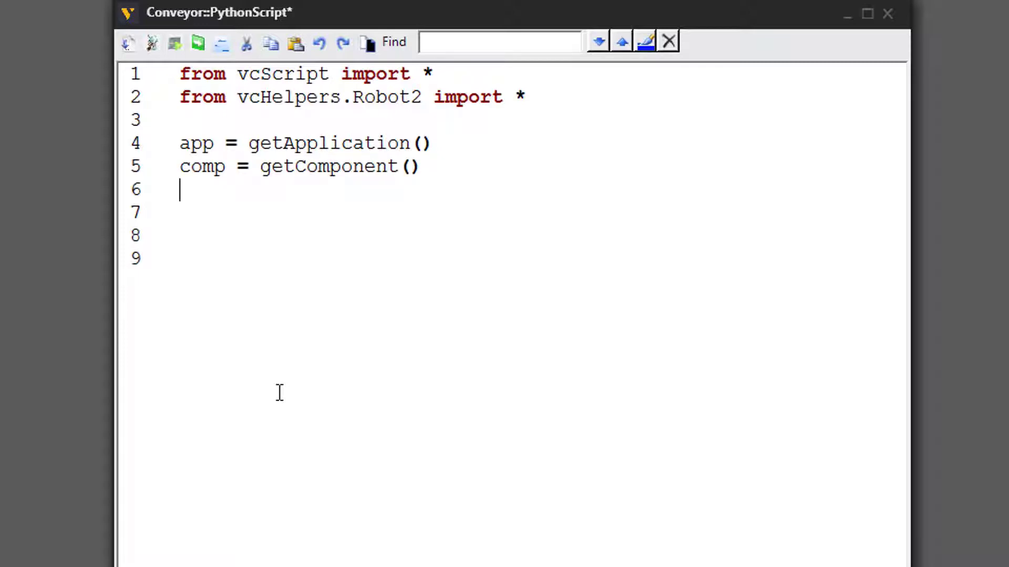
# Type path = comp.findBehaviour("") using autocomplete for the method.
pyautogui.write('path')
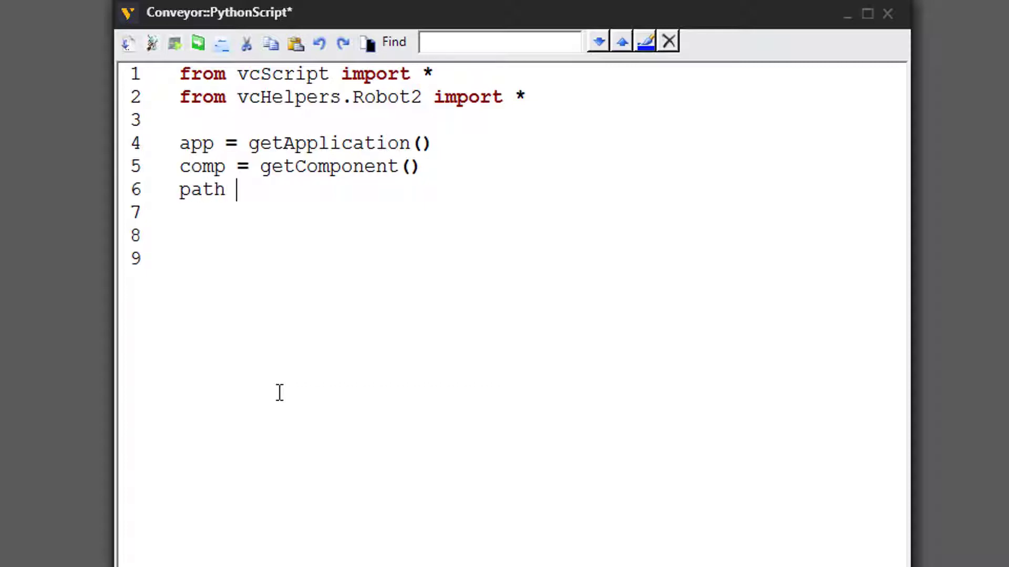
pyautogui.write('= comp.')
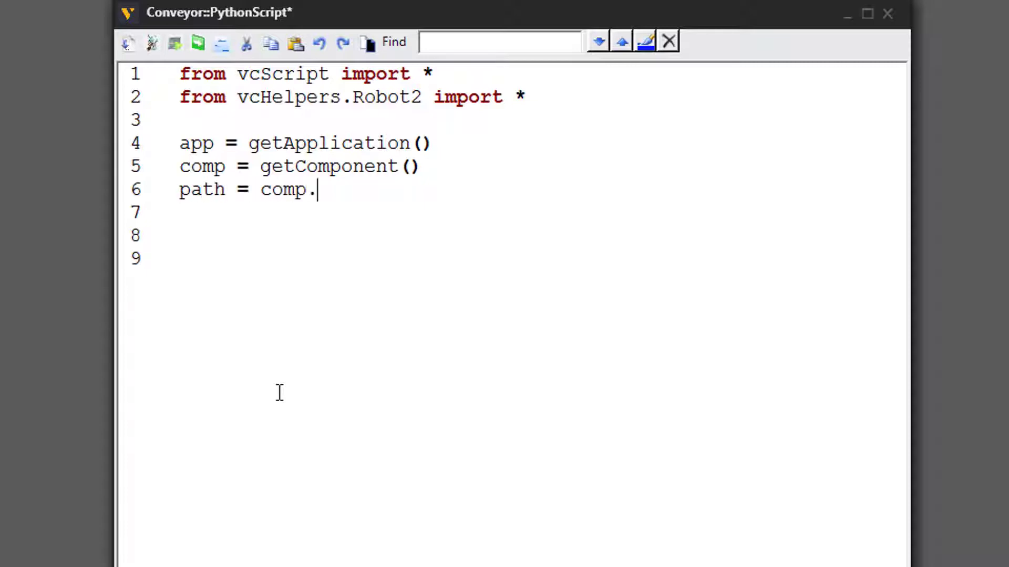
pyautogui.write('findBehav')
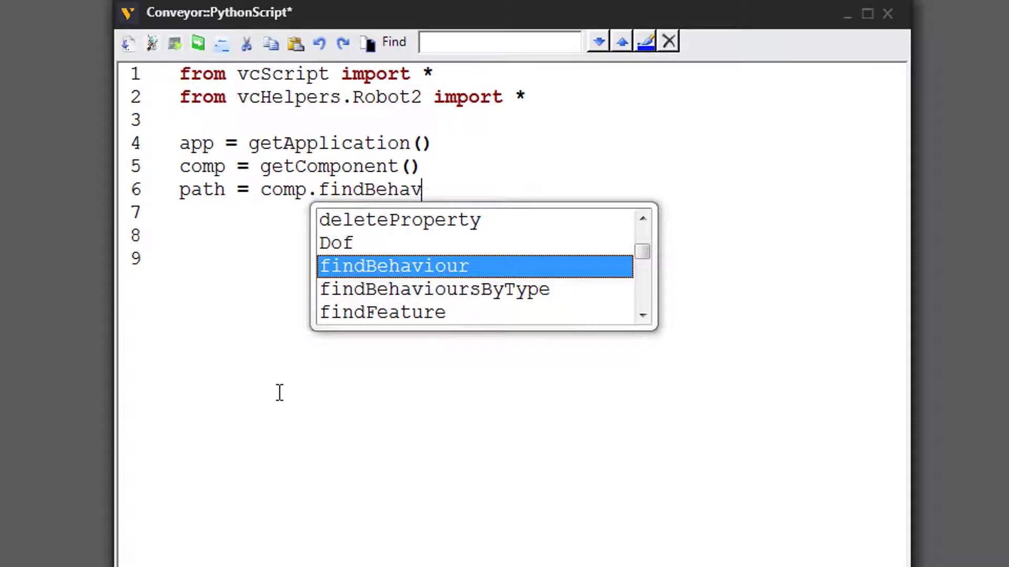
pyautogui.doubleClick(404, 266)
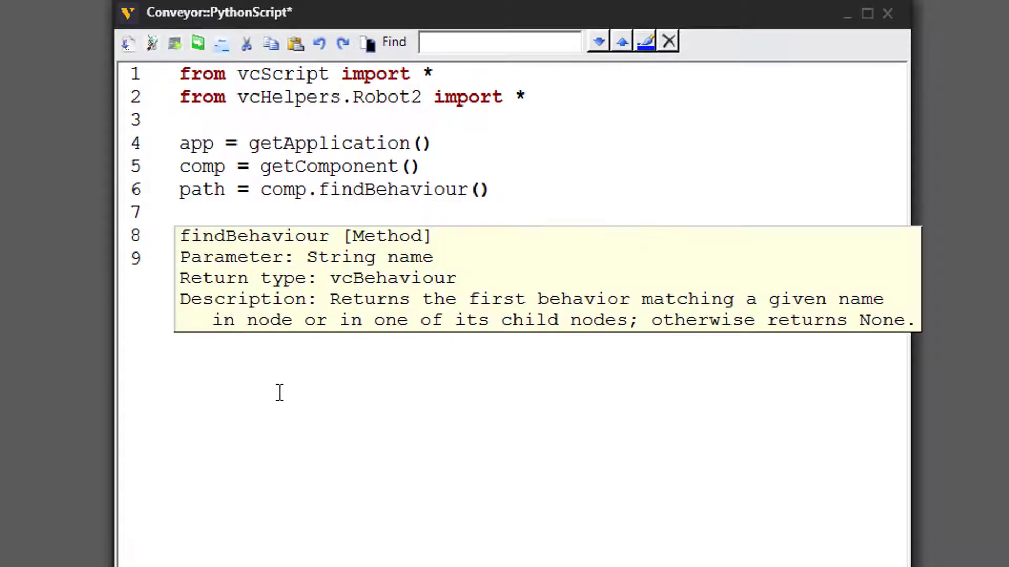
pyautogui.write('""')
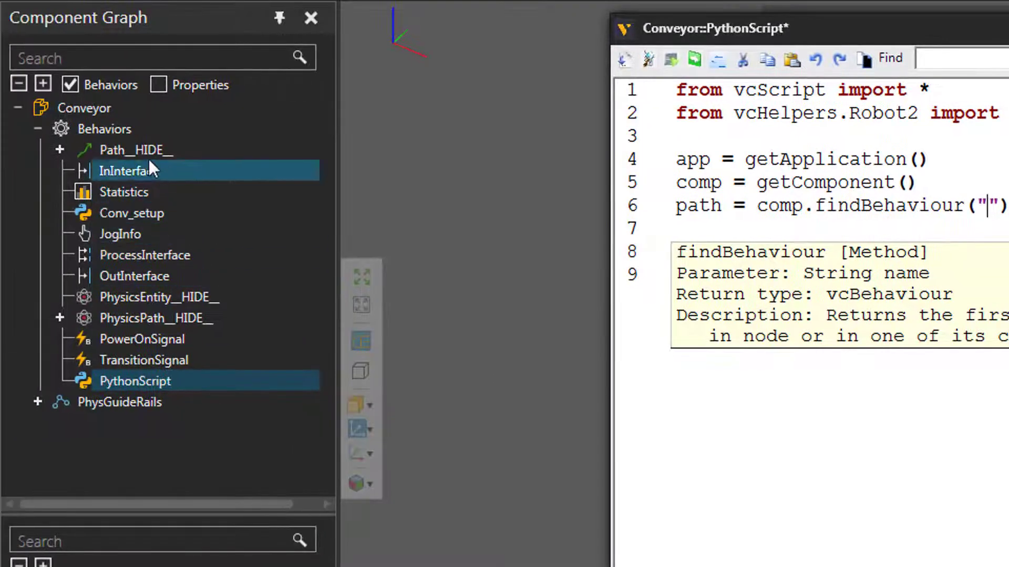
# Check the behaviour name in the Component Graph and enter "Path__HIDE__" as the argument.
pyautogui.click(135, 149)
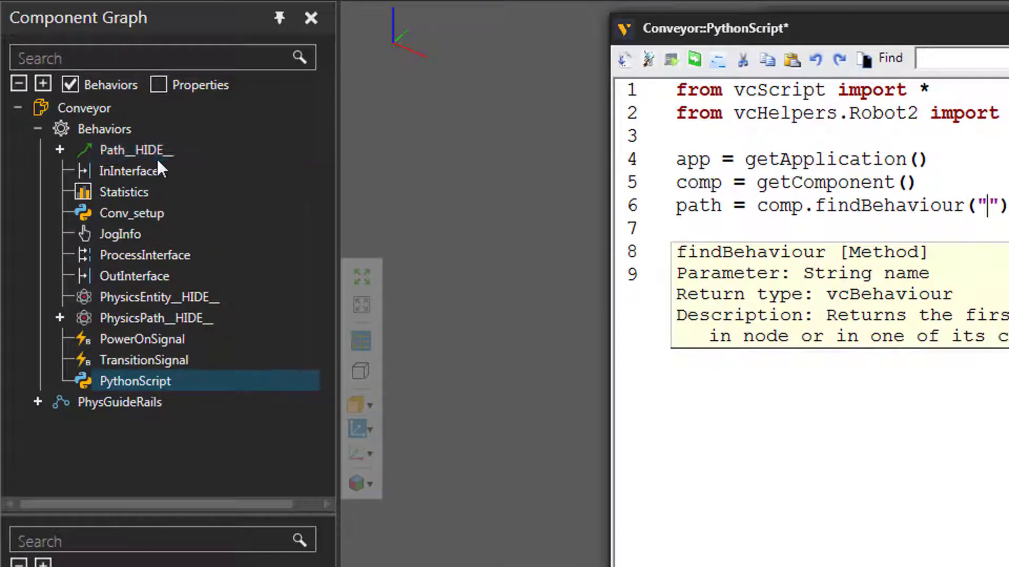
pyautogui.click(129, 170)
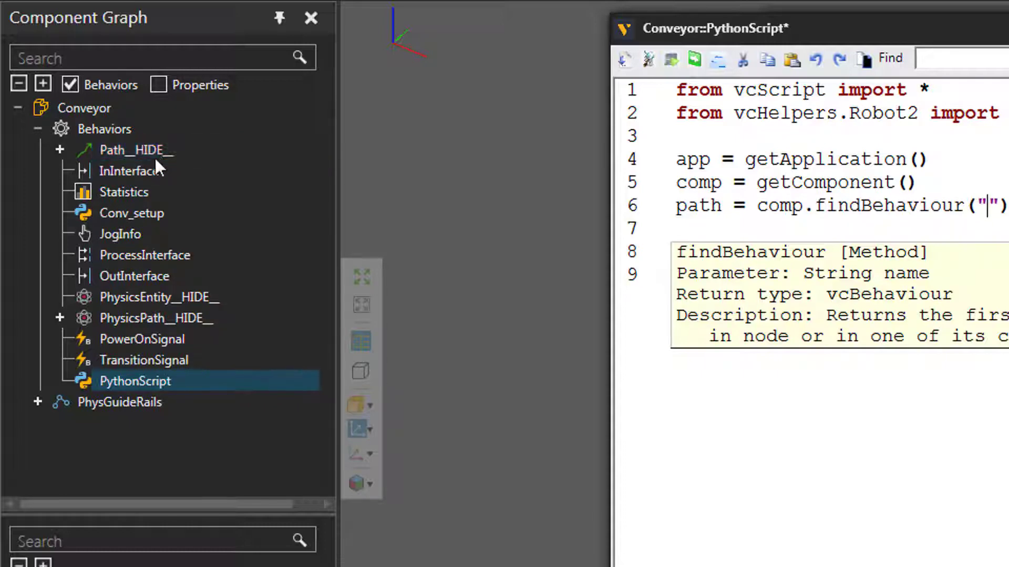
pyautogui.click(132, 149)
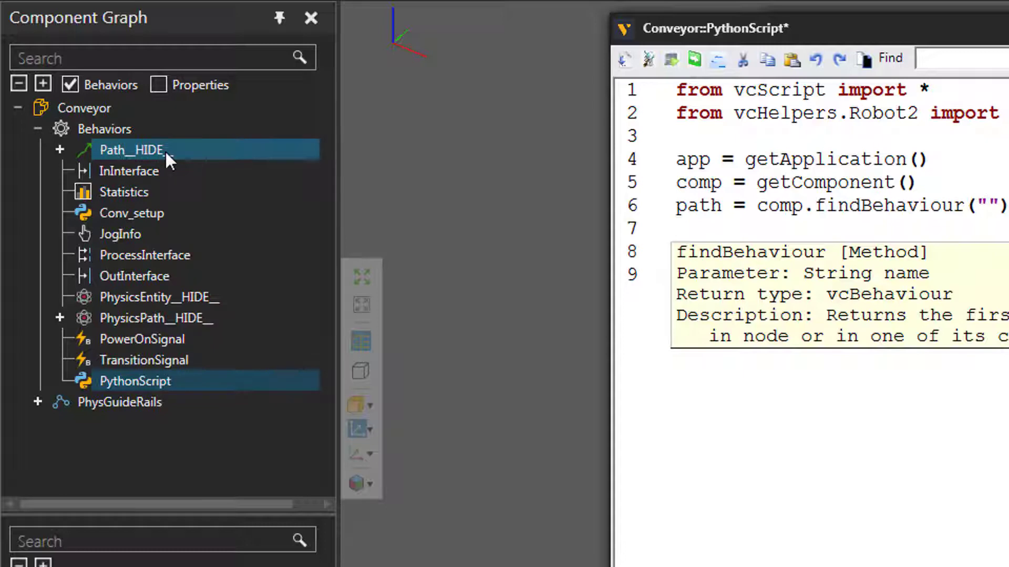
pyautogui.click(988, 206)
pyautogui.write('Pa')
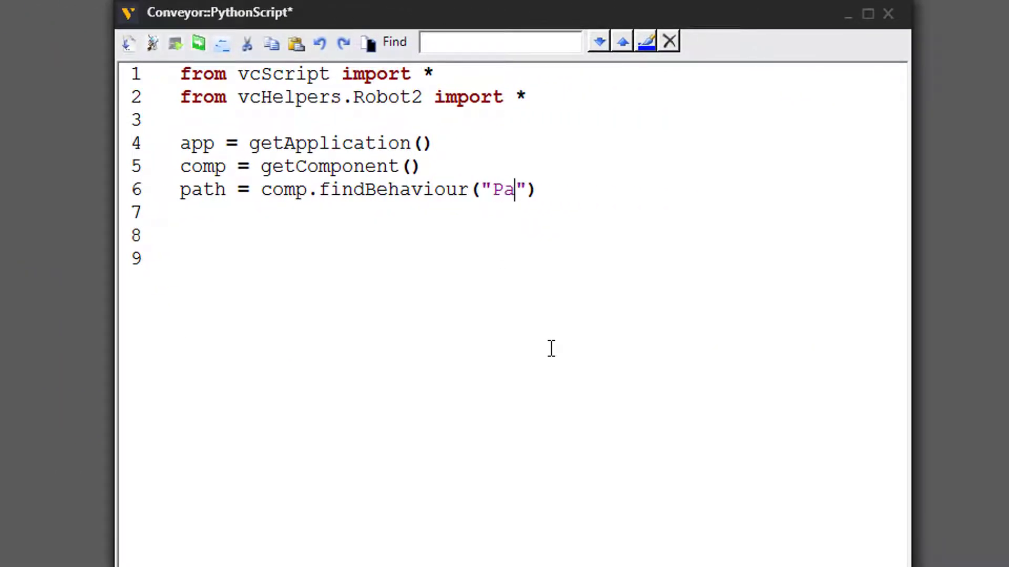
pyautogui.write('th__')
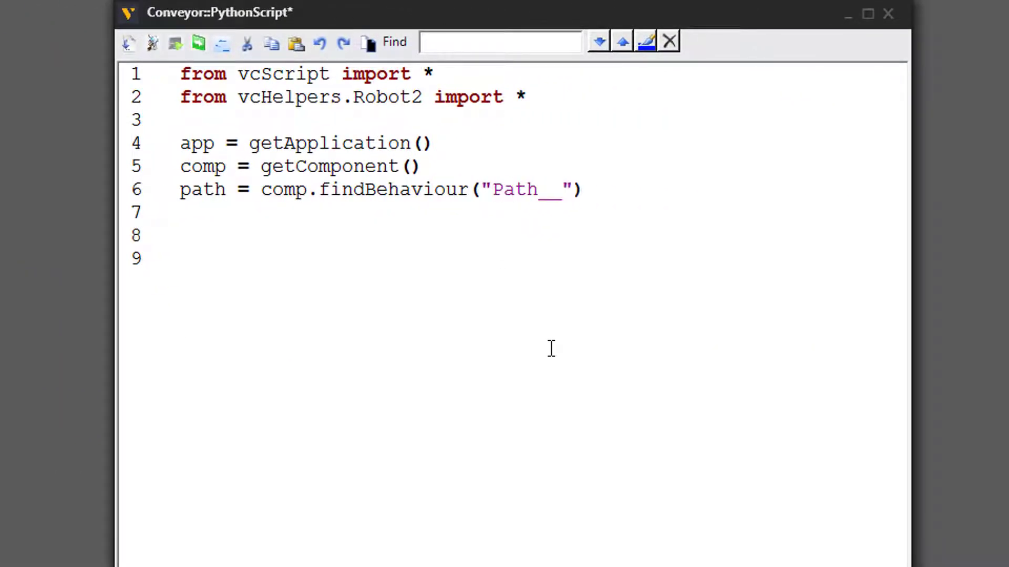
pyautogui.write('HIDE')
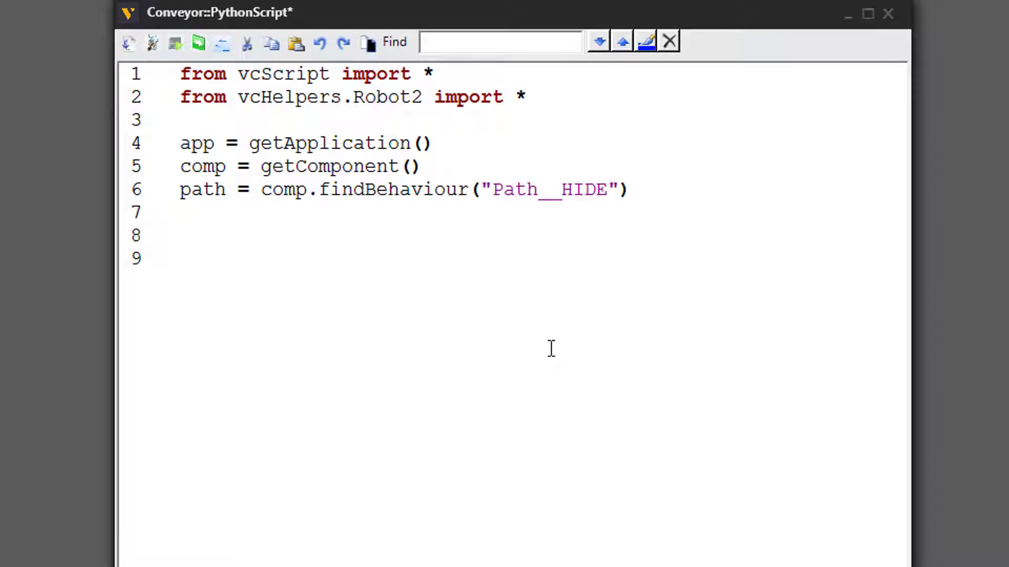
pyautogui.write('__')
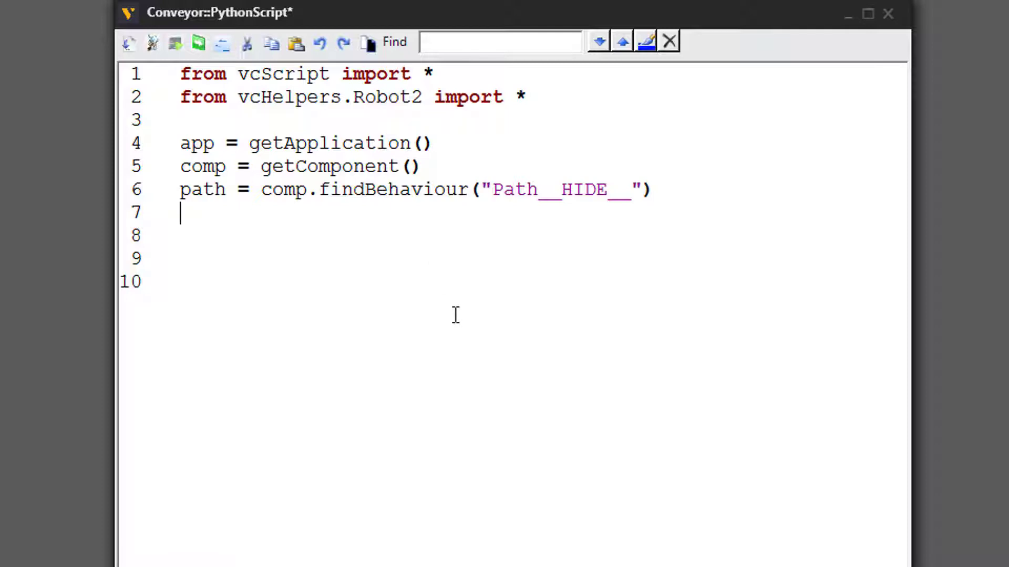
# Write robot = getRobot(app.findComponent("GenericRobot")).
pyautogui.write('robot =')
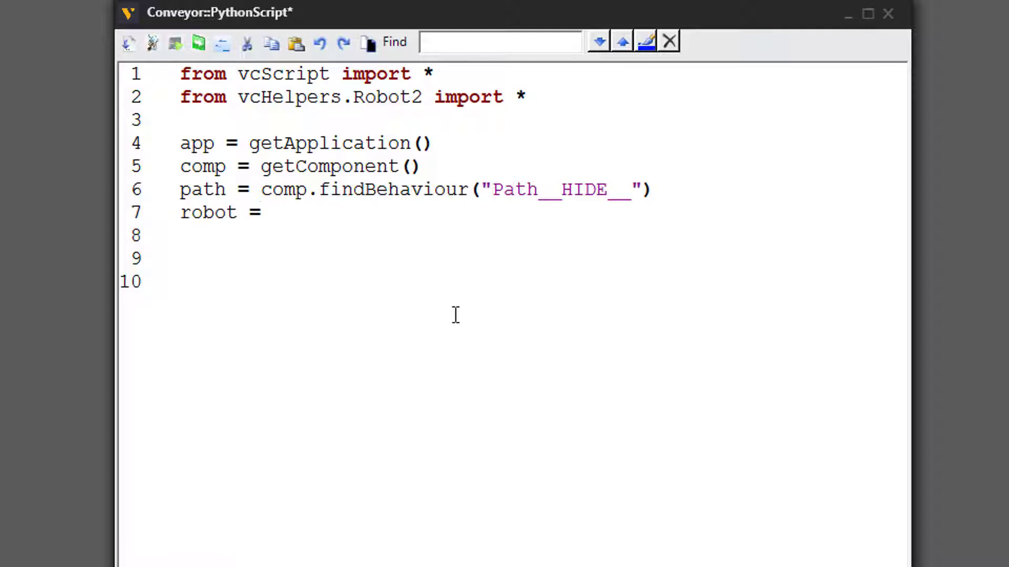
pyautogui.write('getRobot()')
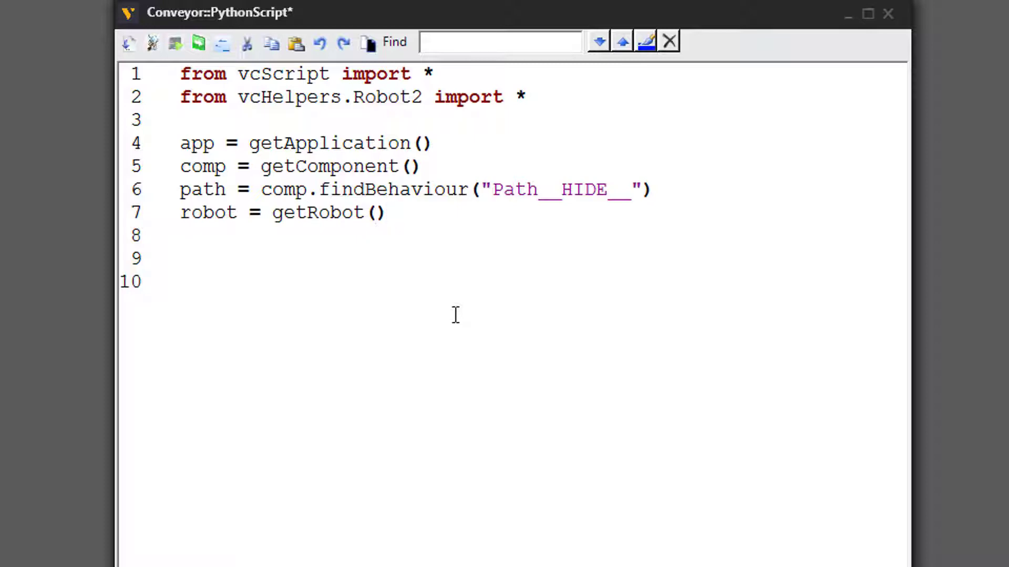
pyautogui.click(373, 212)
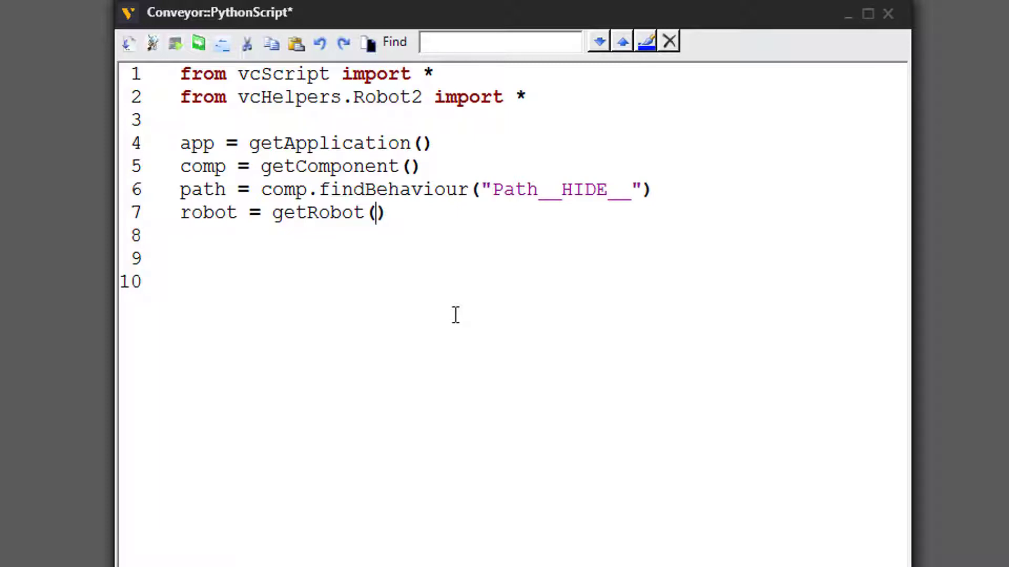
pyautogui.write('app.')
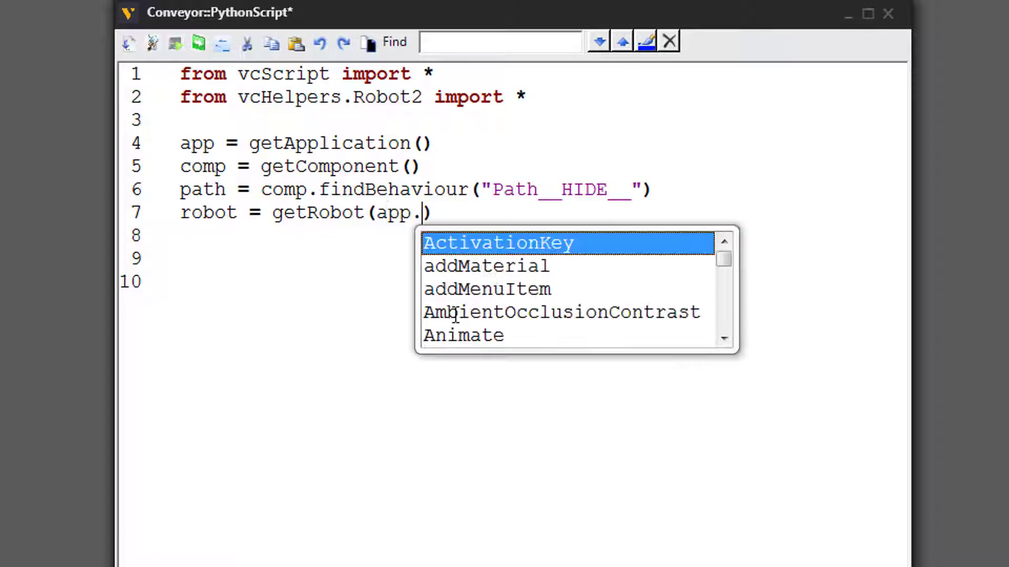
pyautogui.write('find')
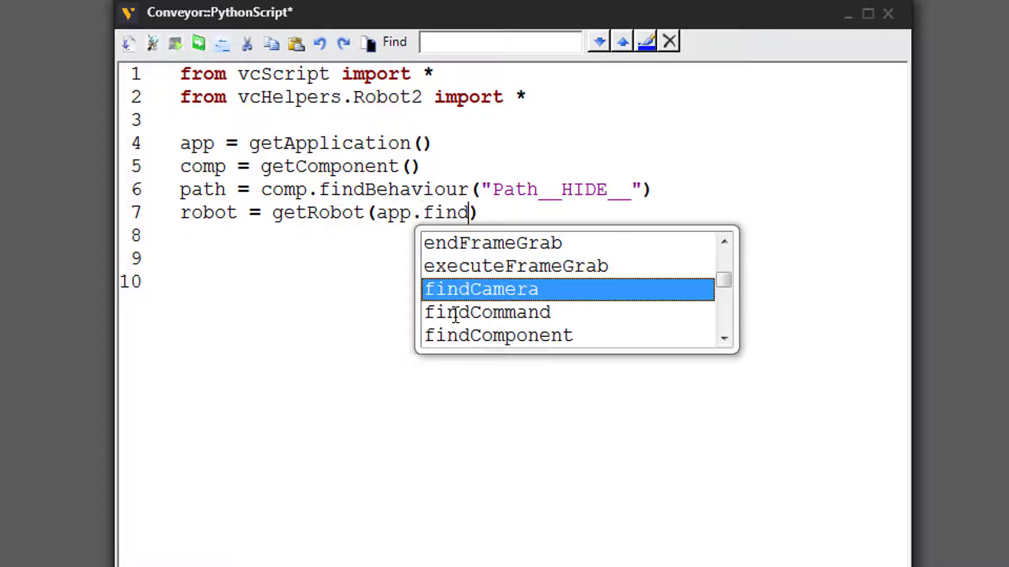
pyautogui.doubleClick(497, 335)
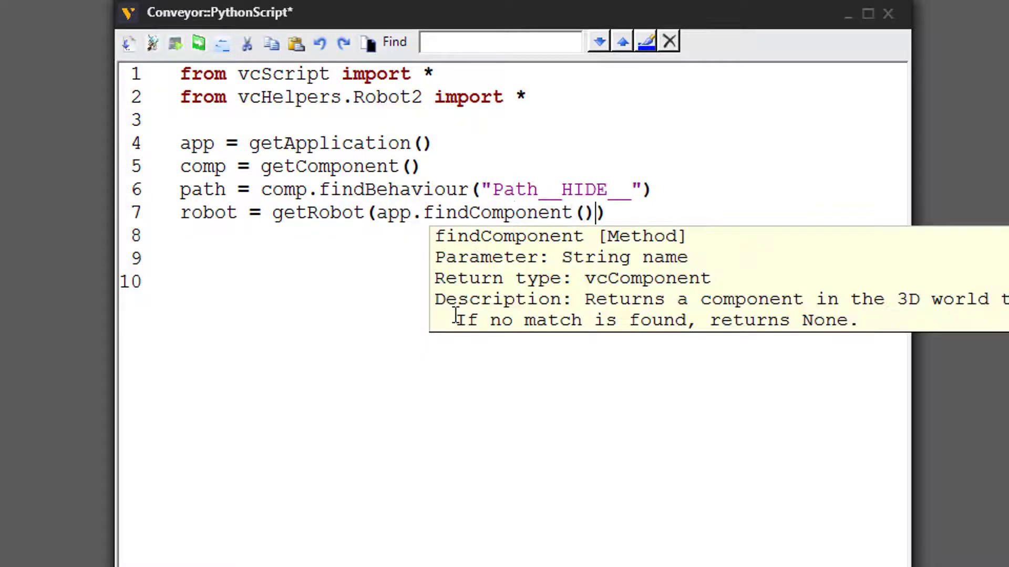
pyautogui.write('""')
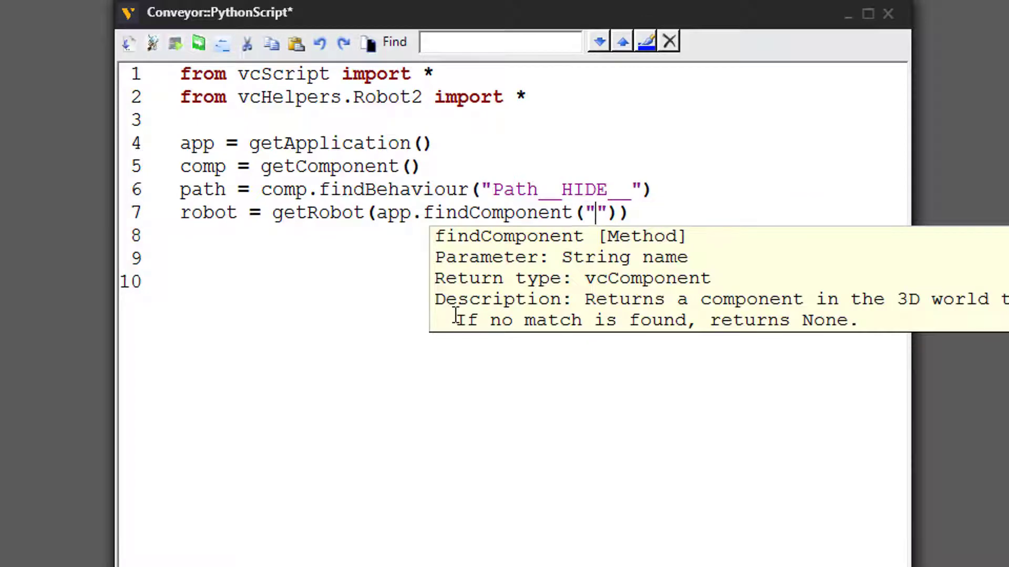
pyautogui.write('G')
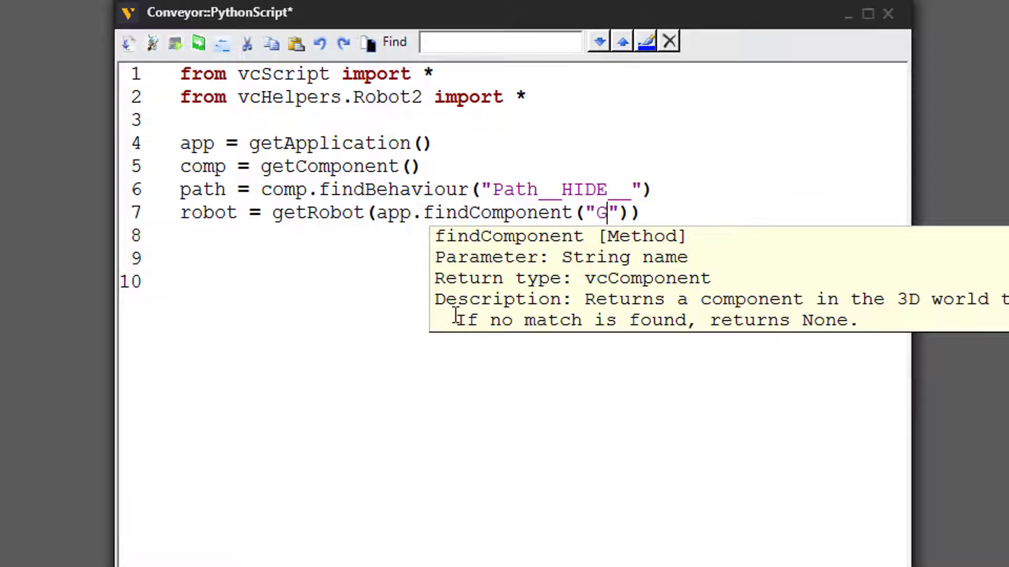
pyautogui.write('enericRobot')
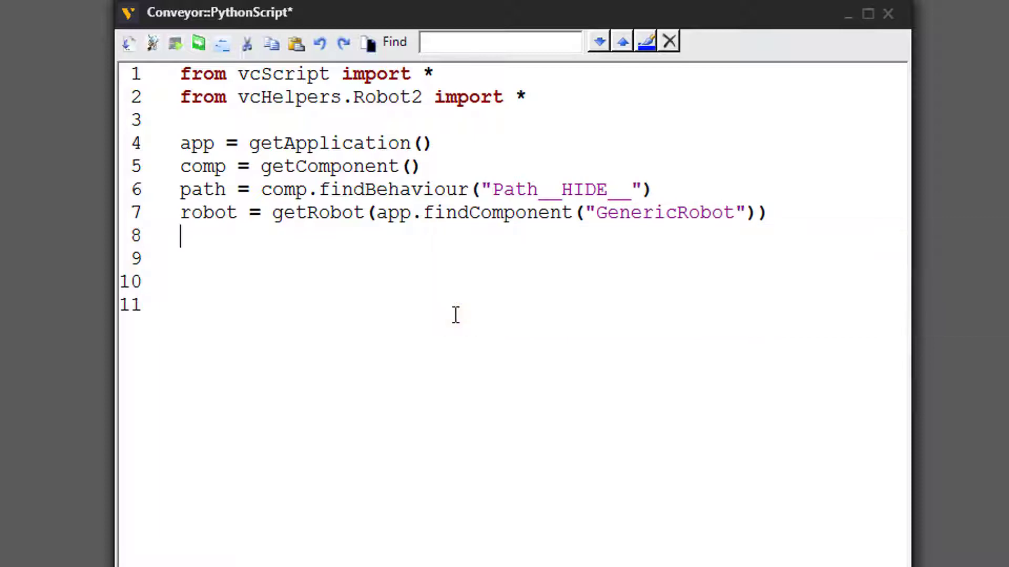
# Add print robot on a new line and save the script.
pyautogui.press('enter')
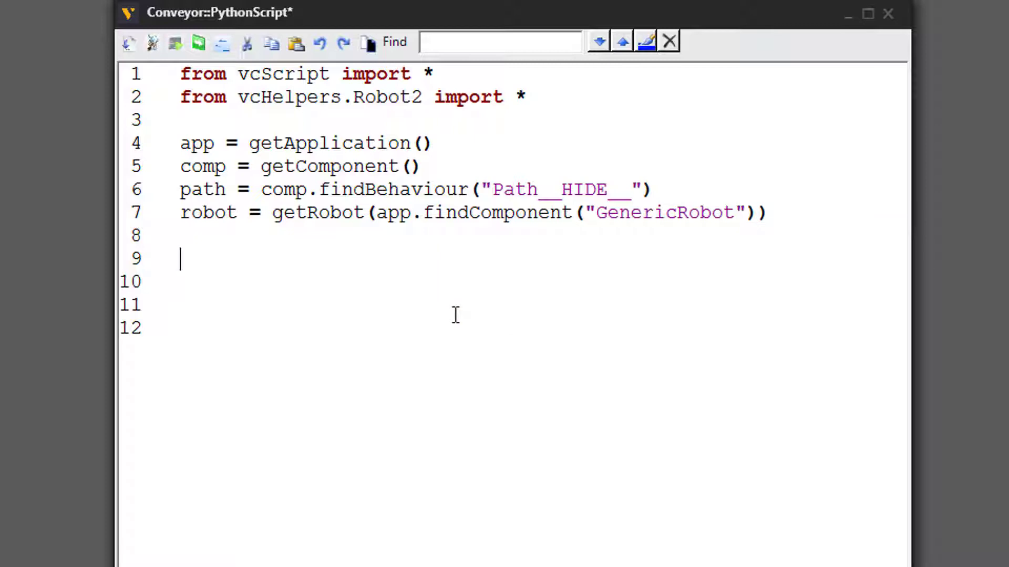
pyautogui.write('print robot')
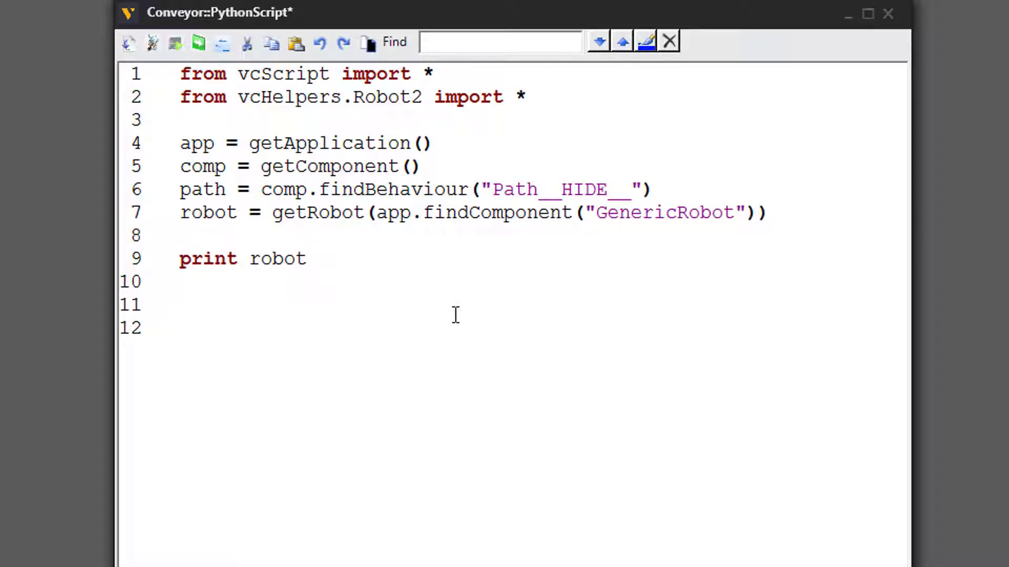
pyautogui.click(307, 258)
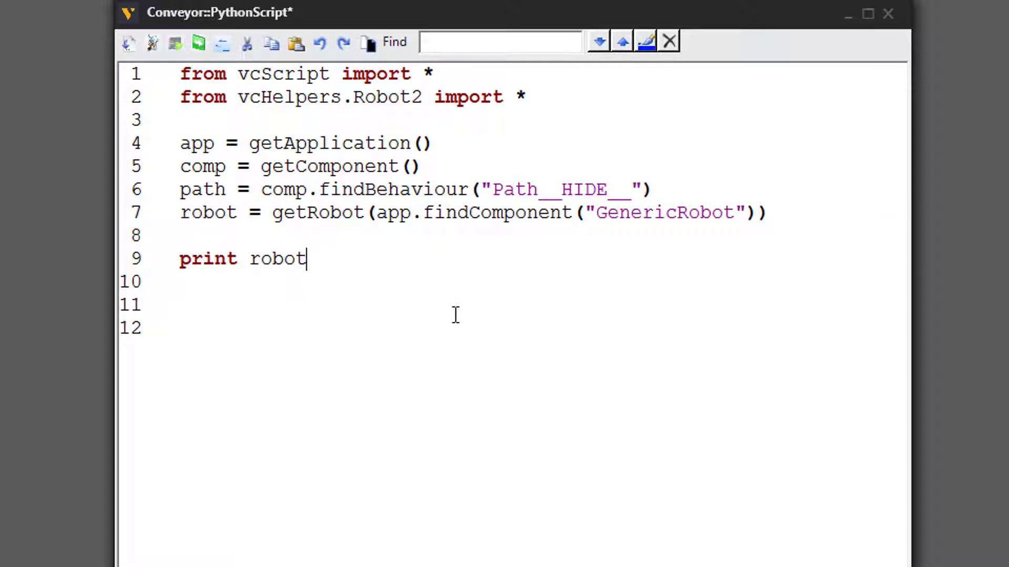
pyautogui.press('ctrl+s')
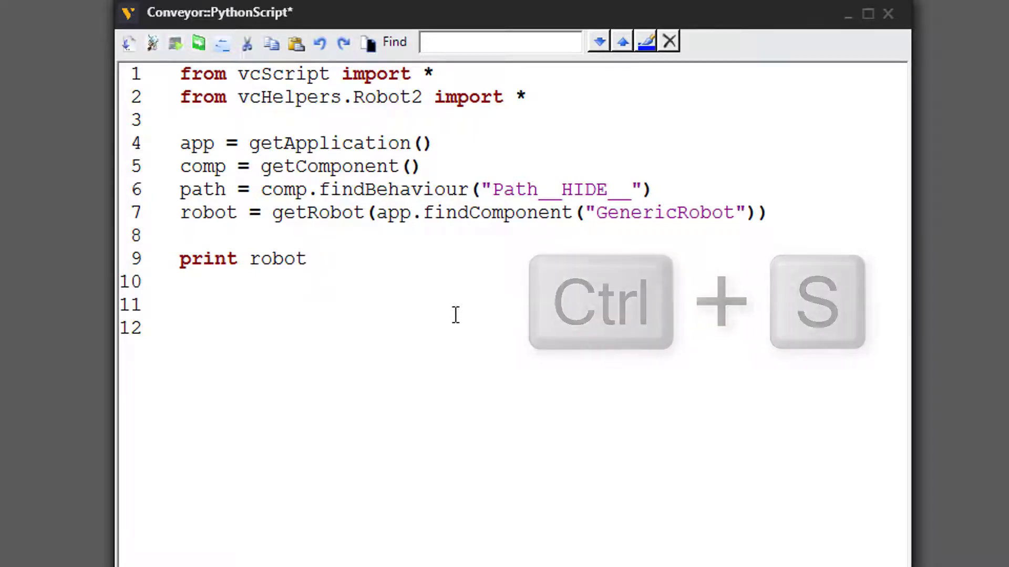
pyautogui.press('ctrl+s')
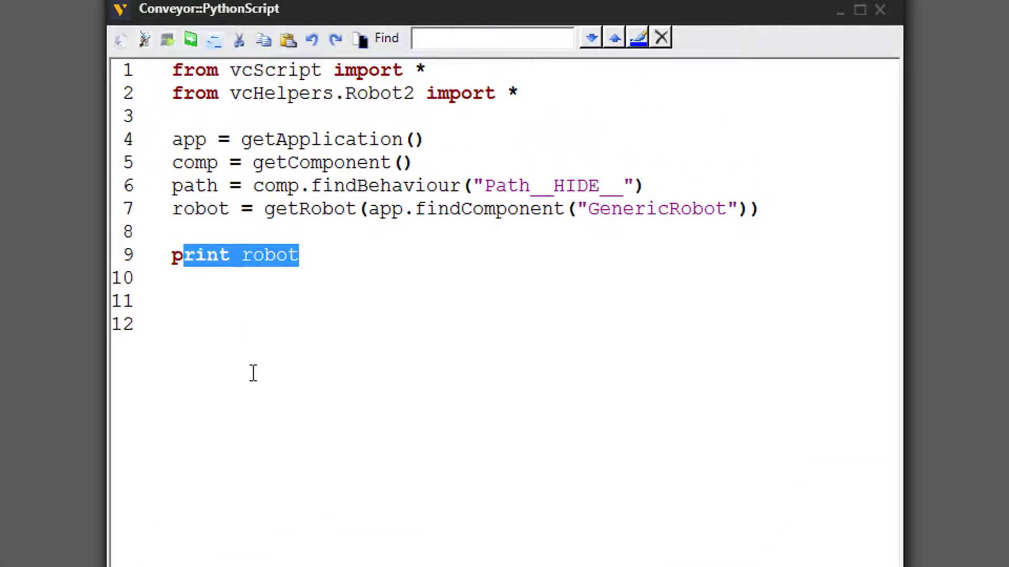
# Write def OnRun(): with a while app.Simulation.IsRunning: loop calling delay(2).
pyautogui.press('Delete')
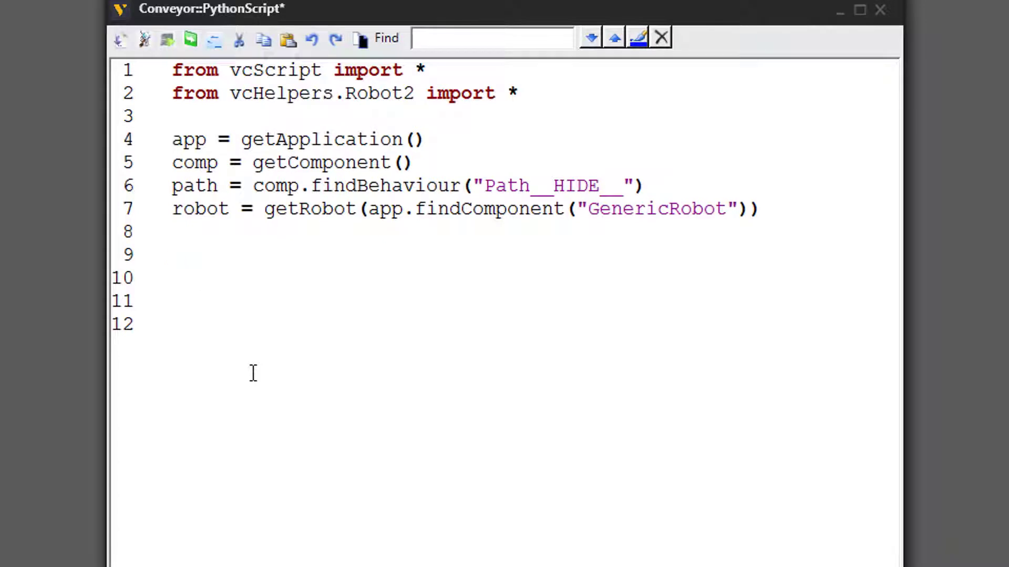
pyautogui.write('de')
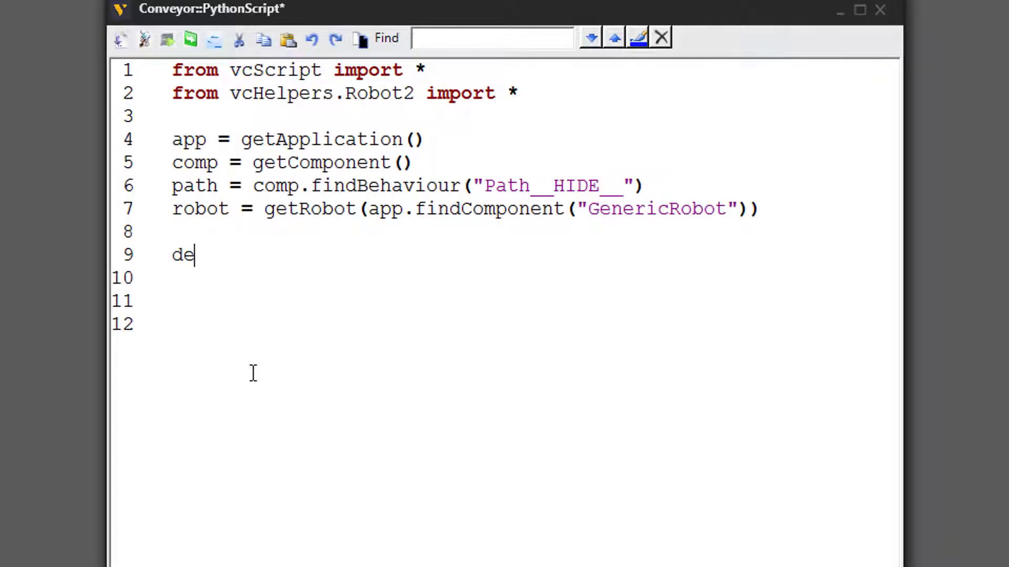
pyautogui.write('f OnRun():')
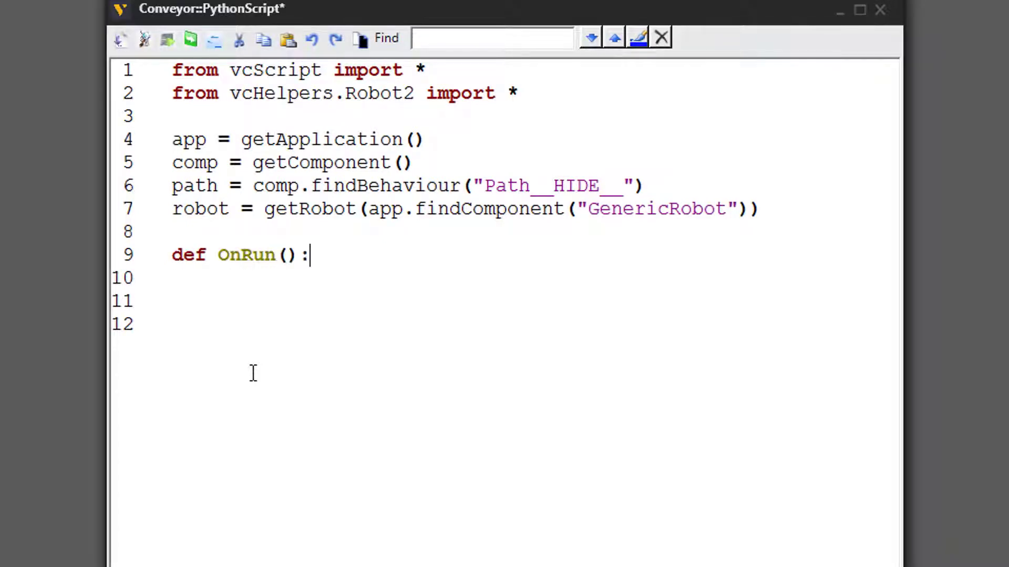
pyautogui.write('while app.S')
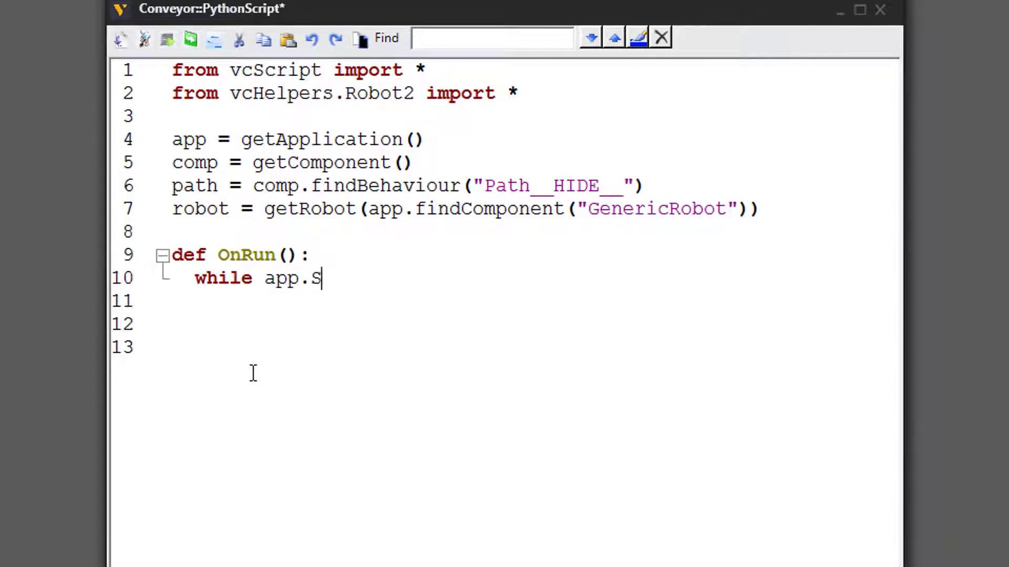
pyautogui.write('imulation.IsRu')
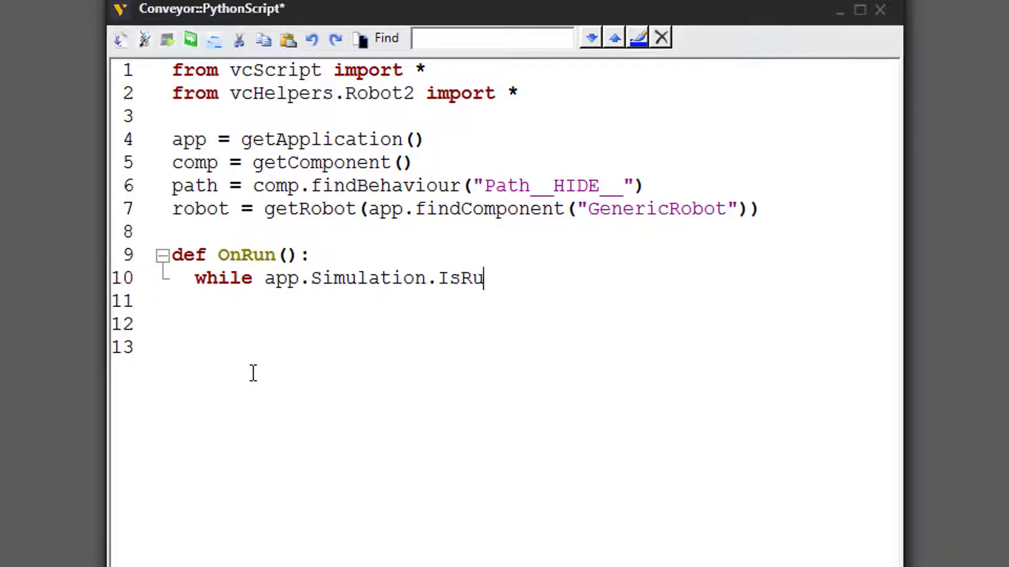
pyautogui.write('nning:')
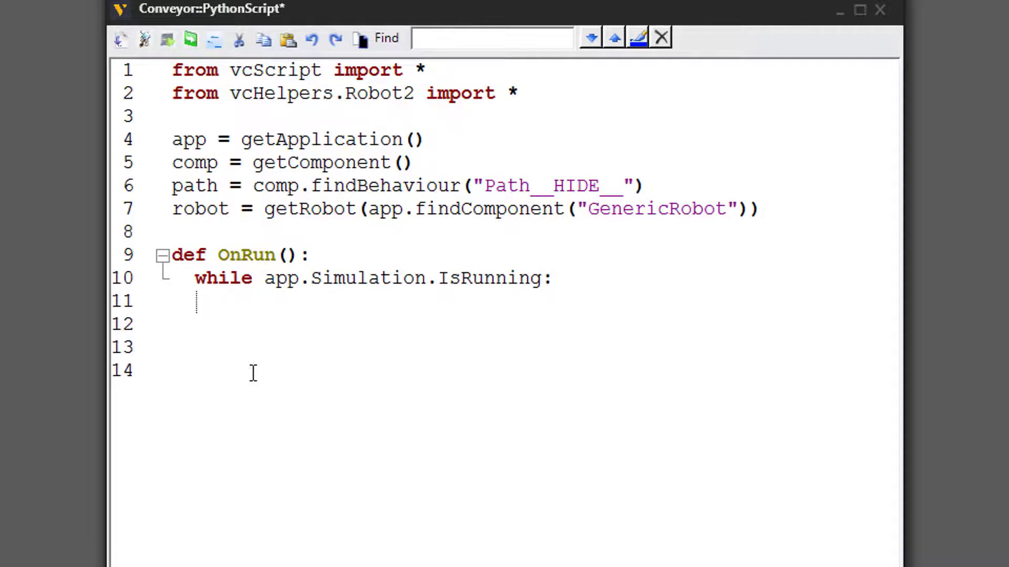
pyautogui.click(218, 301)
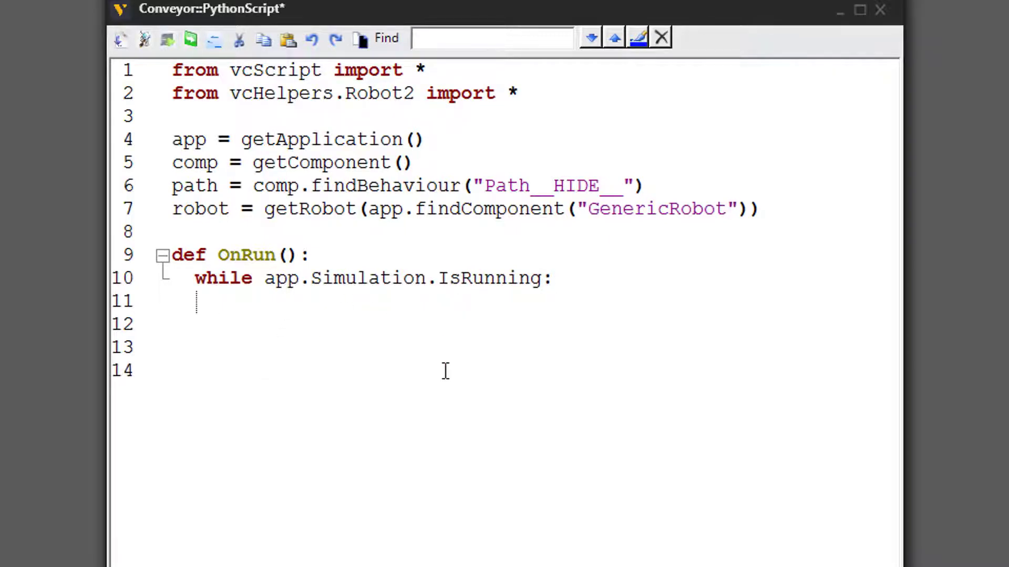
pyautogui.write('delay()')
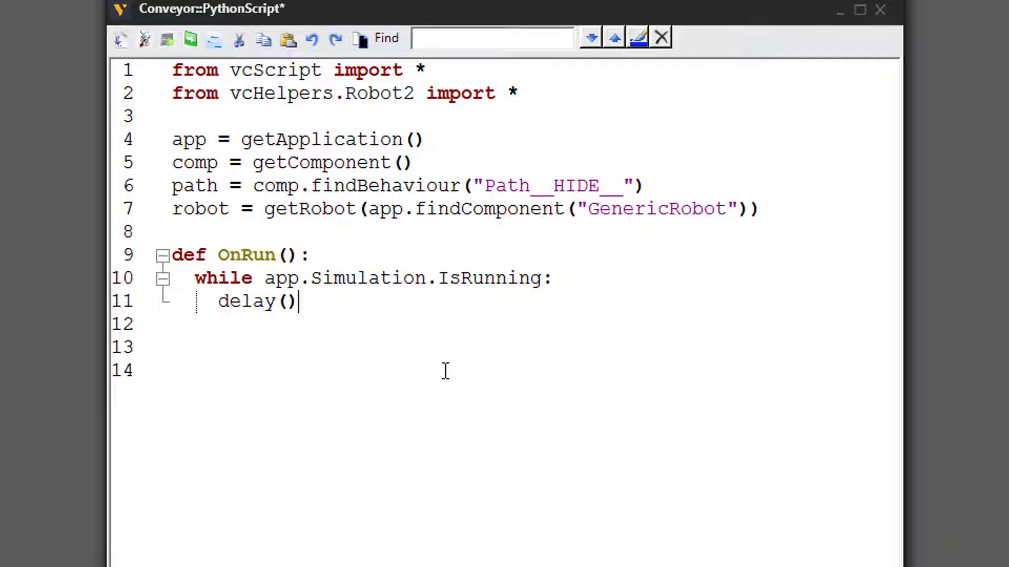
pyautogui.write('2')
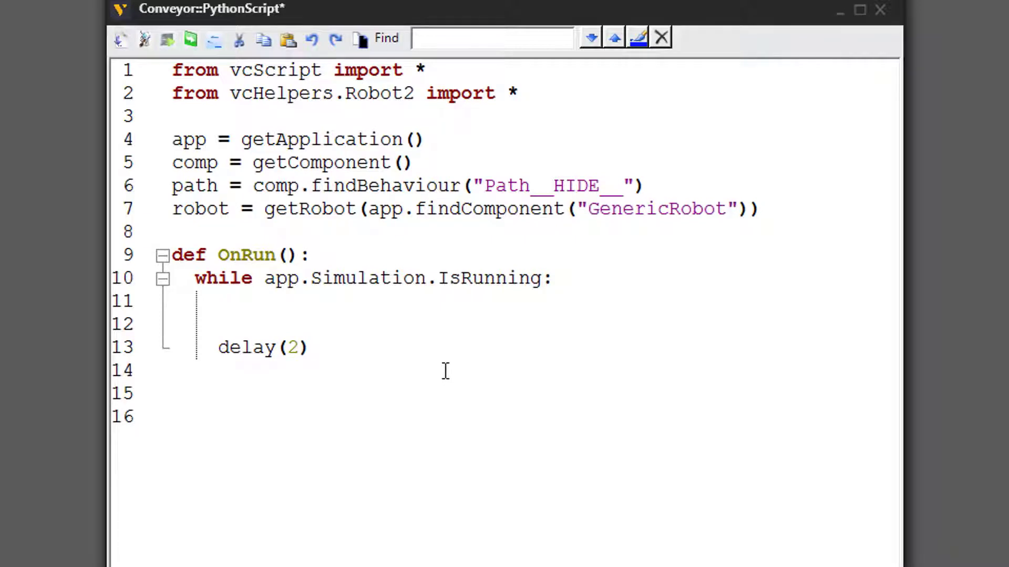
# Add if path.ComponentCount > 0: followed by print path.Components inside the while loop.
pyautogui.write('if')
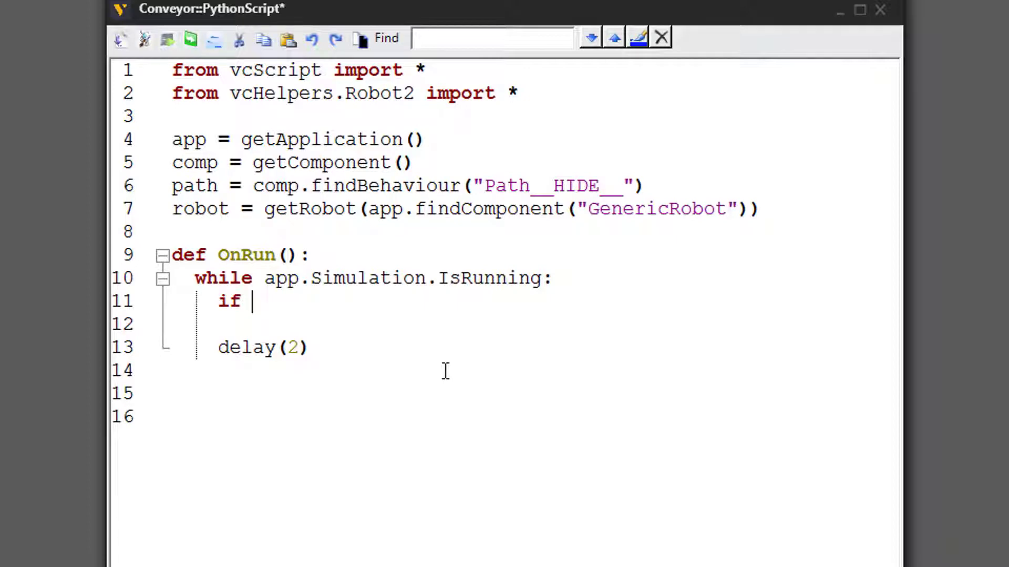
pyautogui.write('pa')
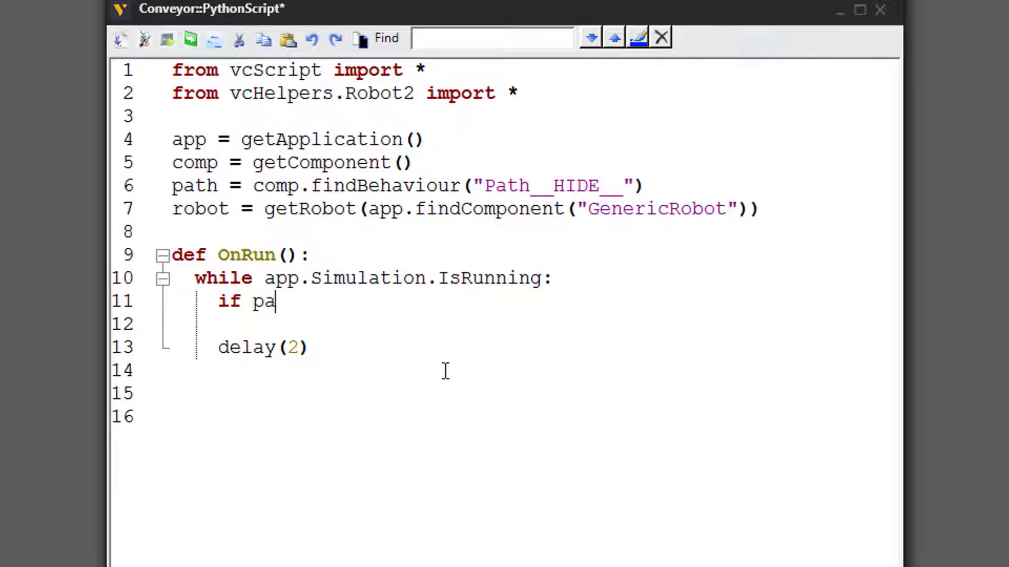
pyautogui.write('th.Com')
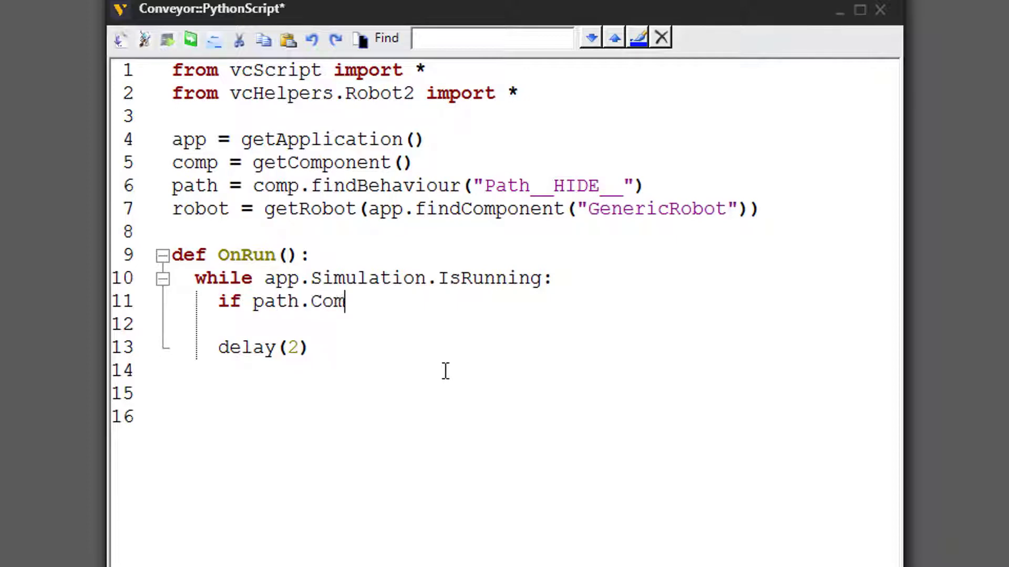
pyautogui.write('ponentCount > 0:')
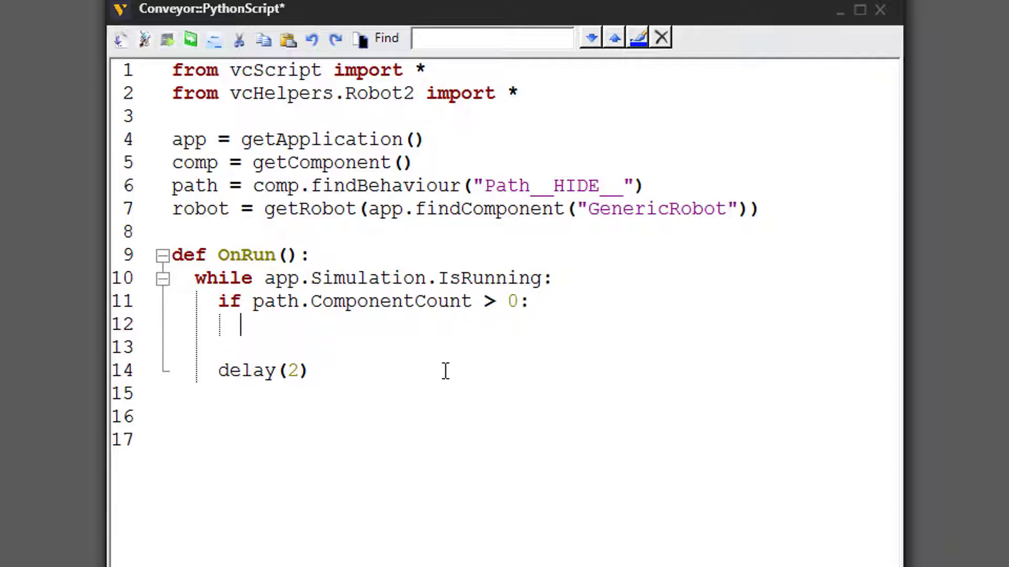
pyautogui.write('print path')
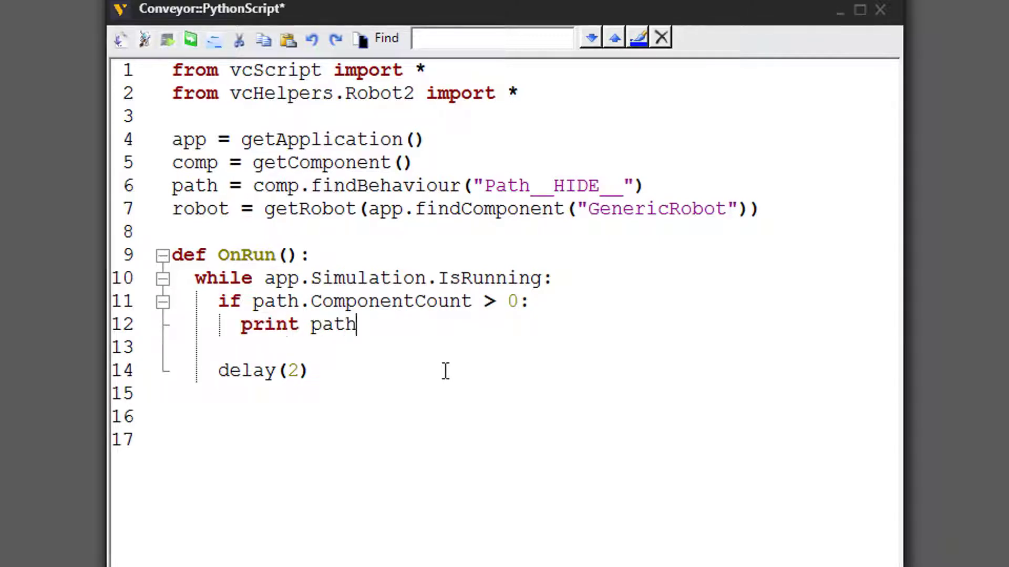
pyautogui.write('.Compone')
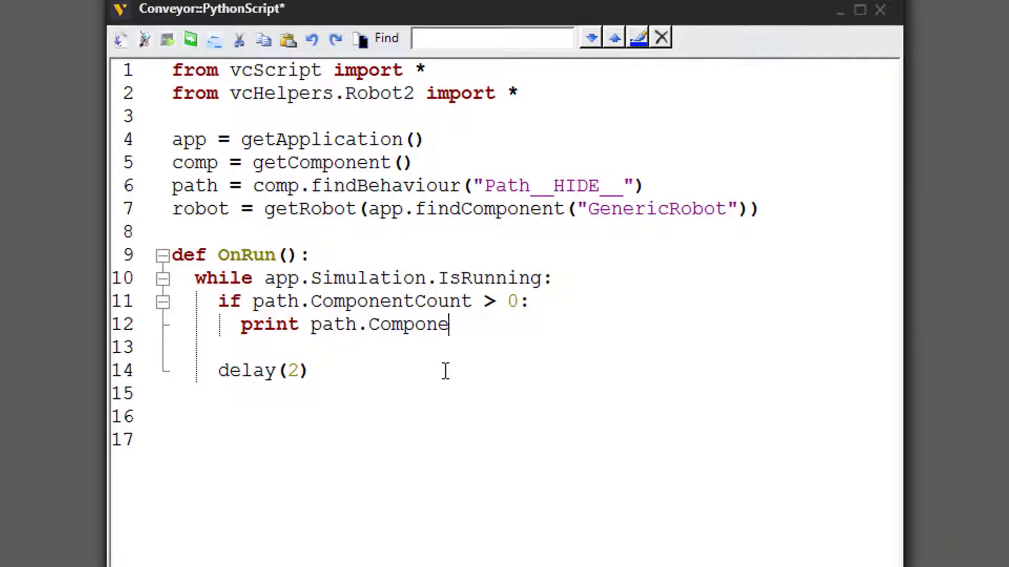
pyautogui.write('nts')
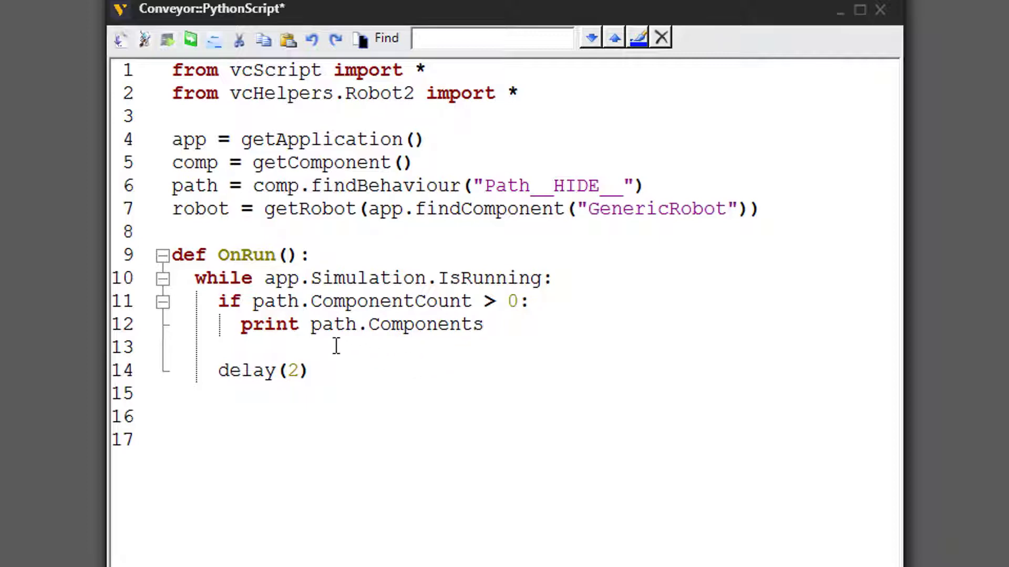
pyautogui.click(483, 325)
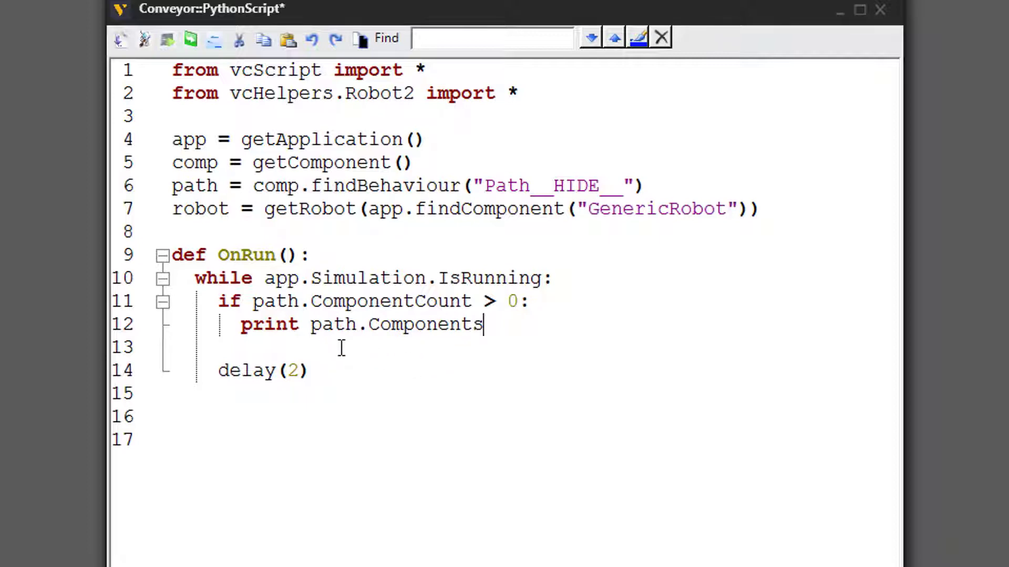
pyautogui.click(189, 40)
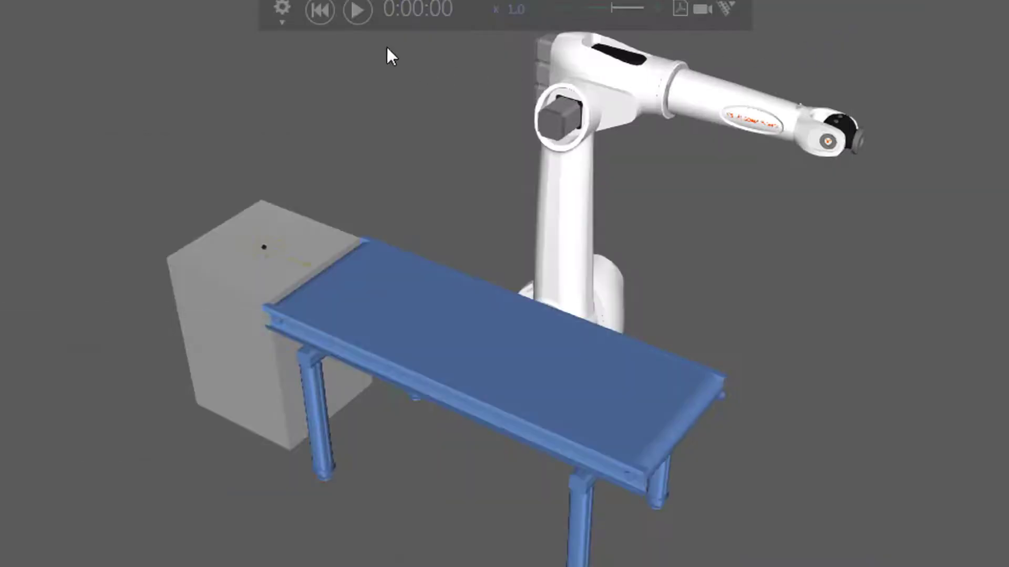
# Play the simulation to print the detected vcComponent objects, then reopen the script.
pyautogui.click(356, 10)
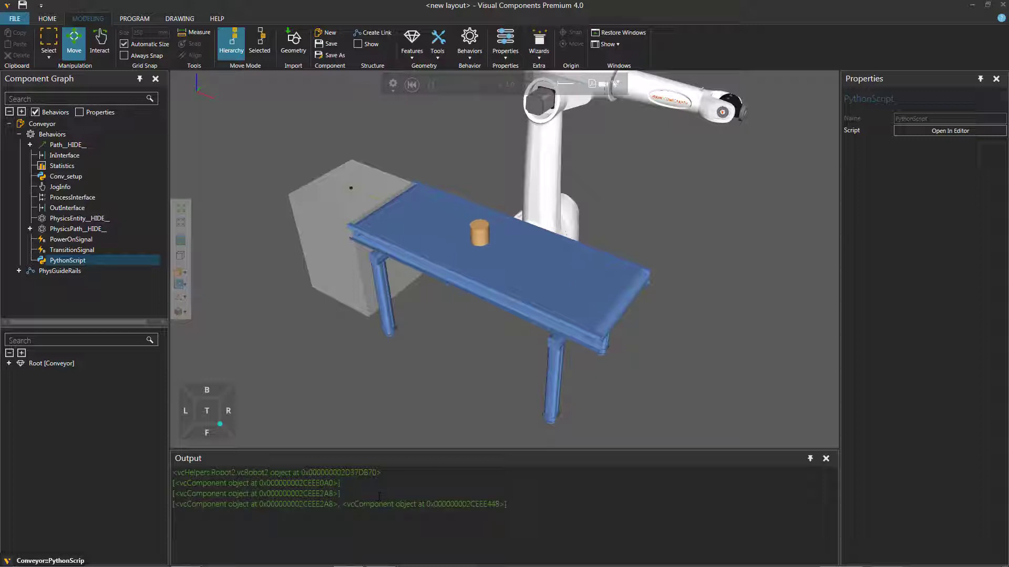
pyautogui.click(412, 84)
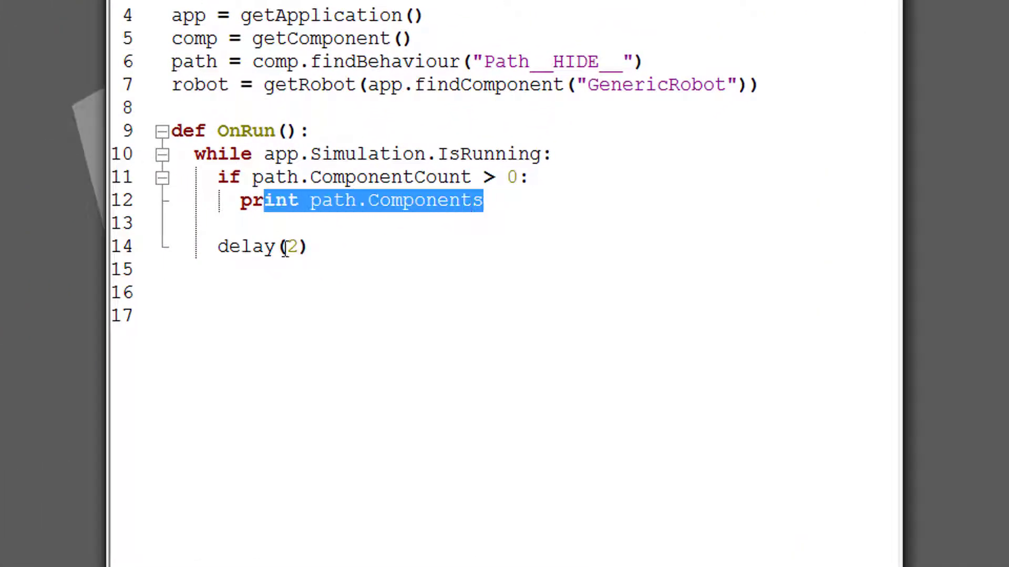
# Replace the print statement with 'part = path.Components[0]' inside the loop.
pyautogui.press('Delete')
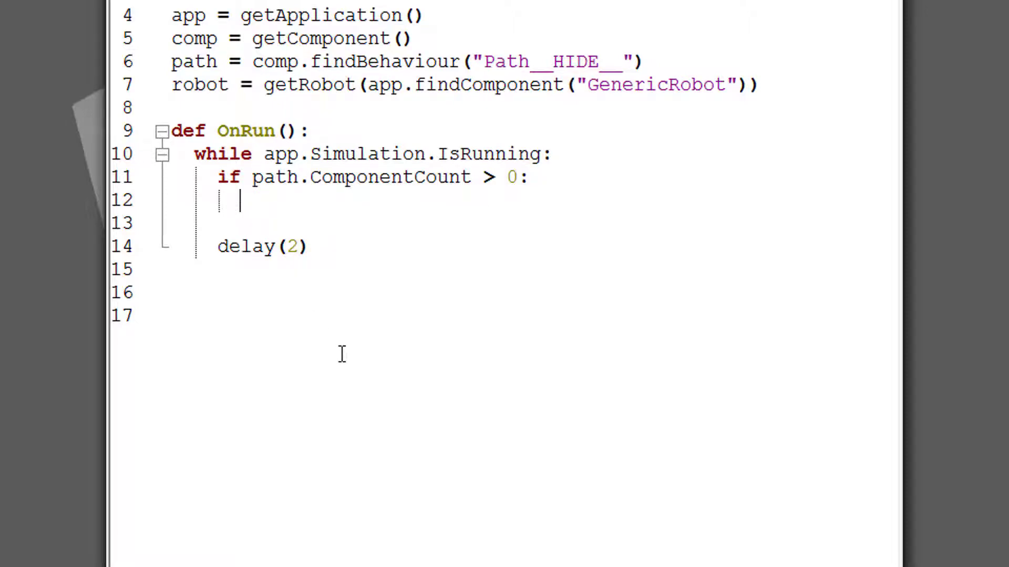
pyautogui.write('part =')
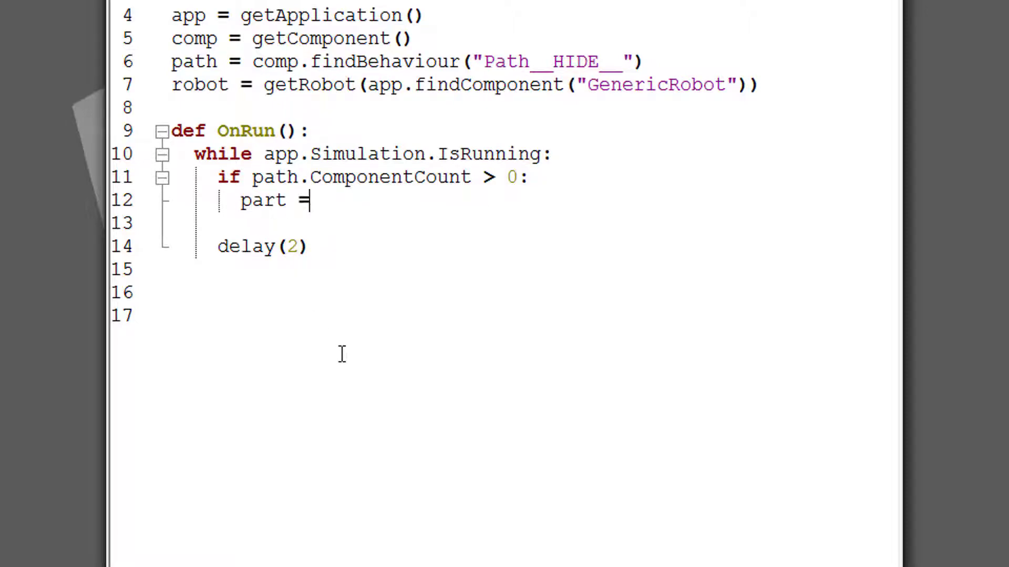
pyautogui.write('pa')
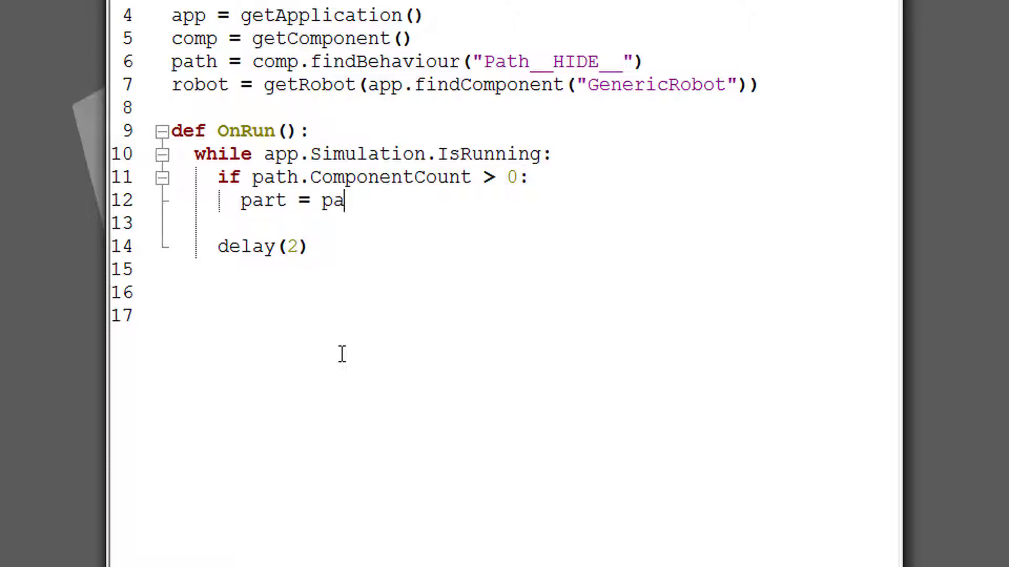
pyautogui.write('th.Component')
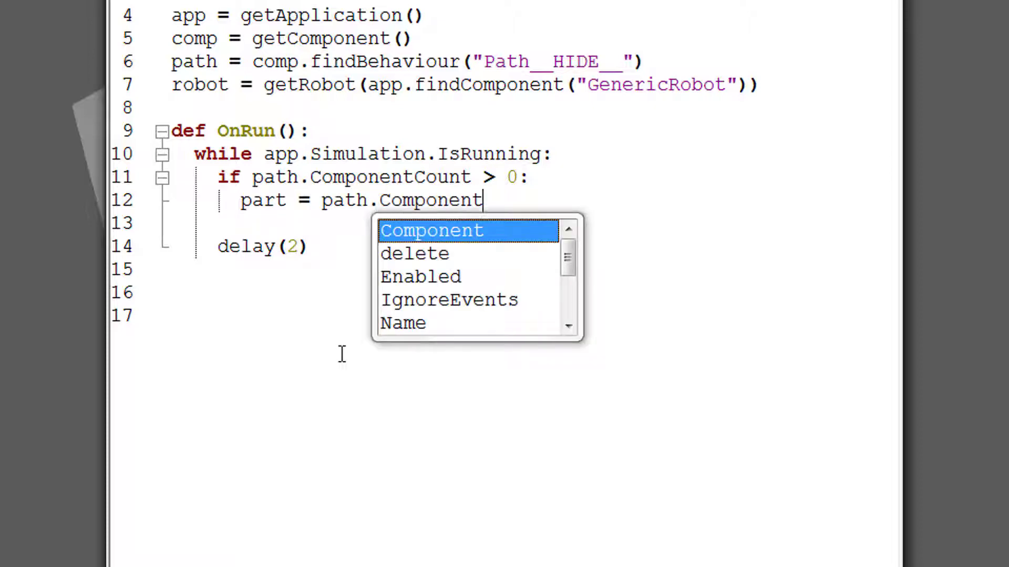
pyautogui.write('s')
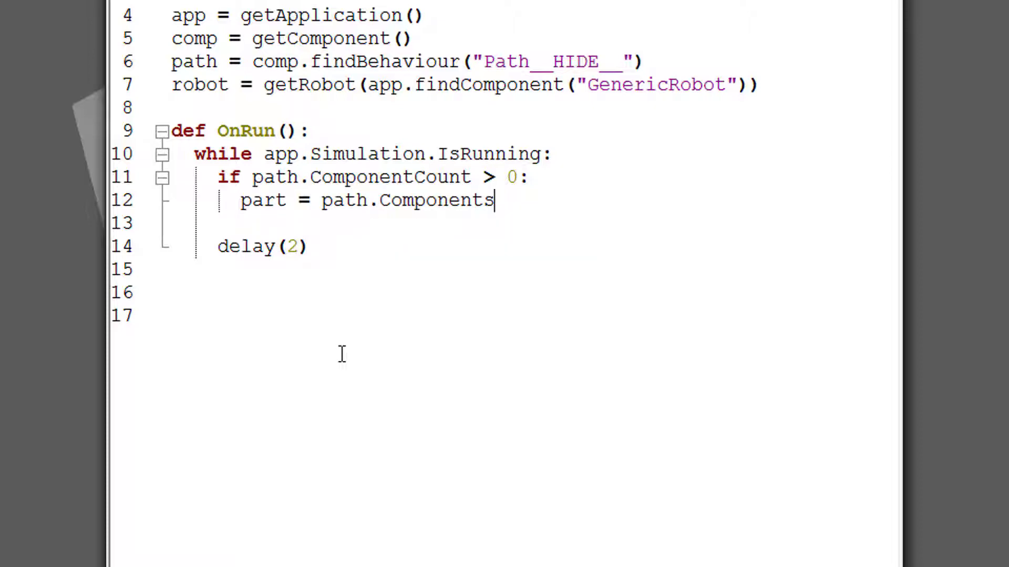
pyautogui.write('[0]')
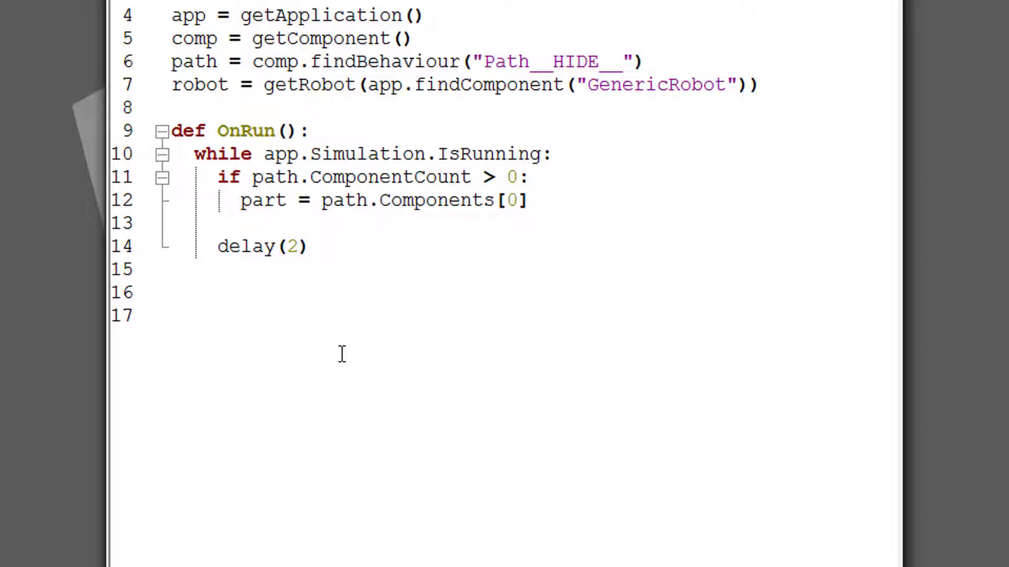
# Add 'robot.pickMovingPart(part)' on line 13 and save the script.
pyautogui.click(241, 222)
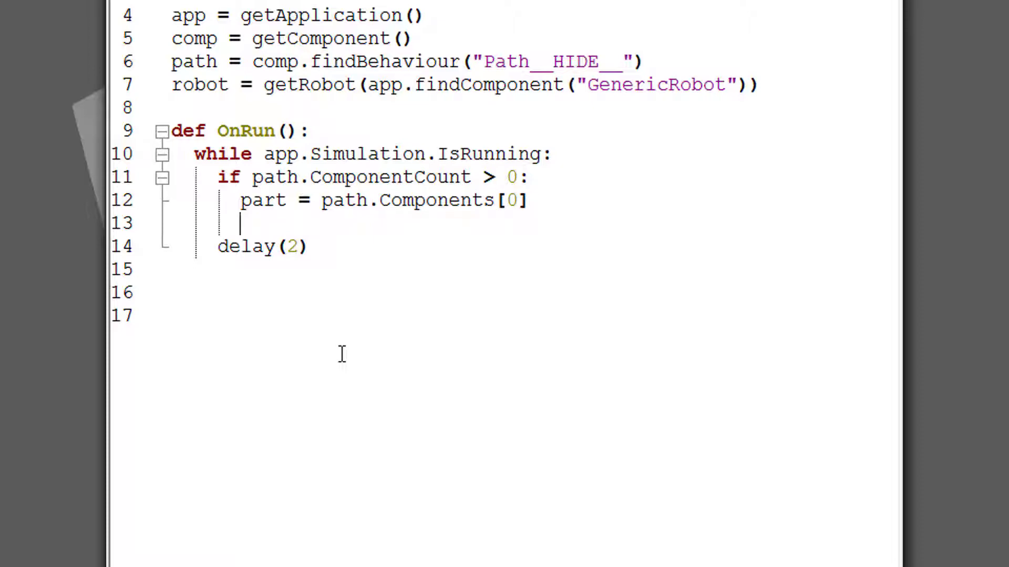
pyautogui.write('robot')
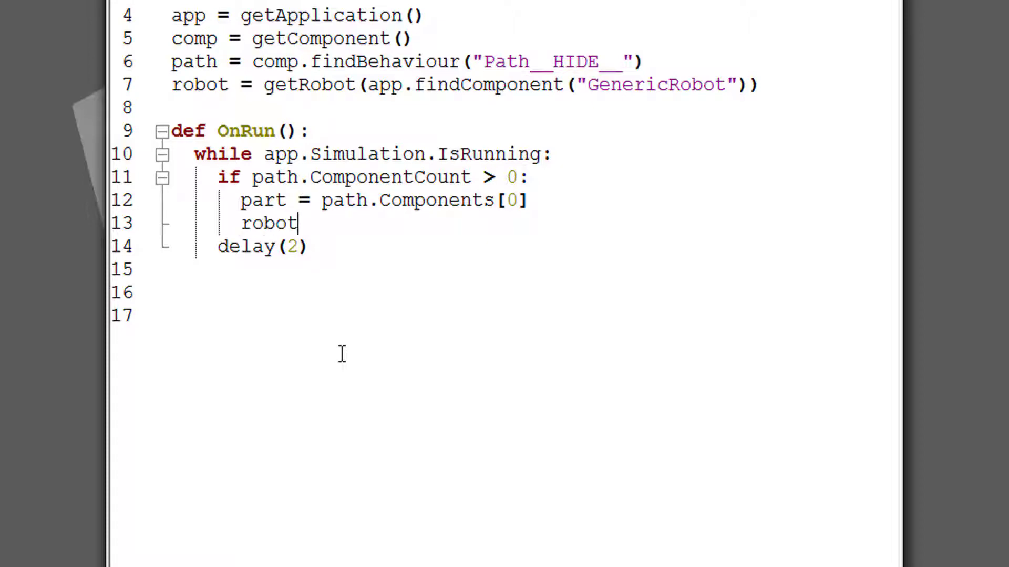
pyautogui.write('.p')
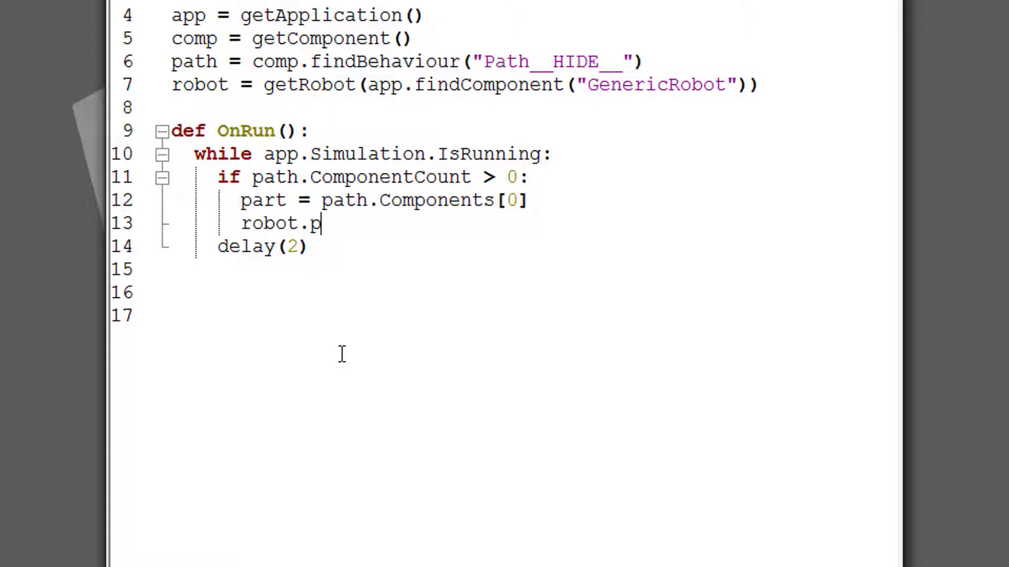
pyautogui.write('ickMovingPart(')
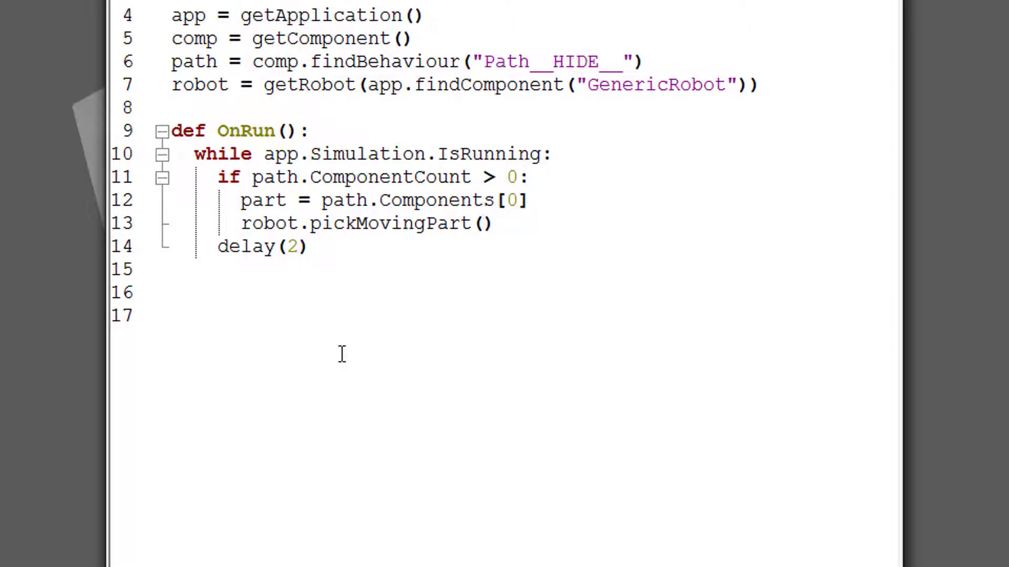
pyautogui.write('pa')
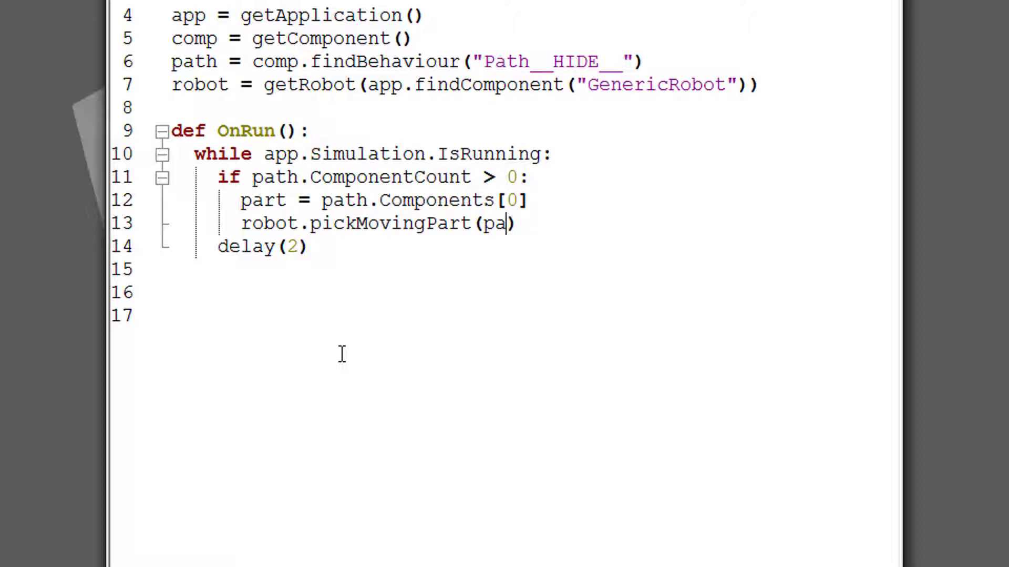
pyautogui.write('rt')
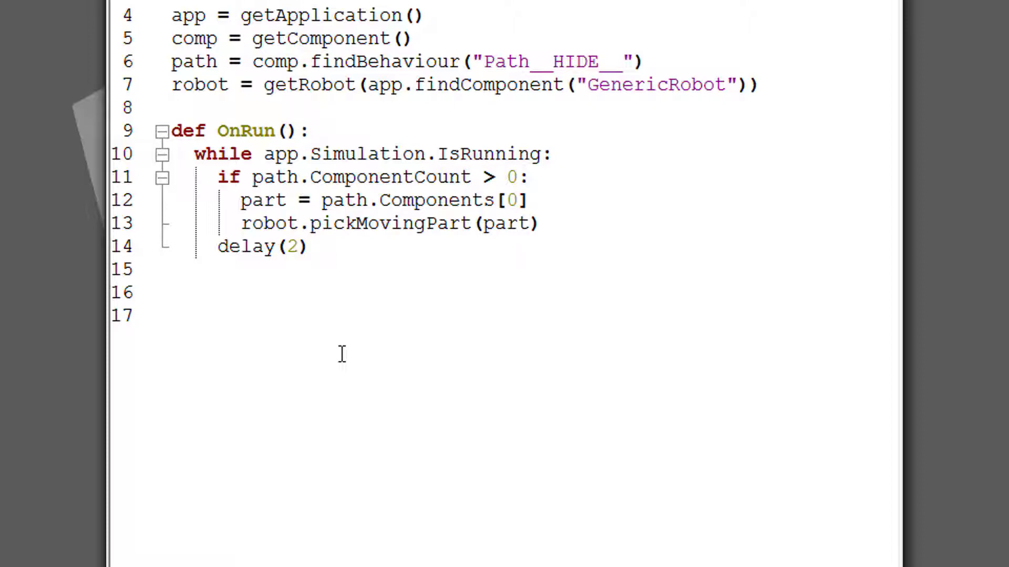
pyautogui.click(541, 223)
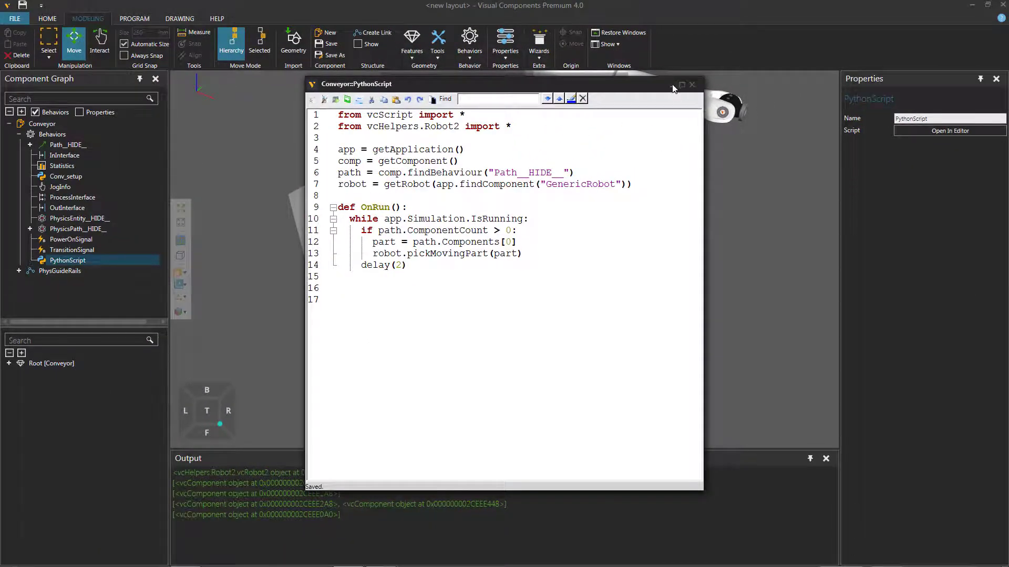
# Close the editor, run the simulation to watch the robot grab a cylinder, then stop and reset.
pyautogui.click(692, 84)
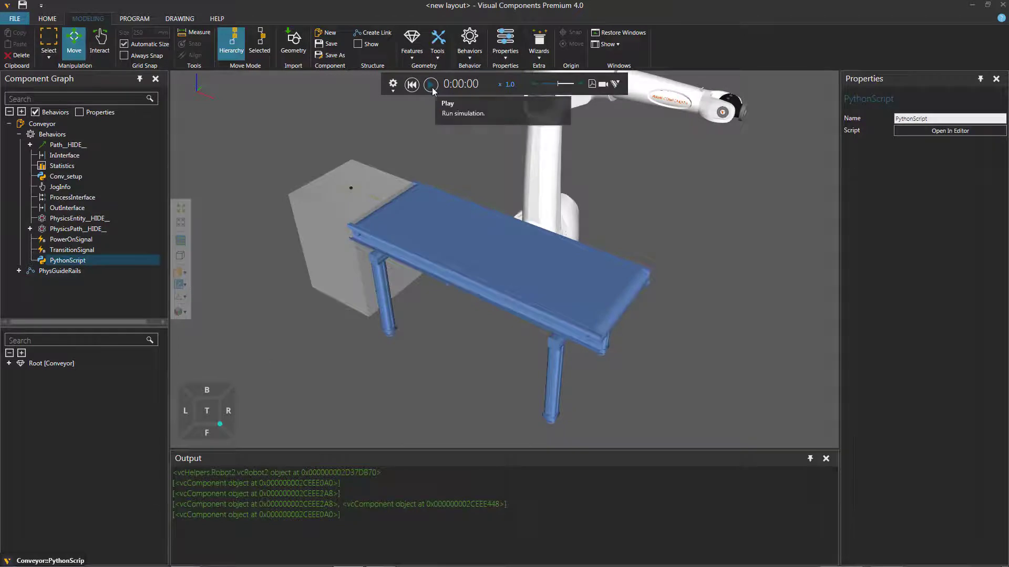
pyautogui.click(430, 84)
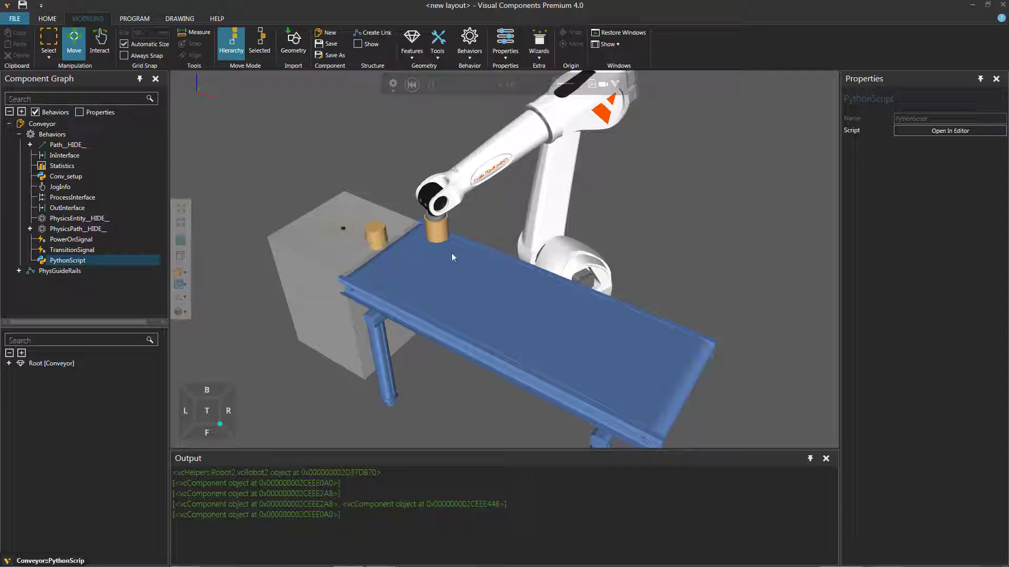
pyautogui.click(411, 84)
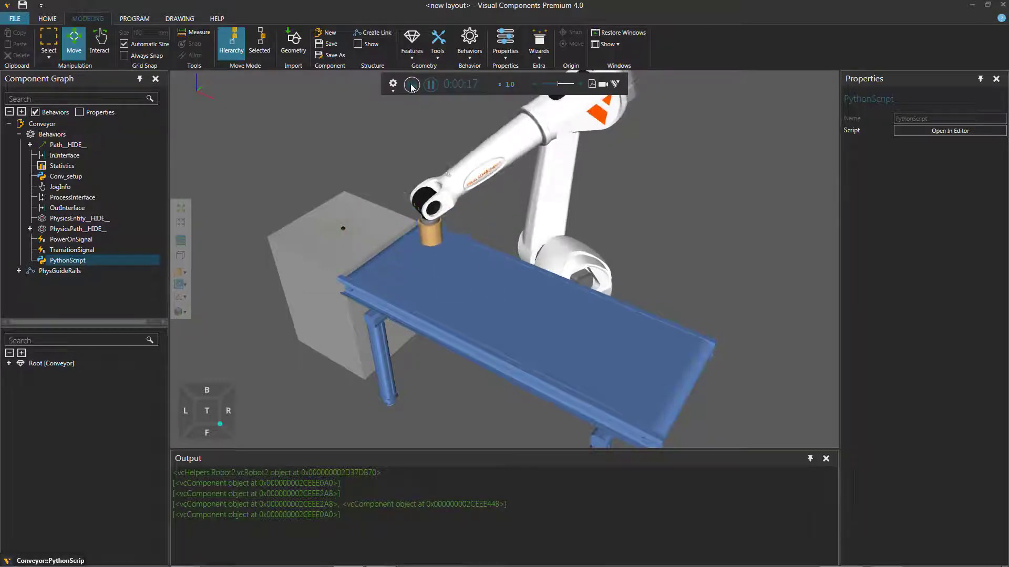
pyautogui.click(411, 84)
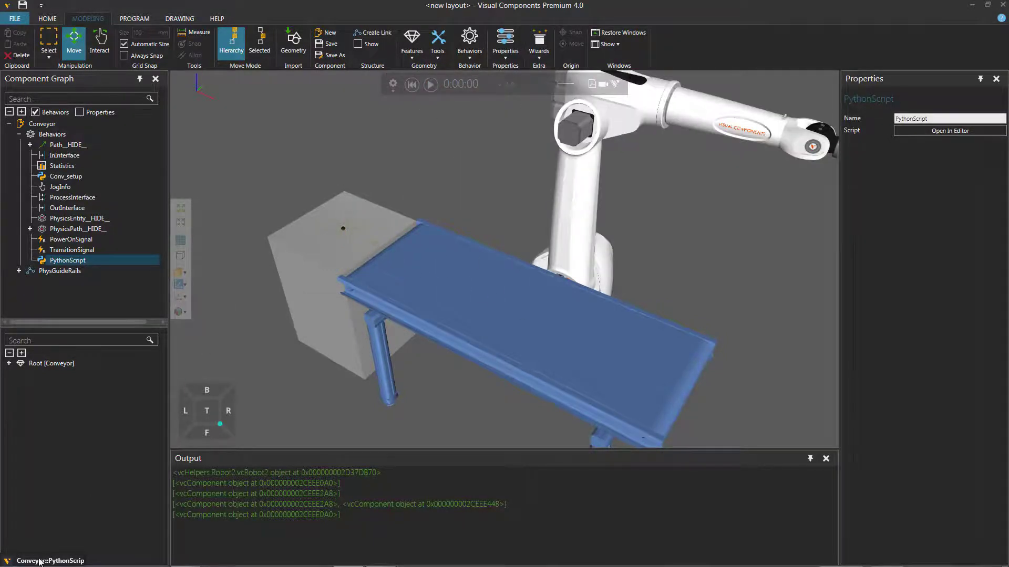
# Guard the pick lines with 'if robot.GraspContainer.ComponentCount == 0:' and close the editor.
pyautogui.click(950, 130)
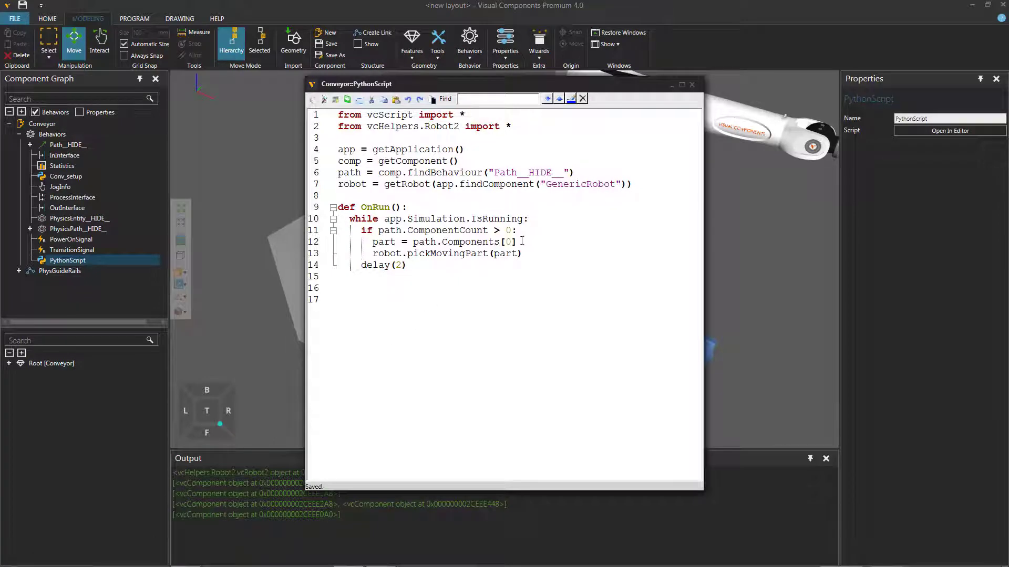
pyautogui.click(681, 84)
pyautogui.write('if r')
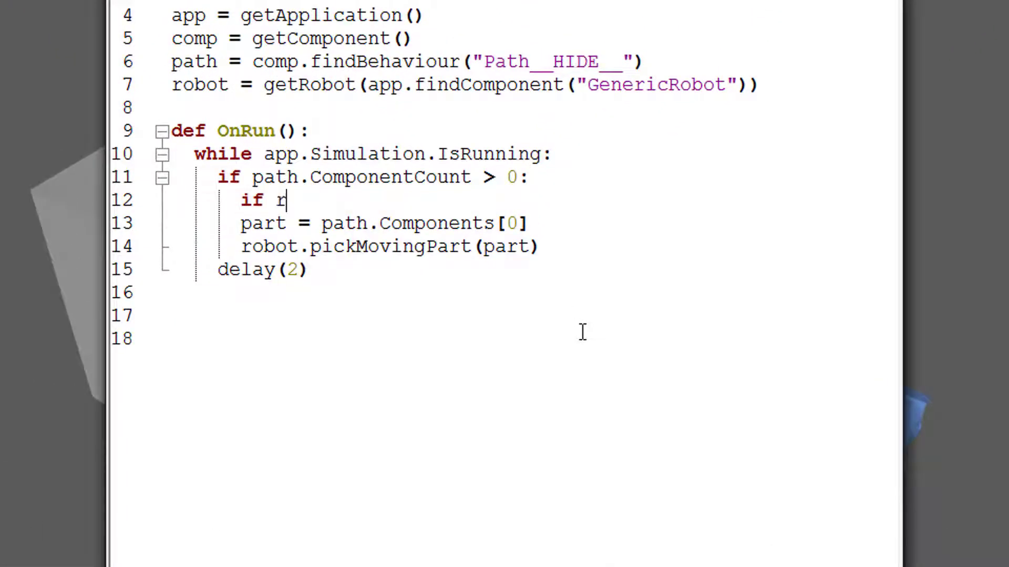
pyautogui.write('obot.')
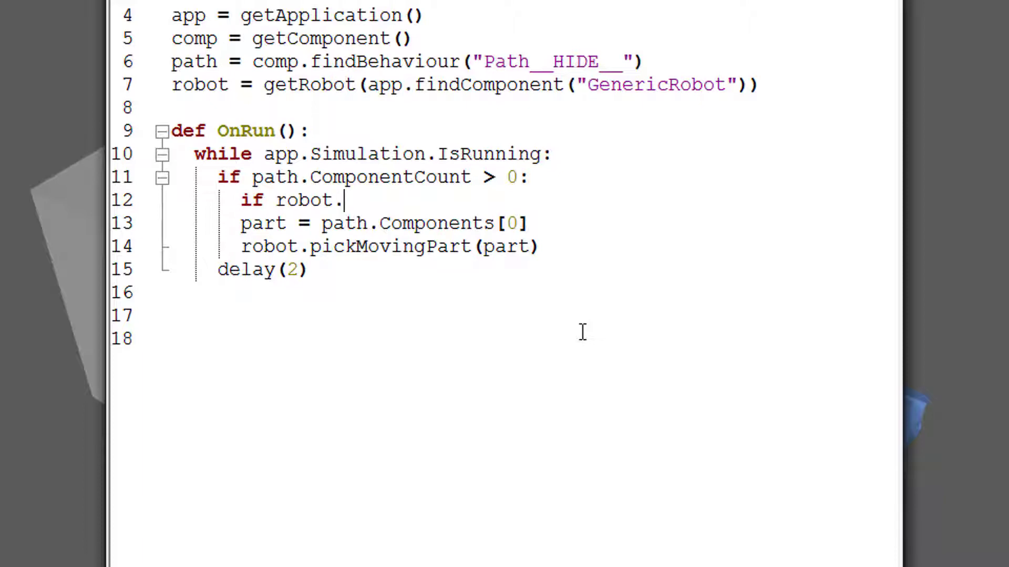
pyautogui.write('GraspContain')
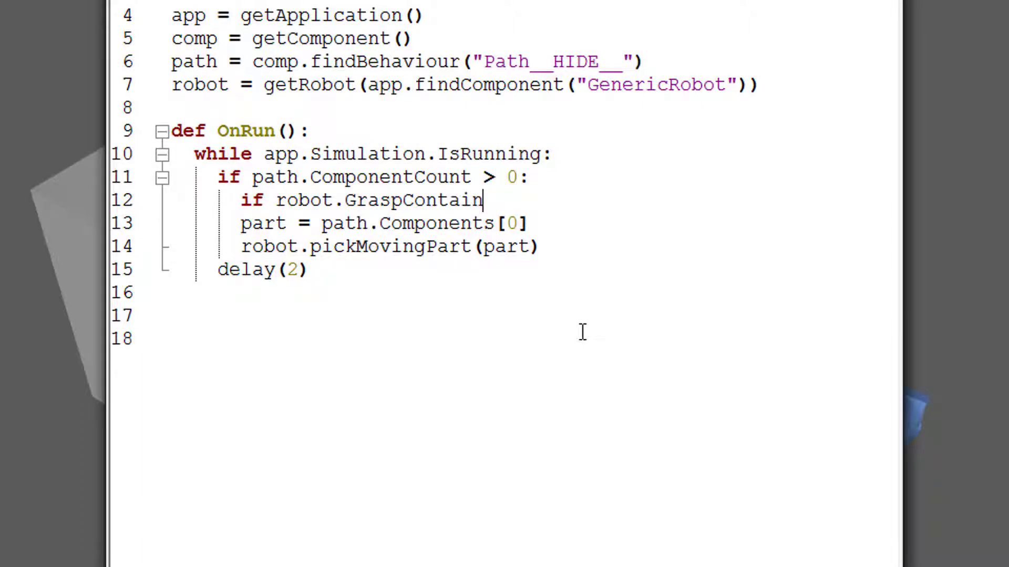
pyautogui.write('er.Compone')
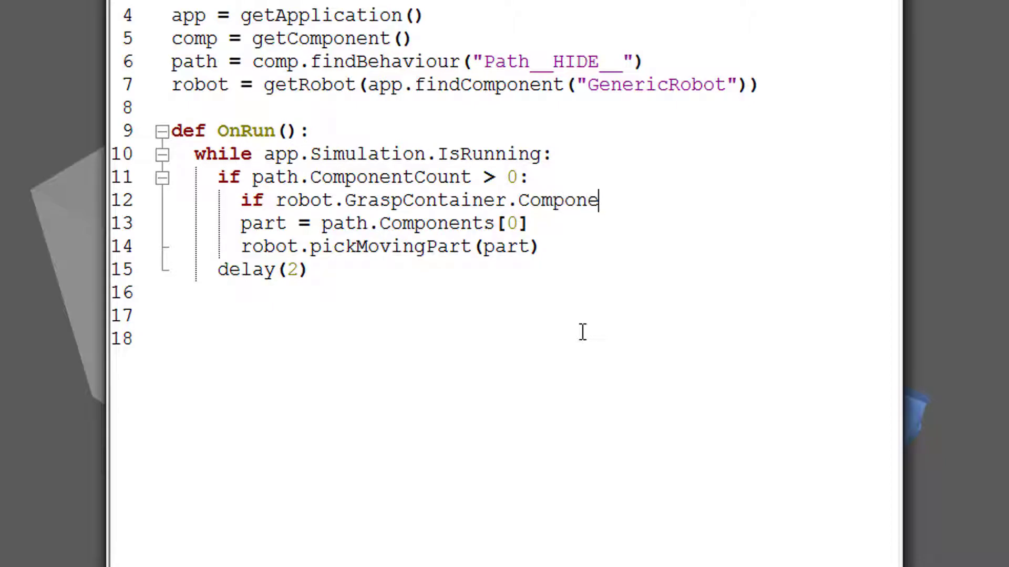
pyautogui.write('ntCount ==')
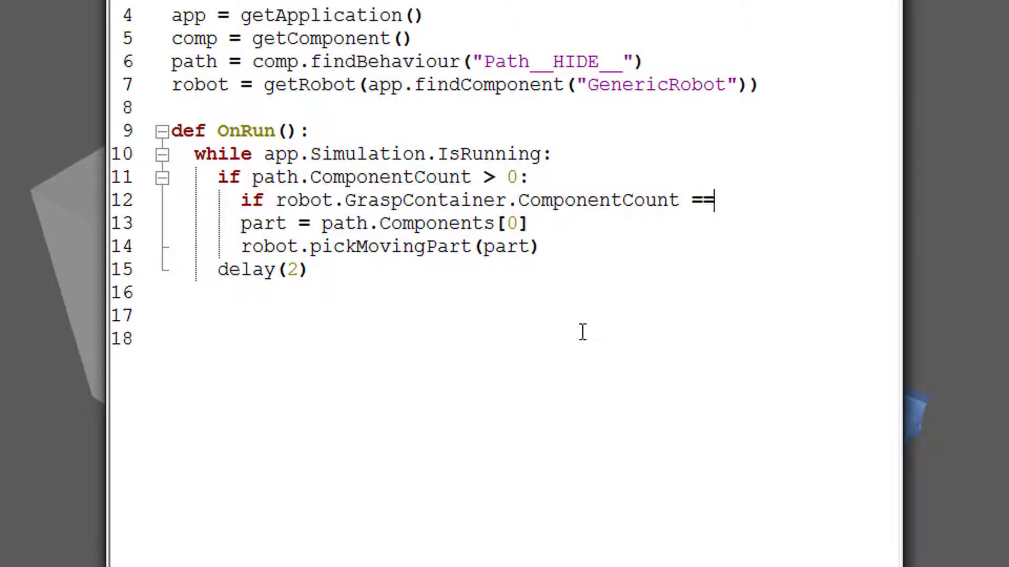
pyautogui.write('0:')
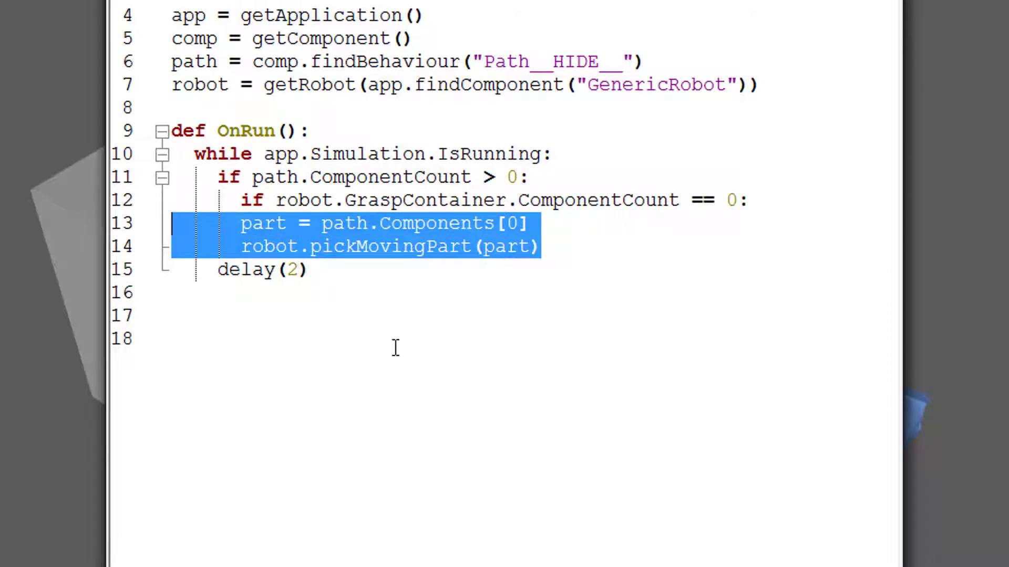
pyautogui.click(563, 246)
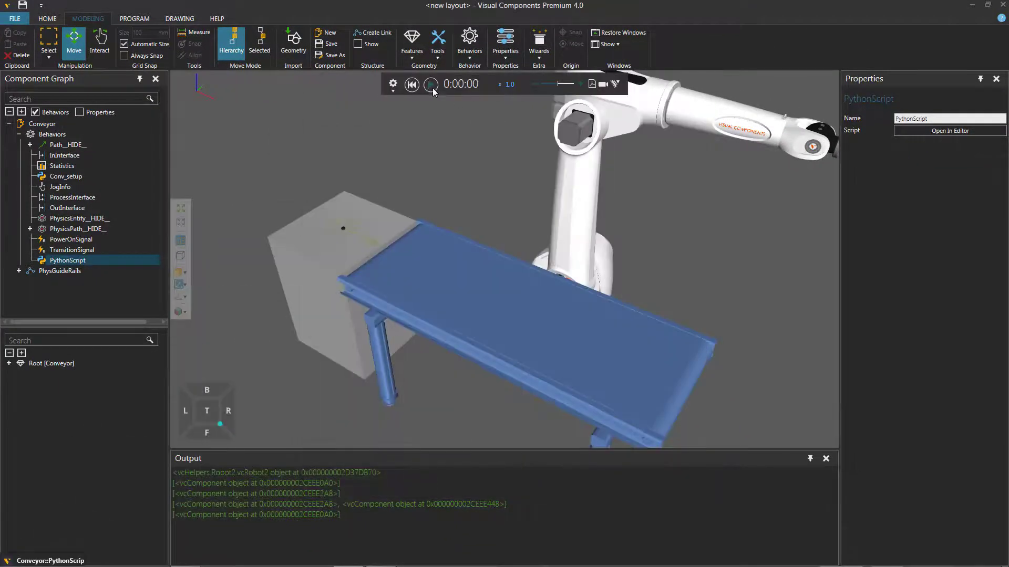
pyautogui.click(429, 84)
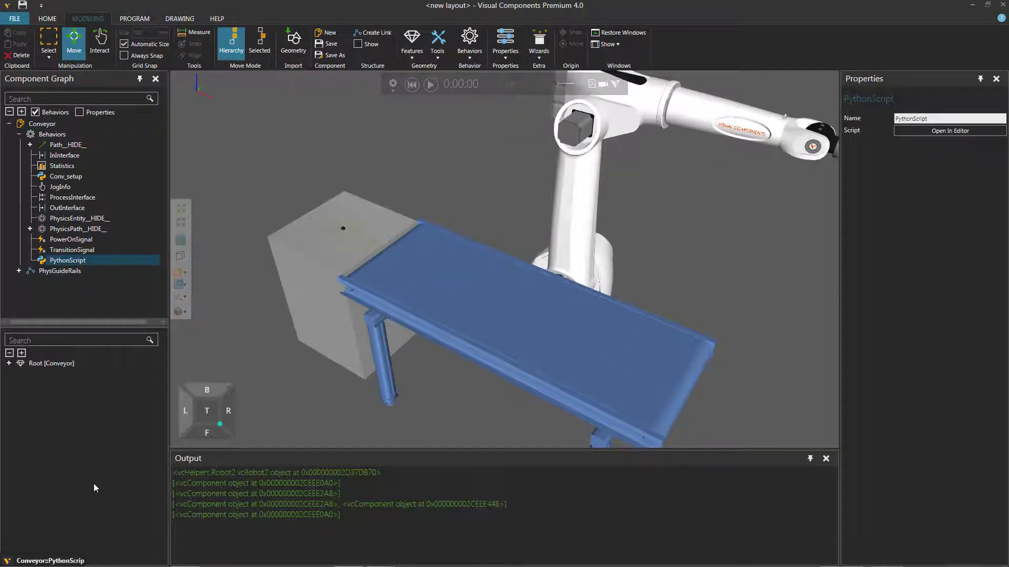
pyautogui.click(948, 130)
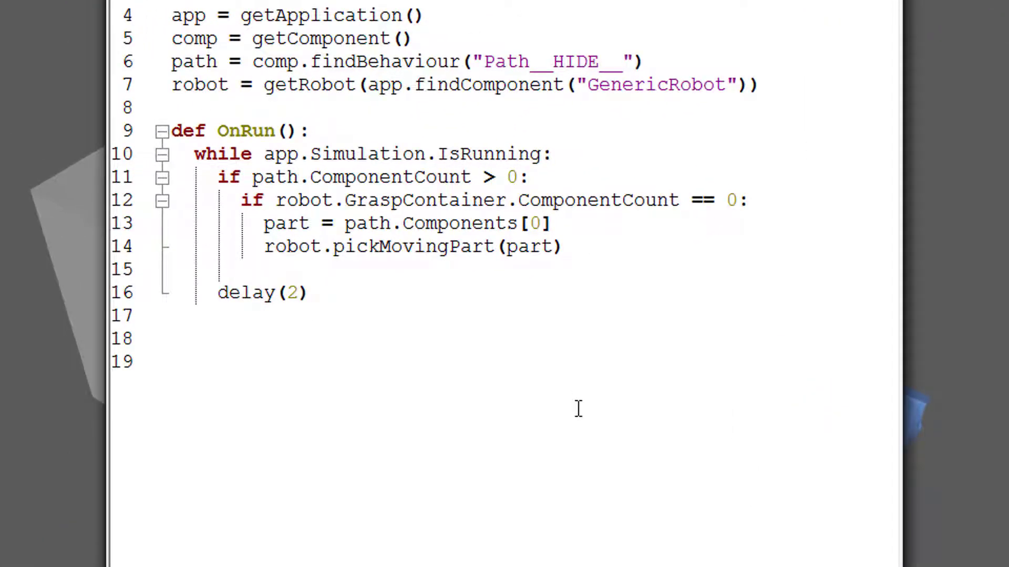
# Add an 'else:' branch containing 'robot.linearMoveToMtx_ExternalBase()' after the if block.
pyautogui.click(241, 269)
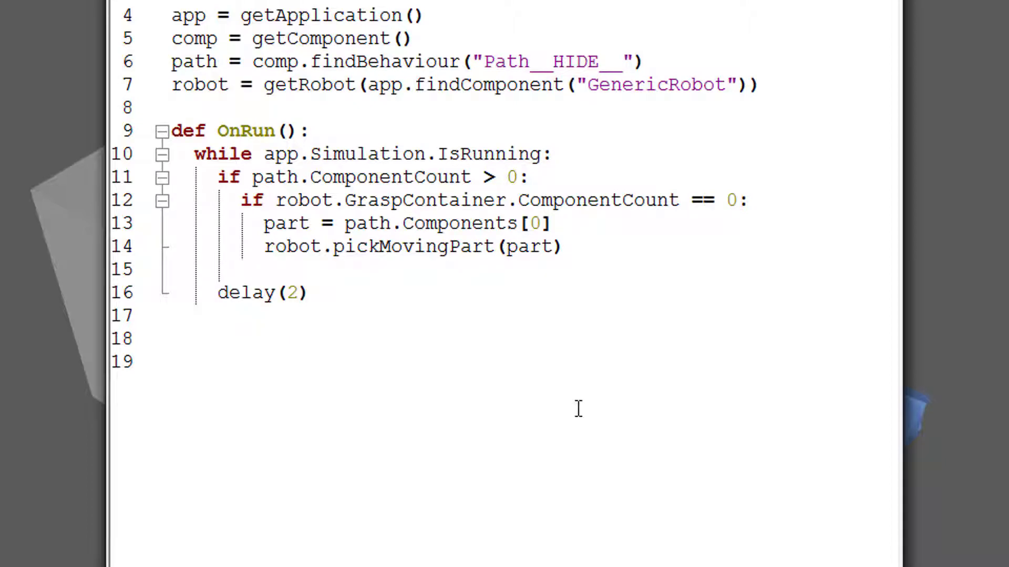
pyautogui.write('else:')
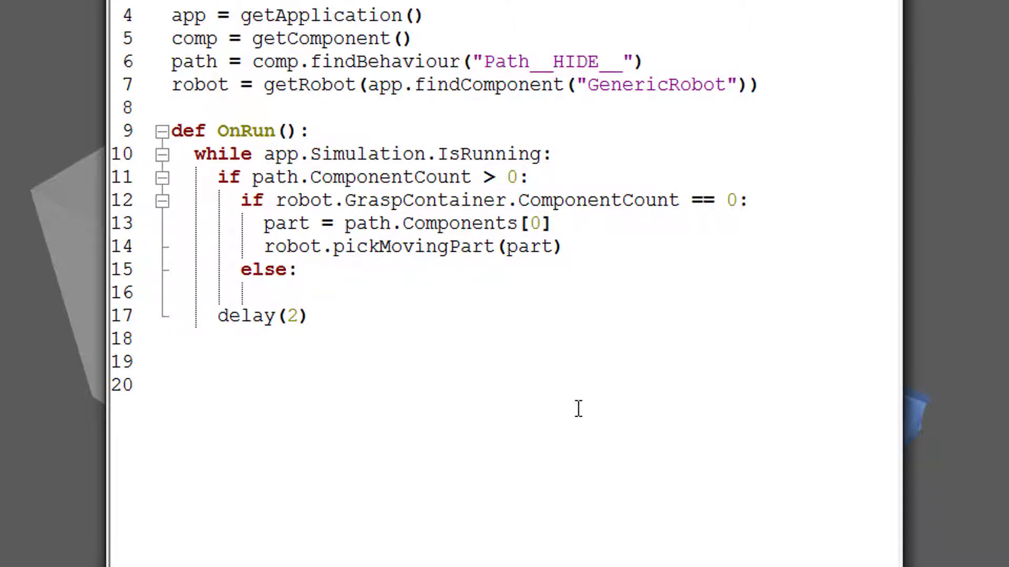
pyautogui.click(260, 293)
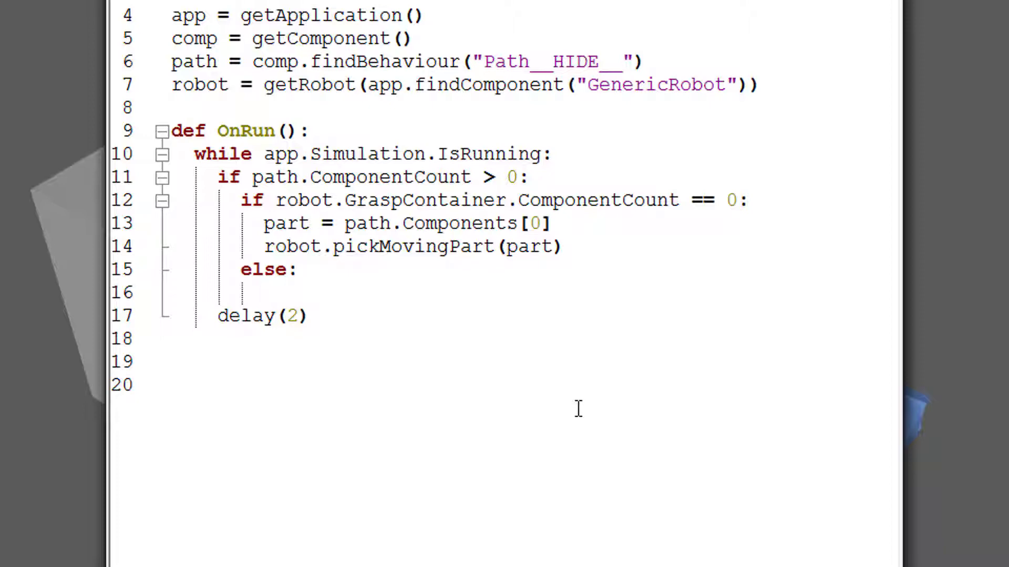
pyautogui.write('robot.')
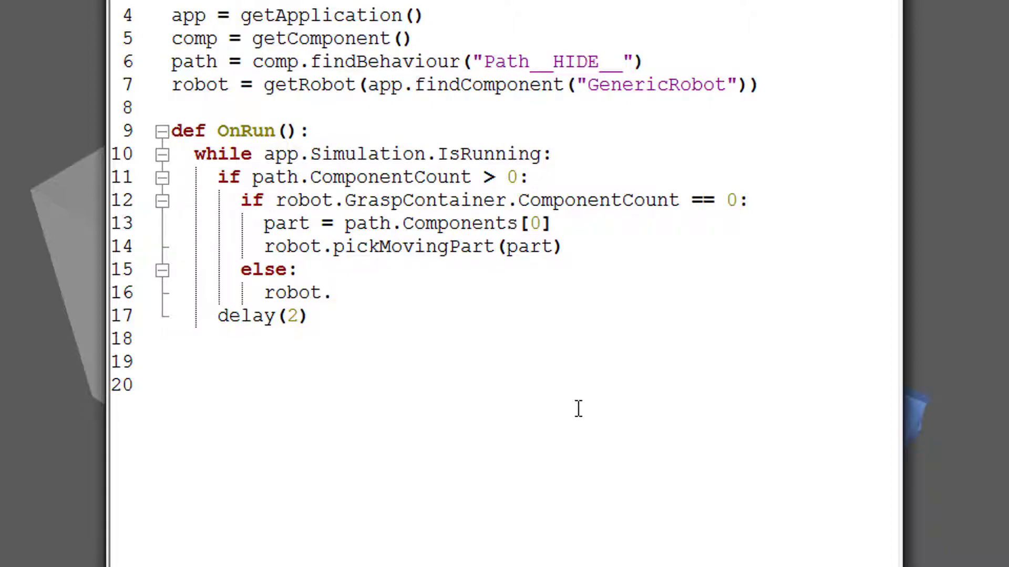
pyautogui.write('linearMo')
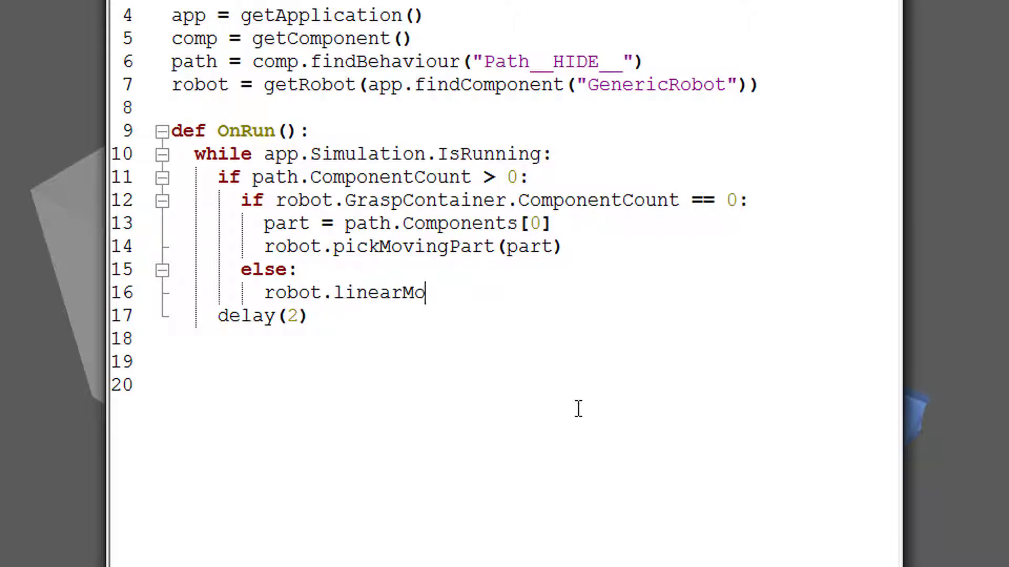
pyautogui.write('veToMtx')
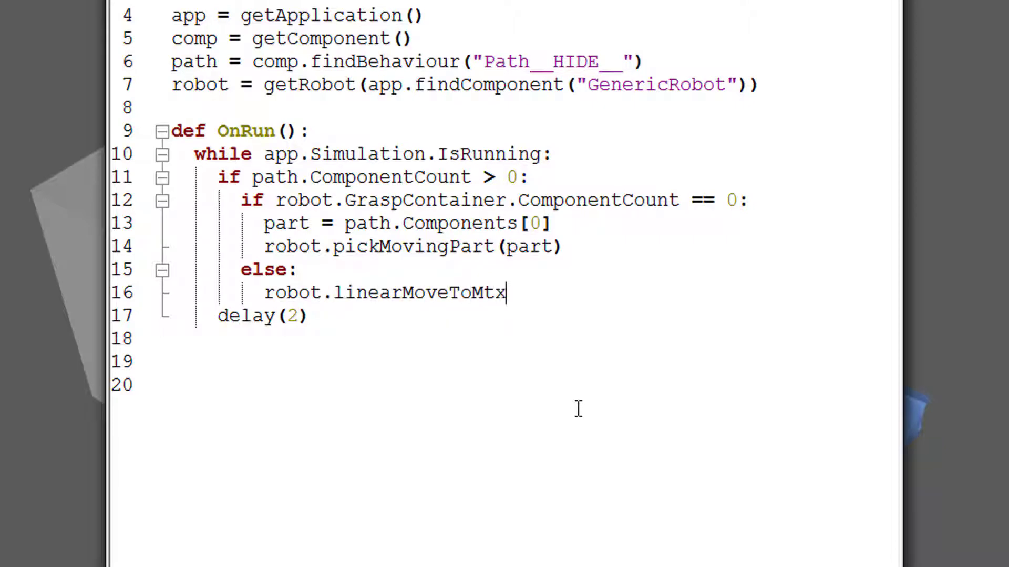
pyautogui.write('_ExternalBase')
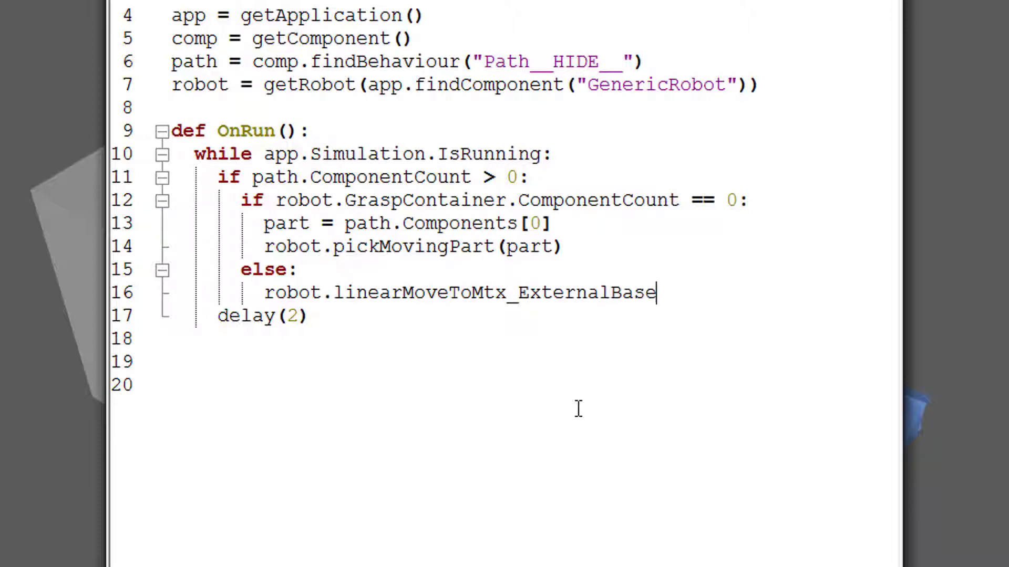
pyautogui.write('()')
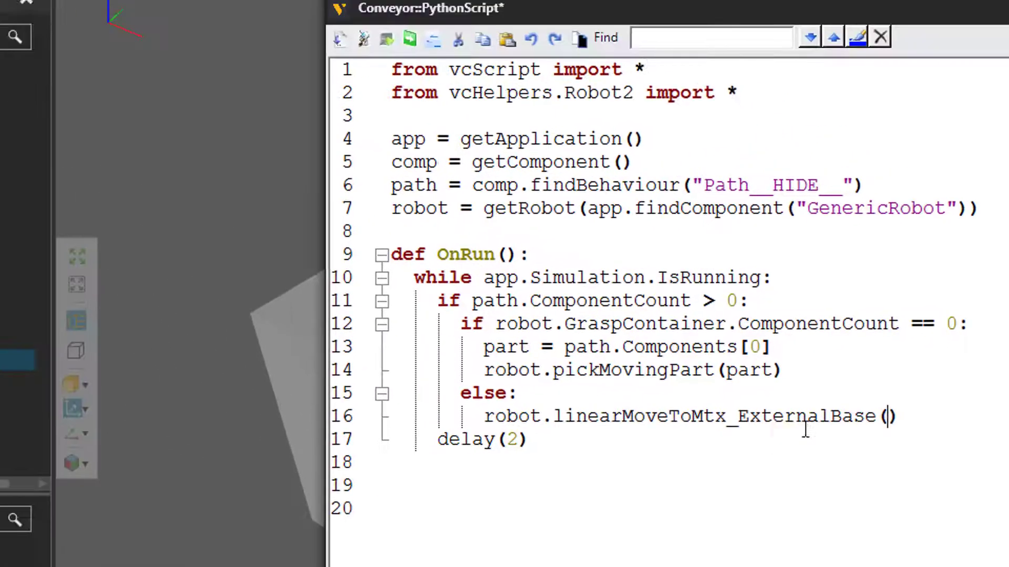
# Open the Python API help at vcHelpers.Robot2 and scroll to linearMoveToMtx_ExternalBase.
pyautogui.click(434, 37)
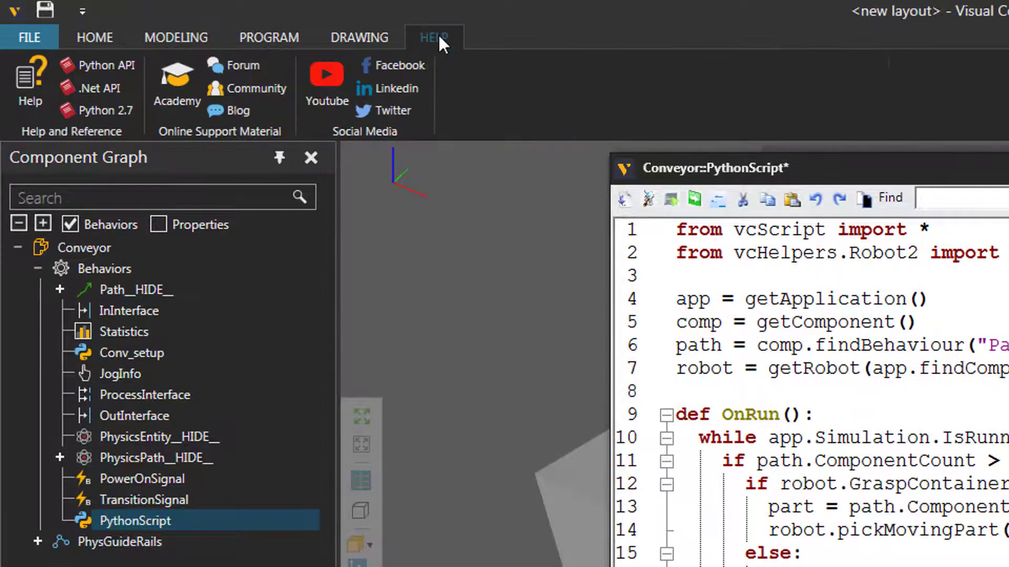
pyautogui.moveTo(98, 65)
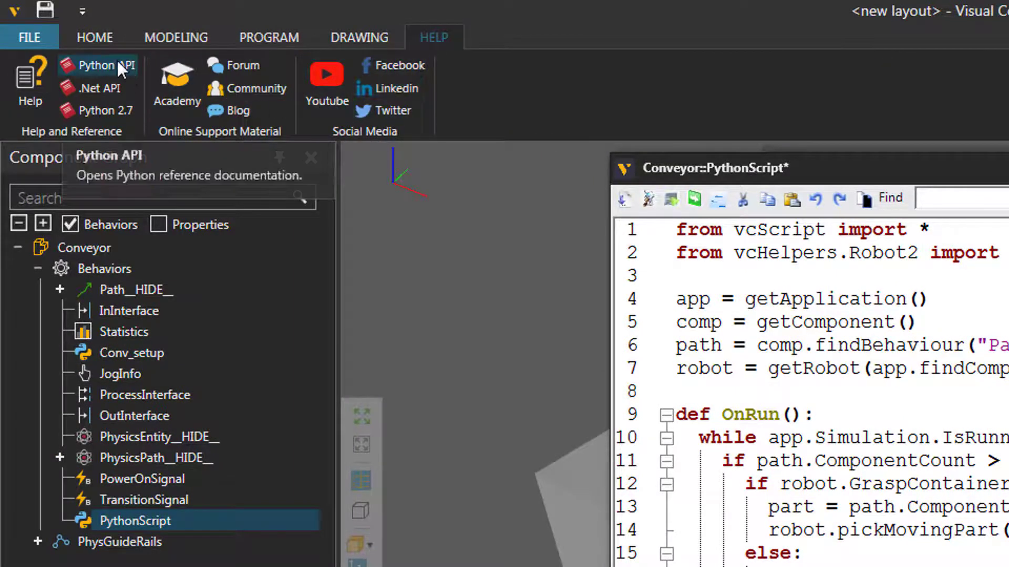
pyautogui.click(97, 65)
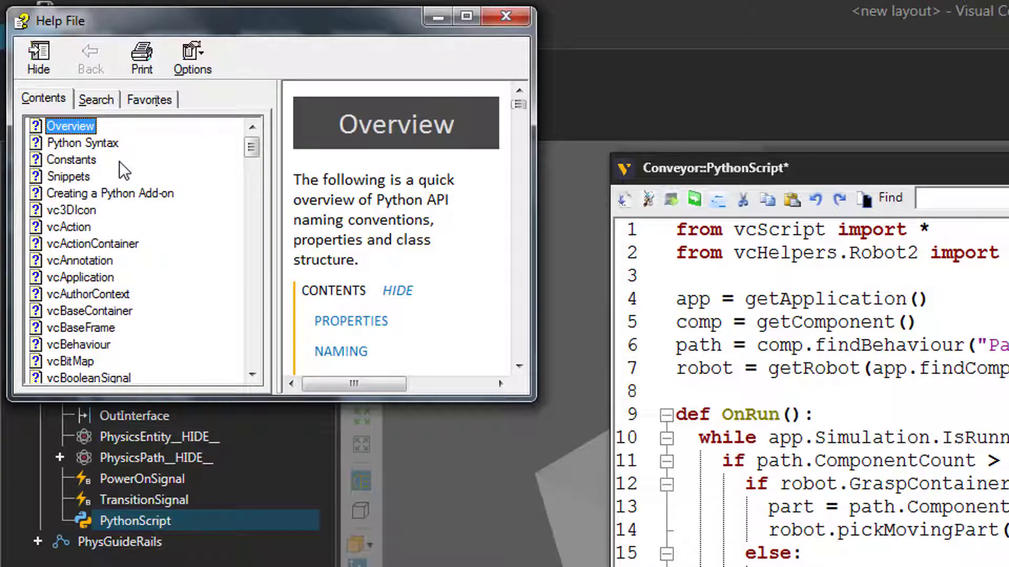
pyautogui.scroll(-3)
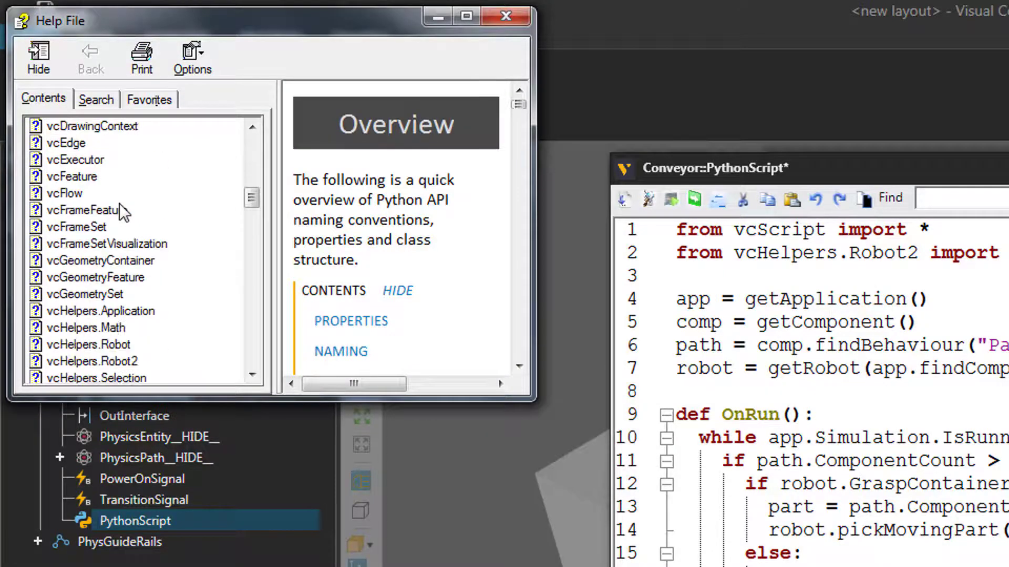
pyautogui.click(88, 260)
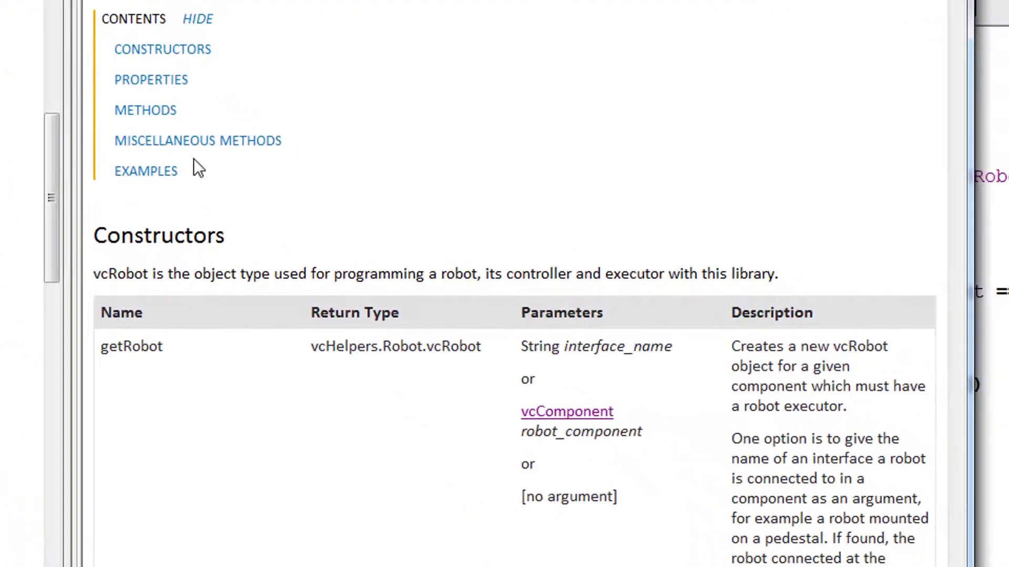
pyautogui.scroll(-3)
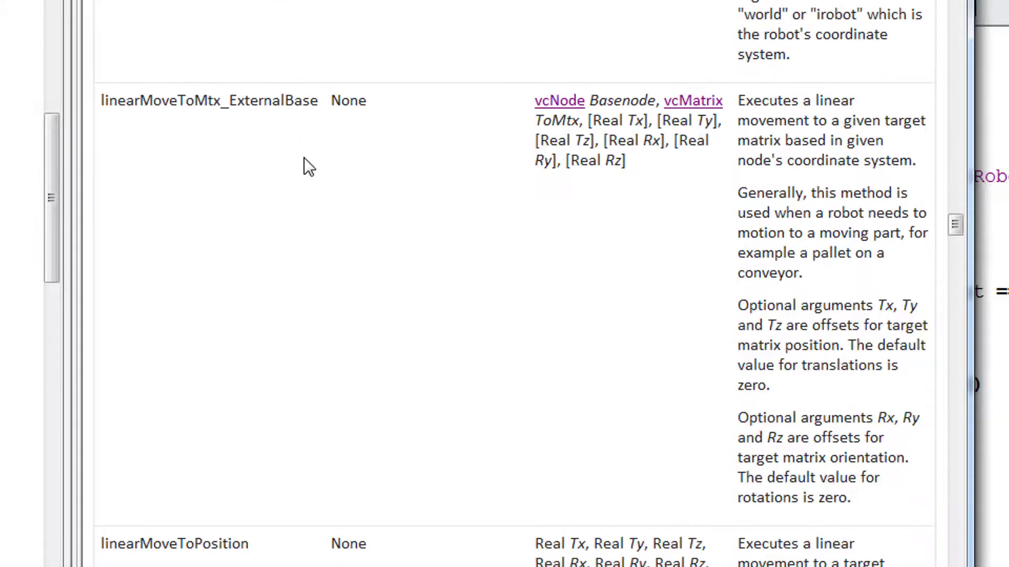
pyautogui.moveTo(398, 123)
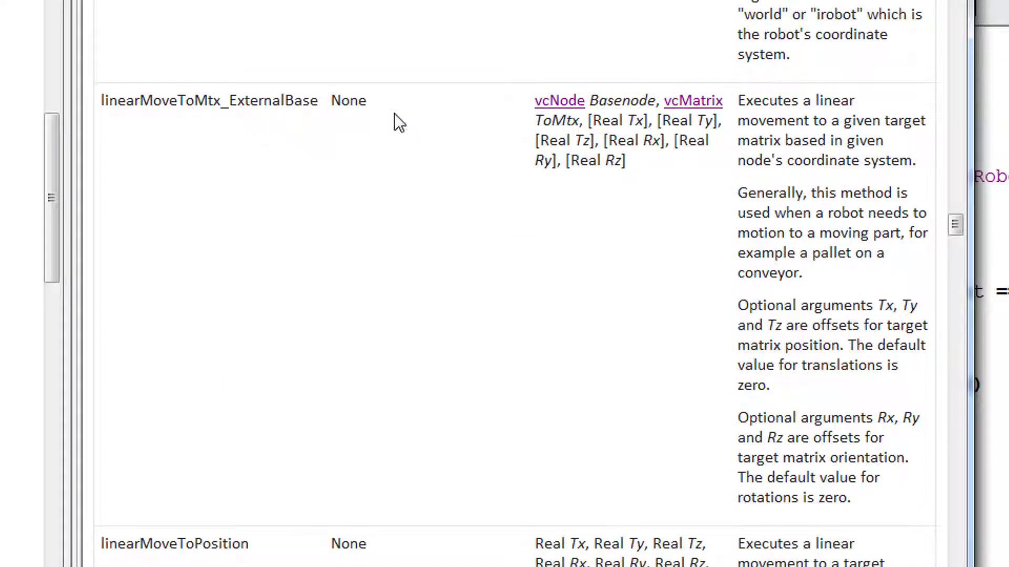
pyautogui.moveTo(514, 132)
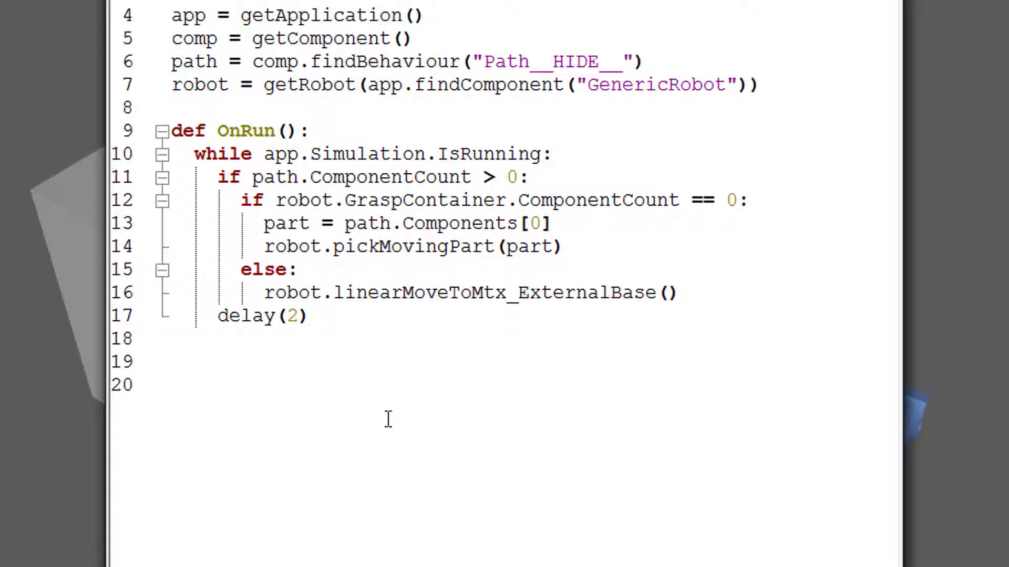
# Insert a line in the else branch assigning path.Components[0] above the move call.
pyautogui.press('enter')
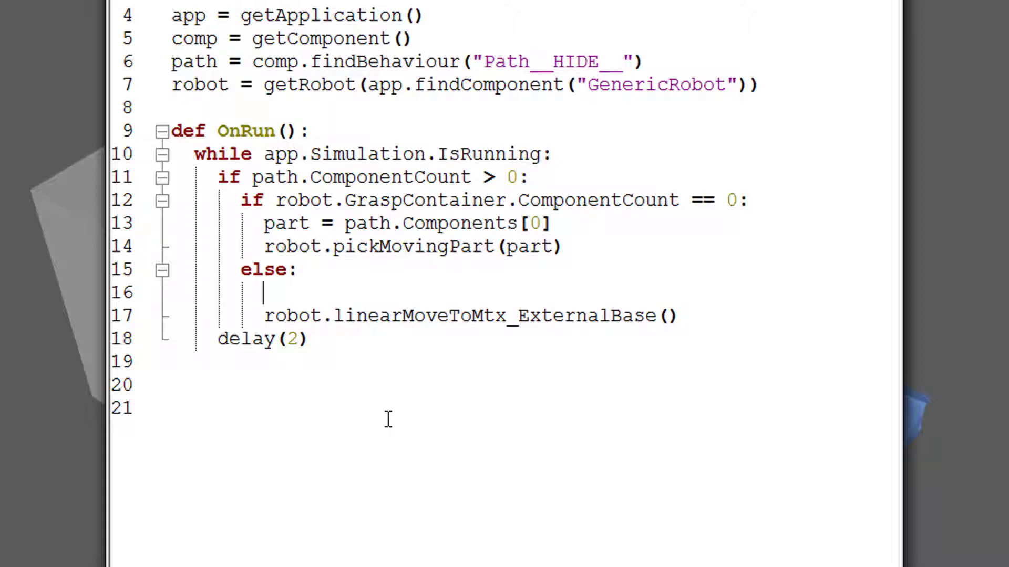
pyautogui.write('part')
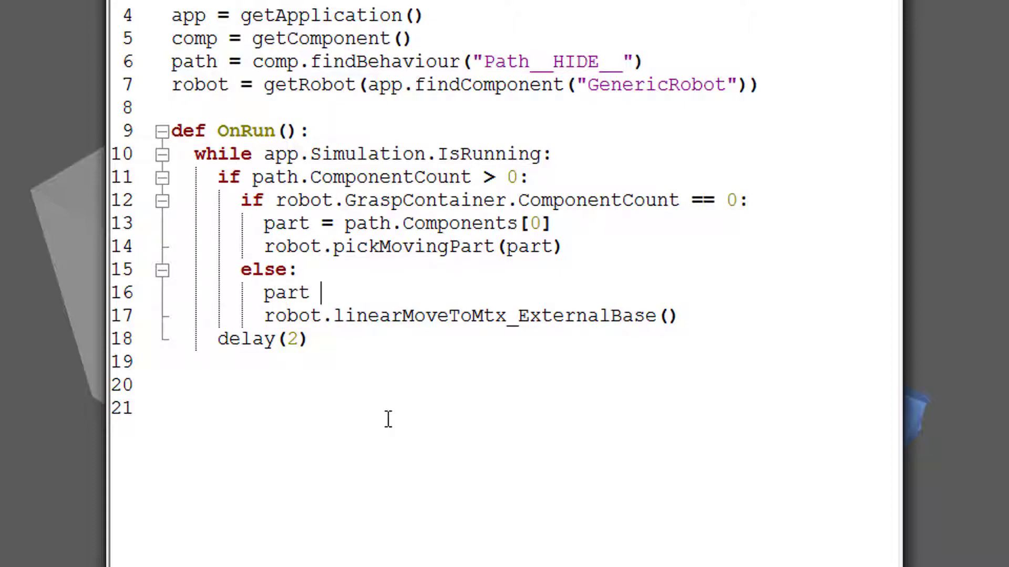
pyautogui.write('= pa')
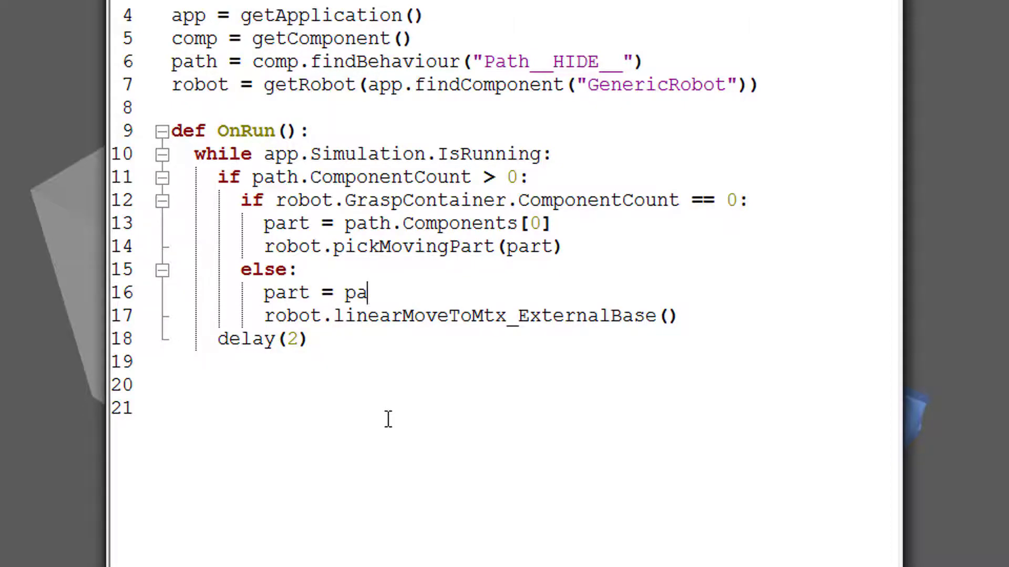
pyautogui.write('th.Components')
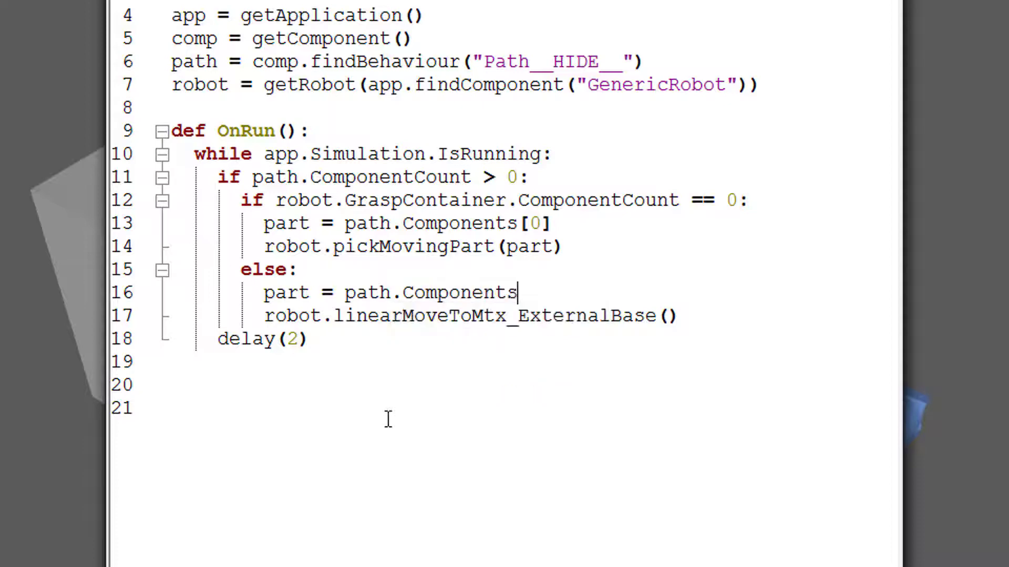
pyautogui.write('[0')
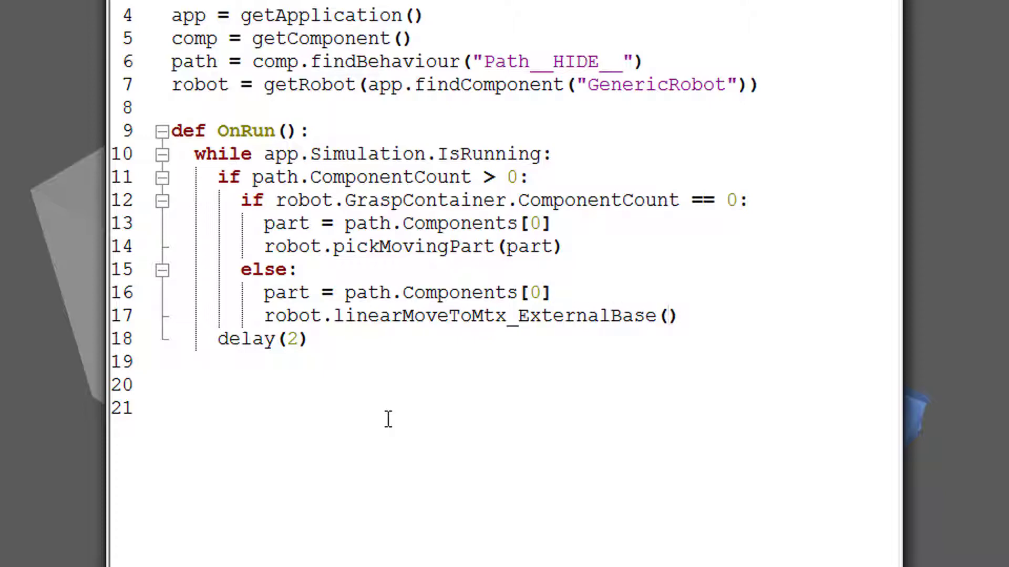
# Name the variable 'pallet' and pass 'pallet,' into linearMoveToMtx_ExternalBase.
pyautogui.write('part')
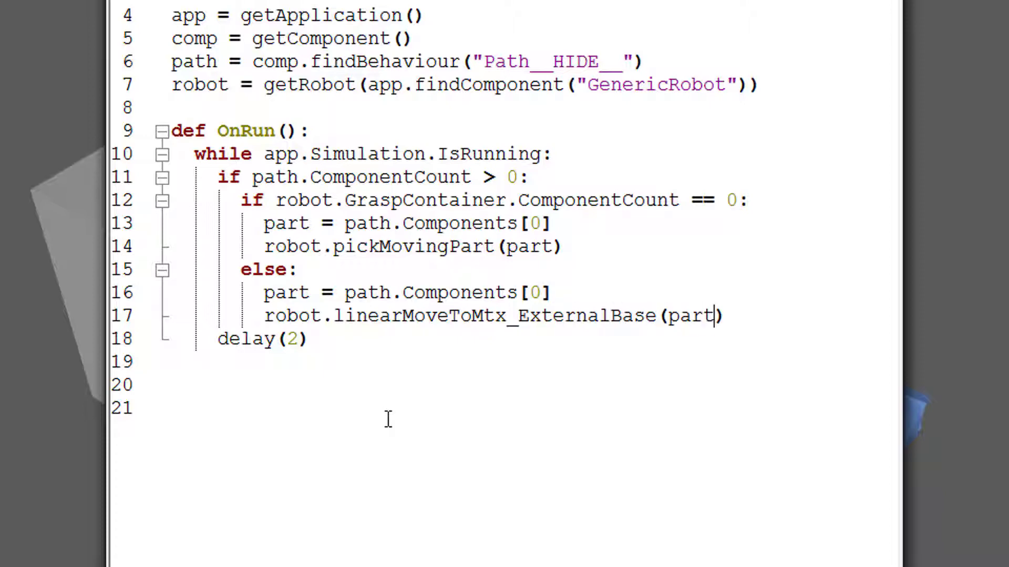
pyautogui.write('palle')
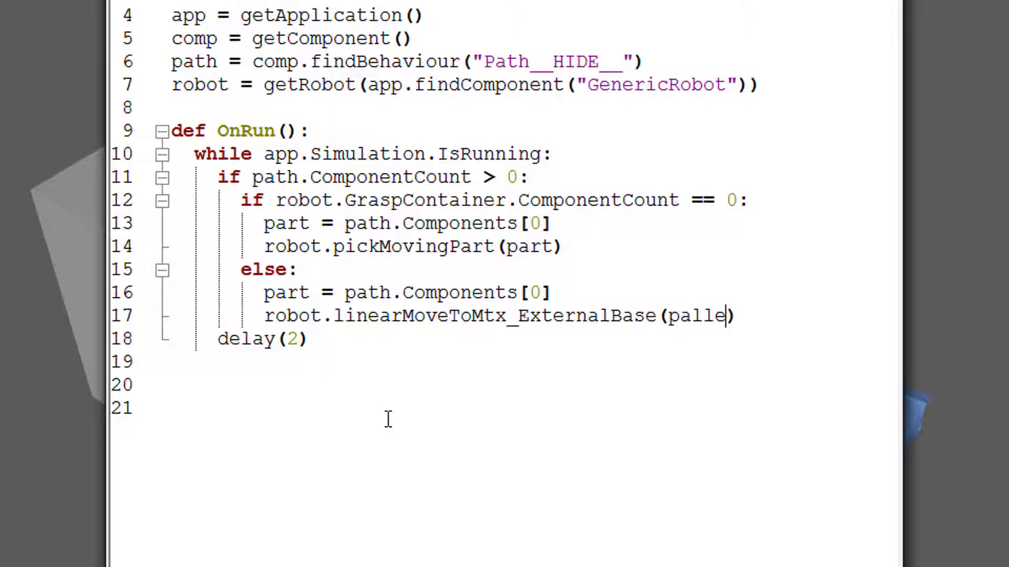
pyautogui.write('t)')
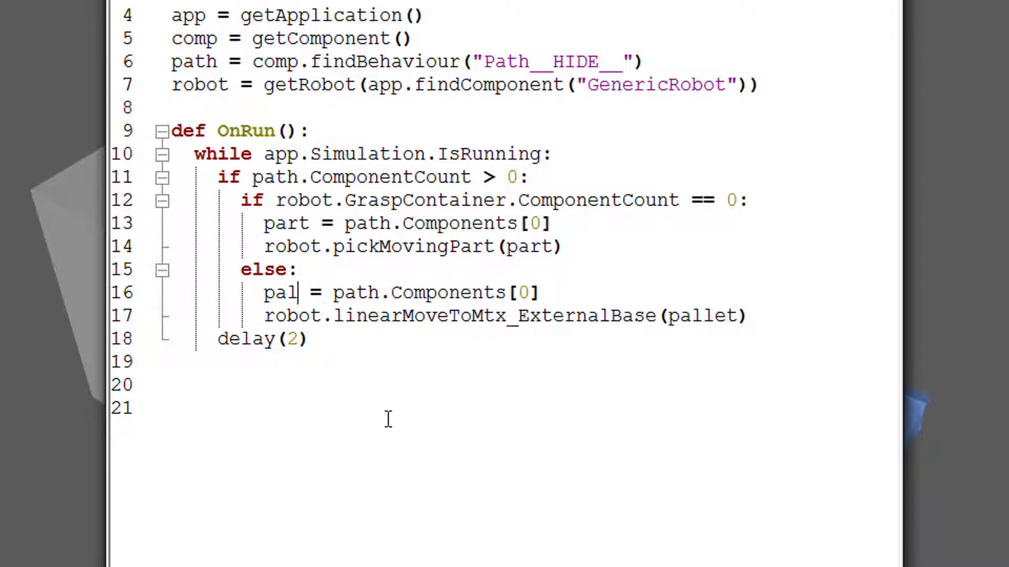
pyautogui.write('let')
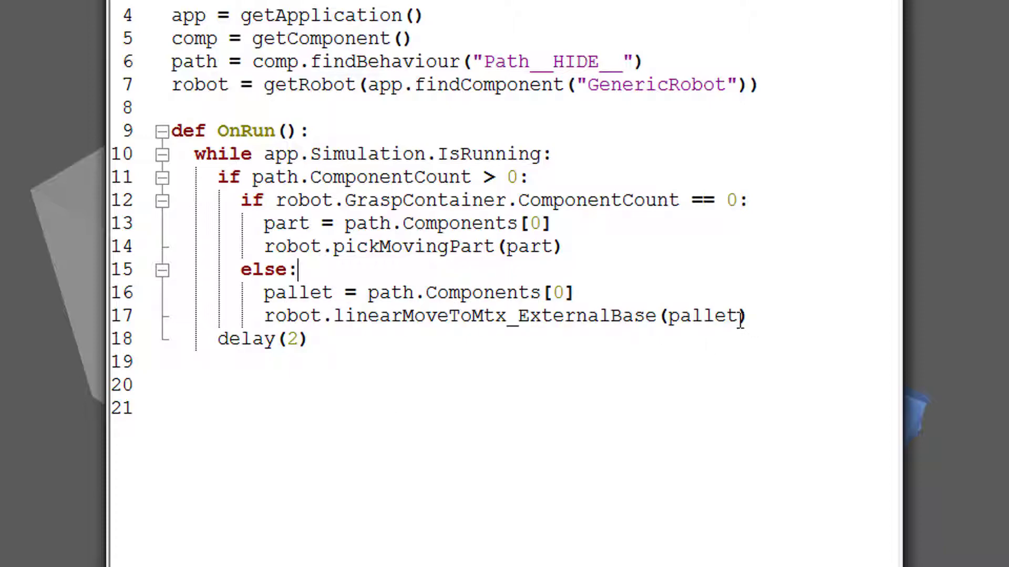
pyautogui.write(',')
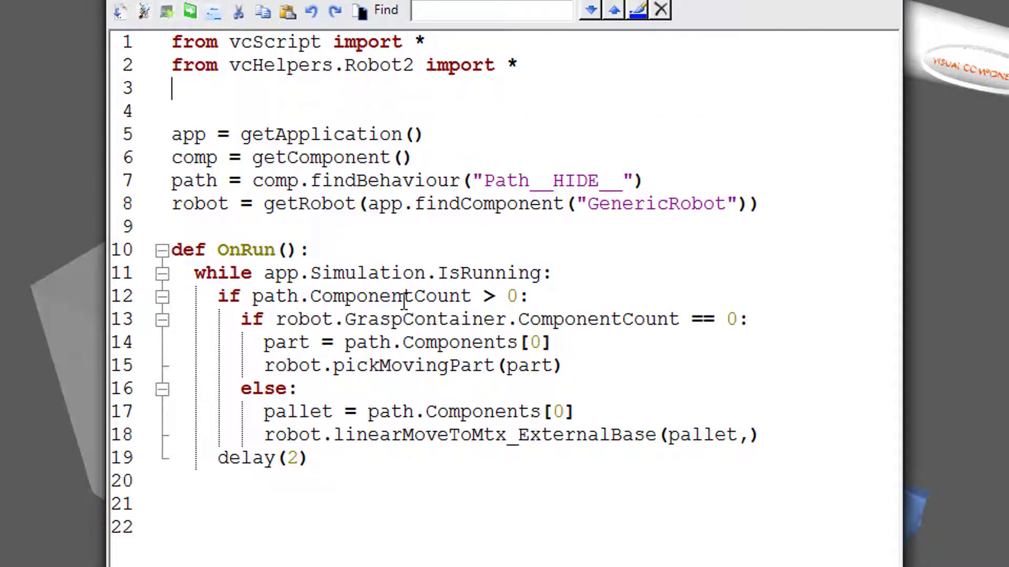
# Add 'import vcMatrix' and create 'mtx = vcMatrix.new()' after the pallet line.
pyautogui.write('import vc')
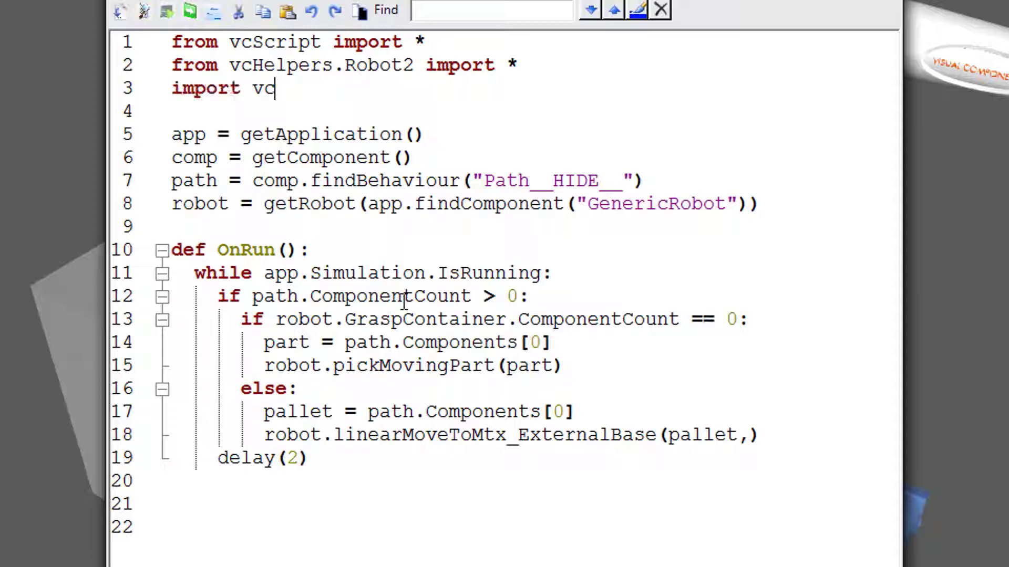
pyautogui.write('Matrix')
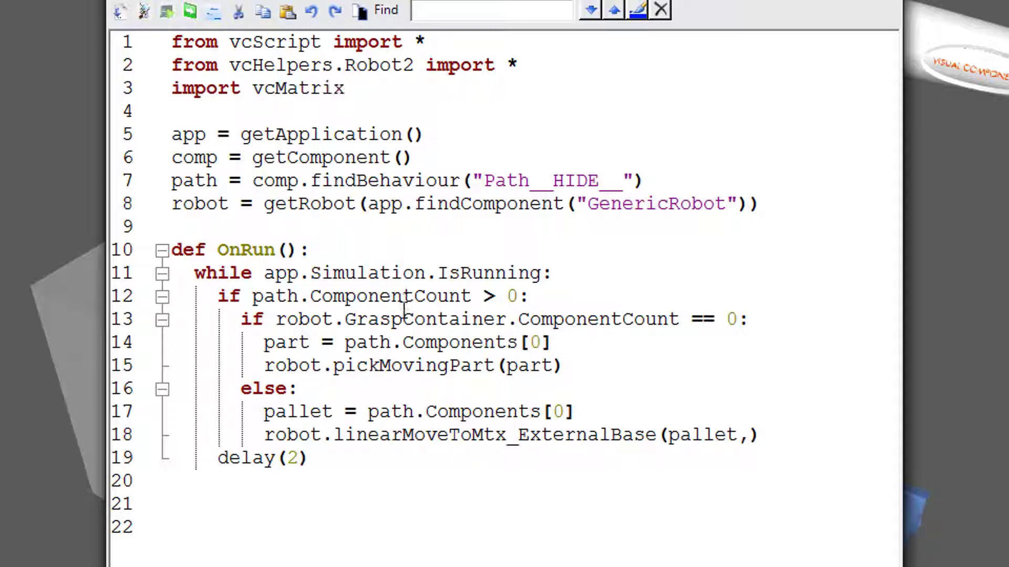
pyautogui.click(576, 412)
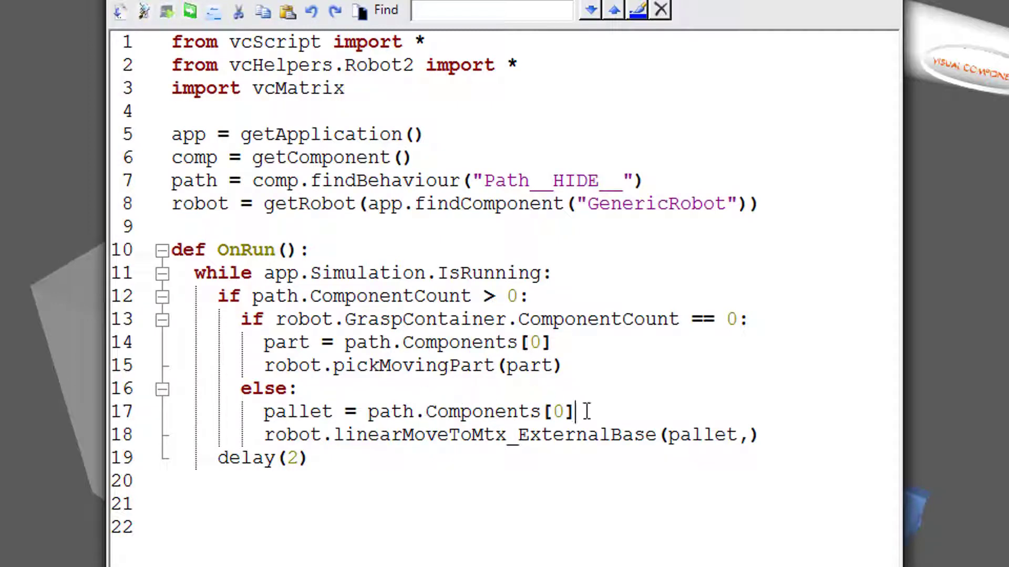
pyautogui.write('mtx')
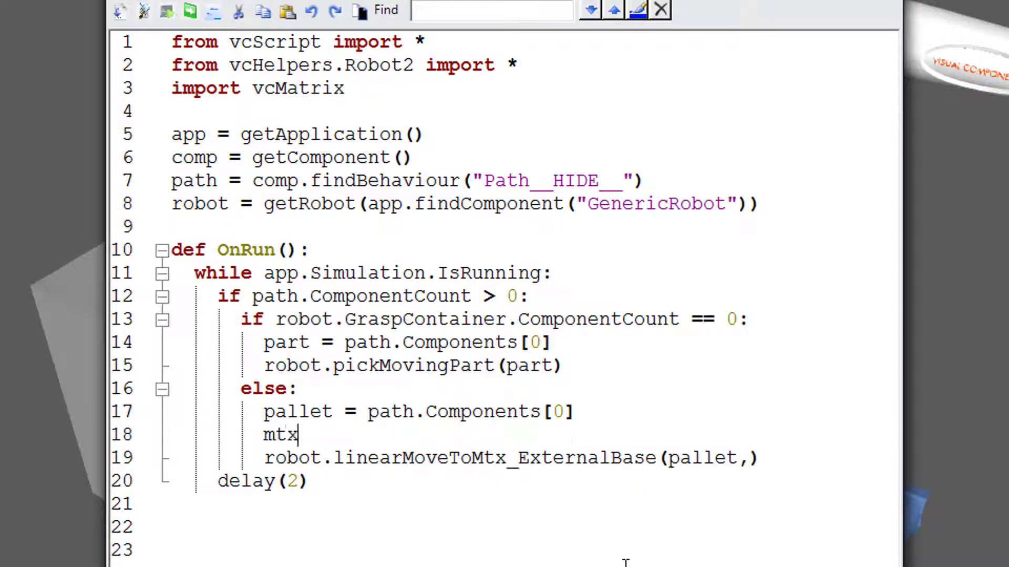
pyautogui.write('= vc')
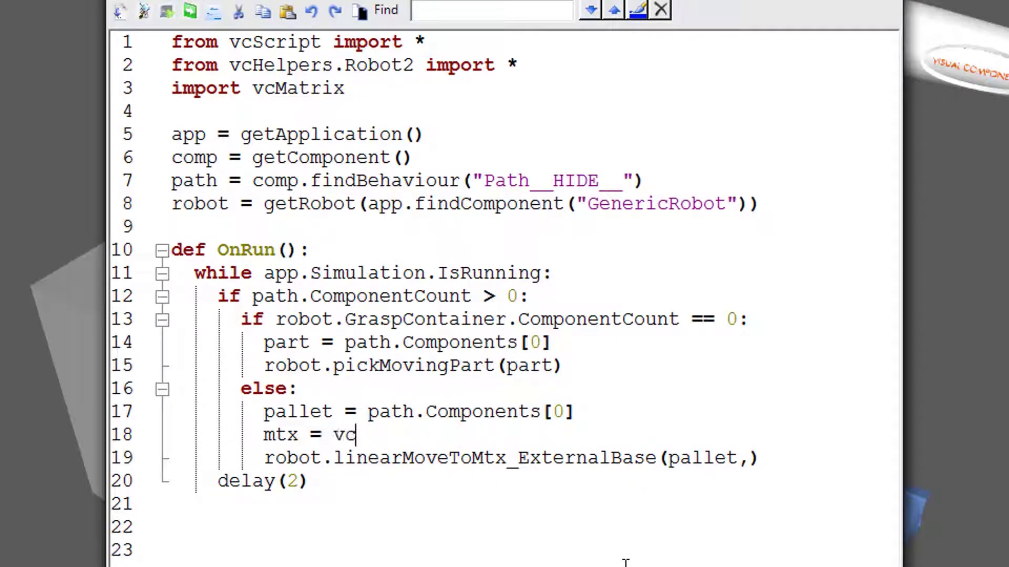
pyautogui.write('Matrix.new(')
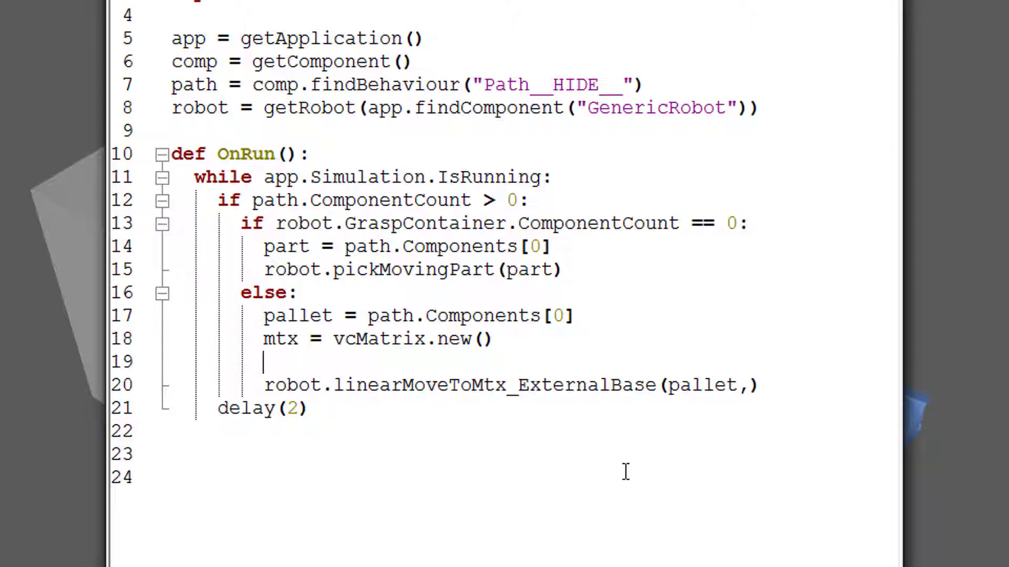
pyautogui.write('mtx.translateRel(')
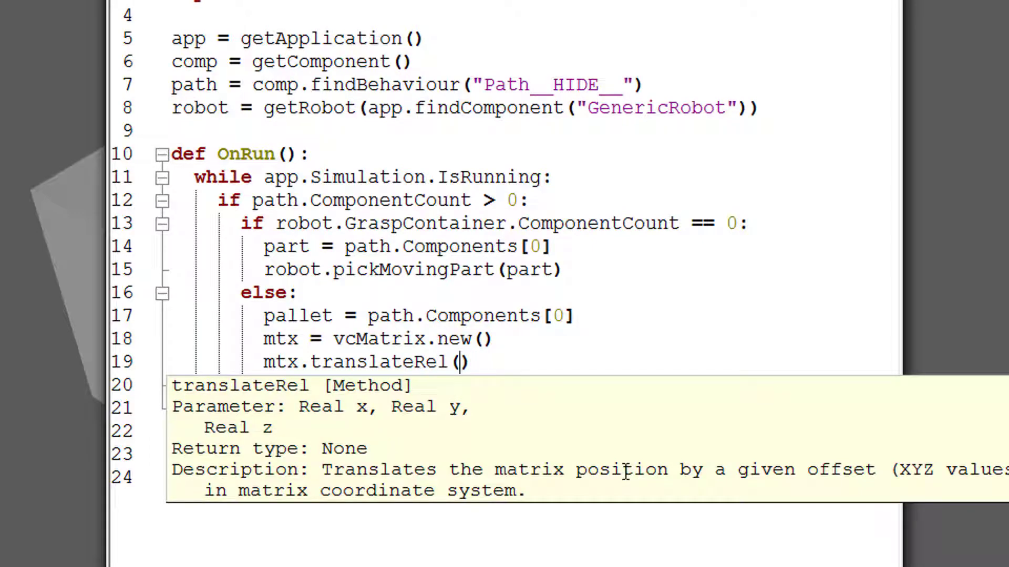
# Translate mtx by (0,0,200), add mtx.rotateRelY(180), and pass mtx to linearMoveToMtx_ExternalBase.
pyautogui.write('0,0')
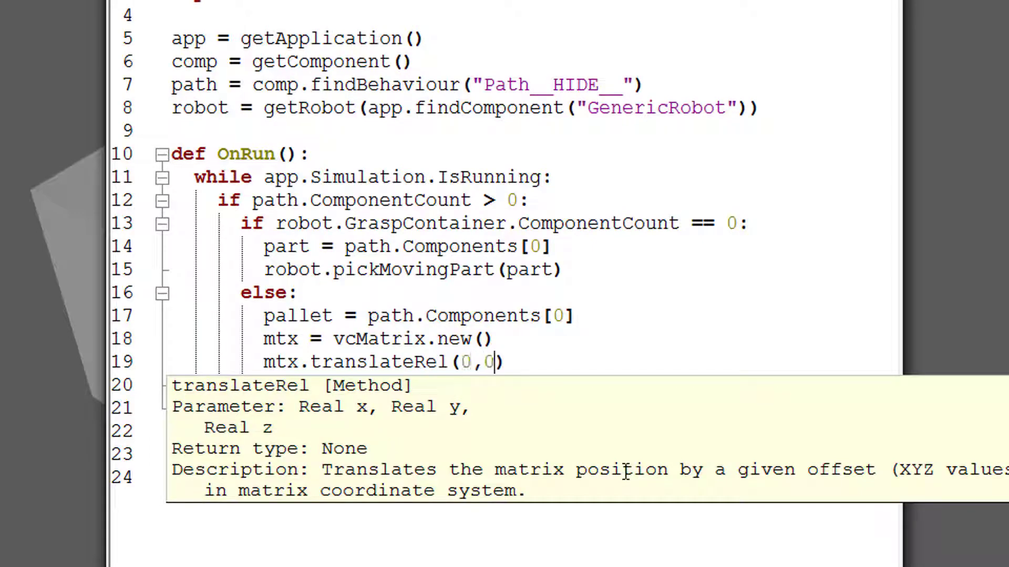
pyautogui.write(',200')
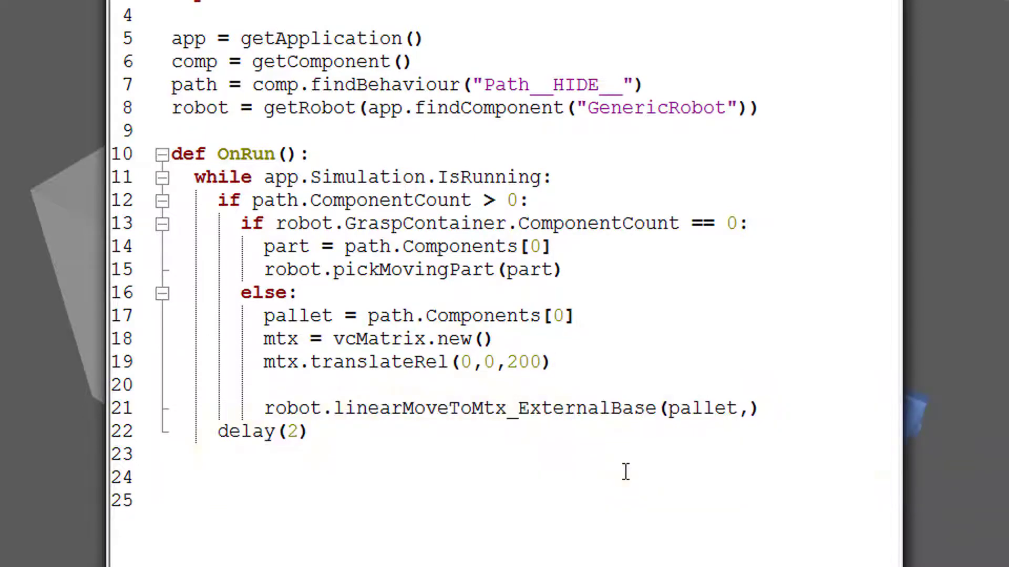
pyautogui.click(264, 384)
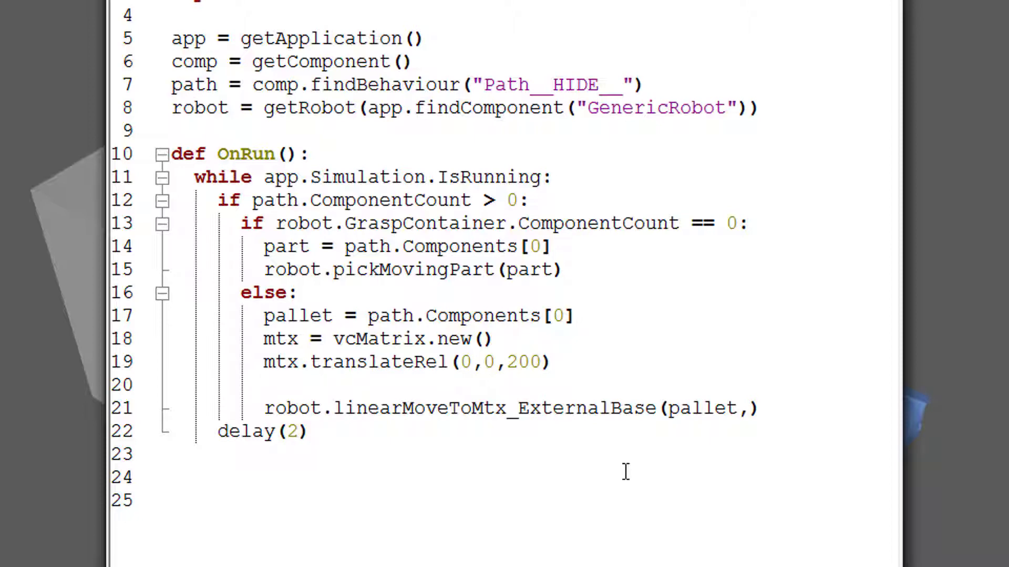
pyautogui.write('mtx.')
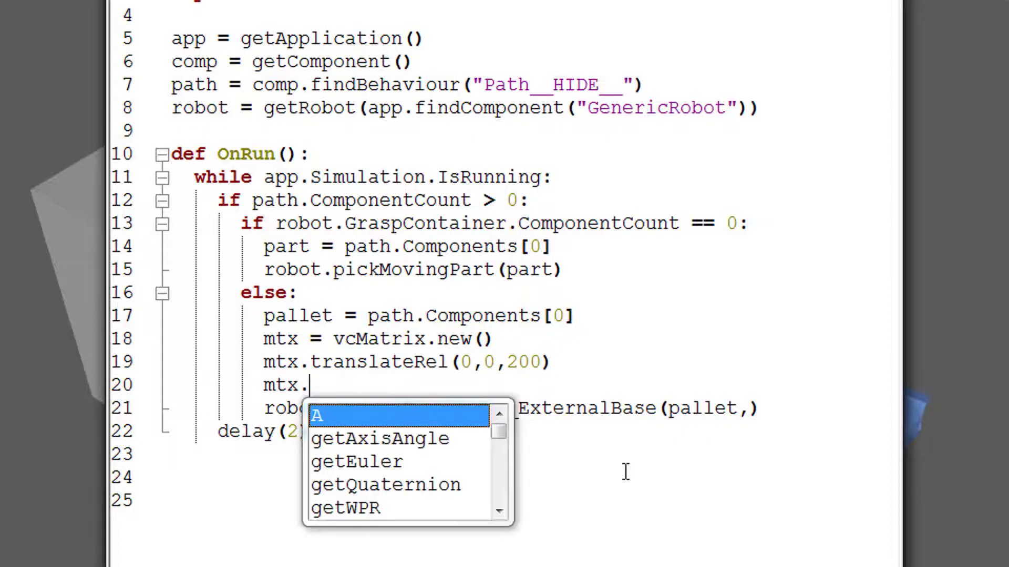
pyautogui.write('rotateRelY(18')
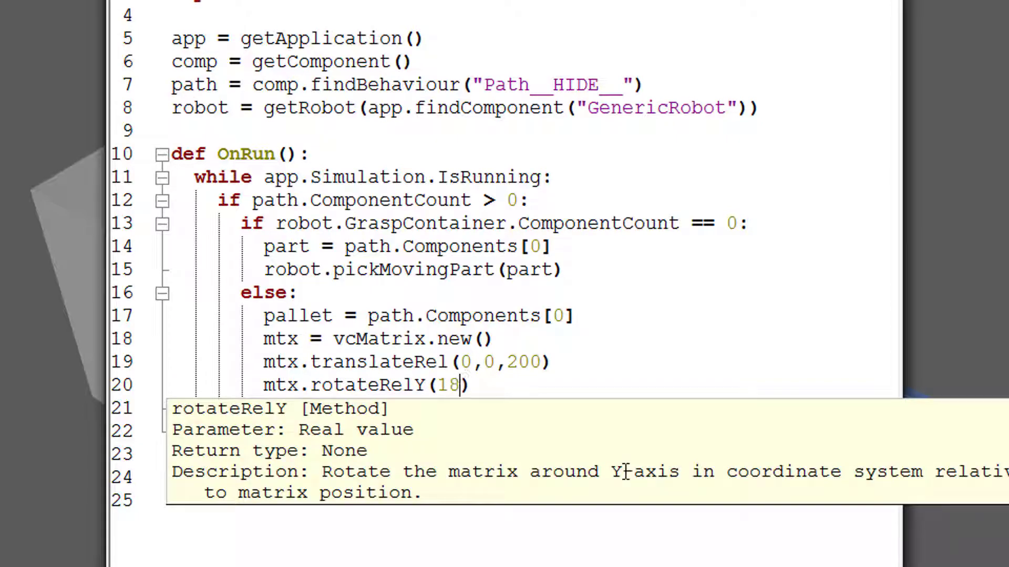
pyautogui.write('0')
pyautogui.write('robot.linearMoveToMtx_ExternalBase(pallet,')
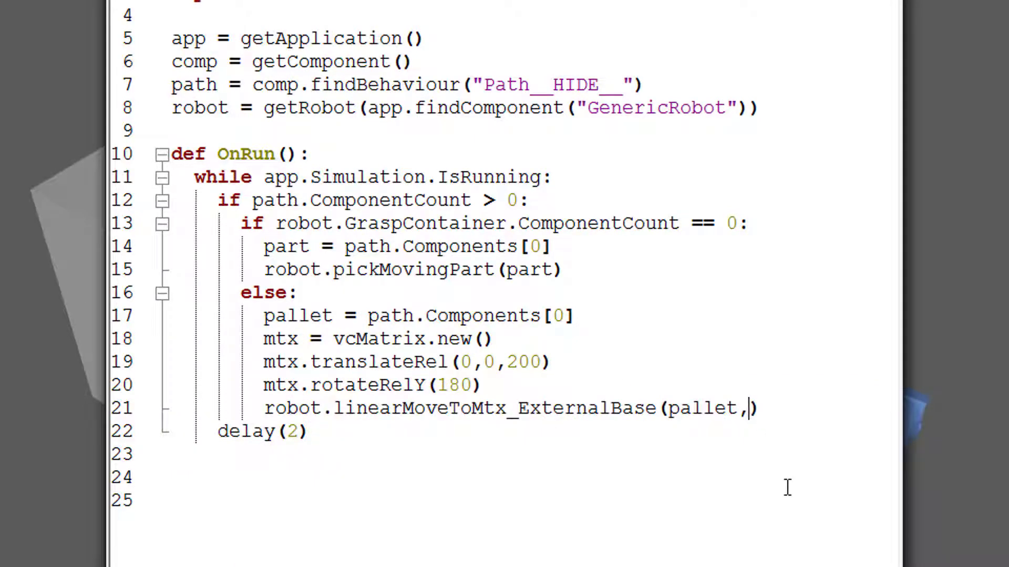
pyautogui.write('mtx')
pyautogui.click(373, 385)
pyautogui.write('#')
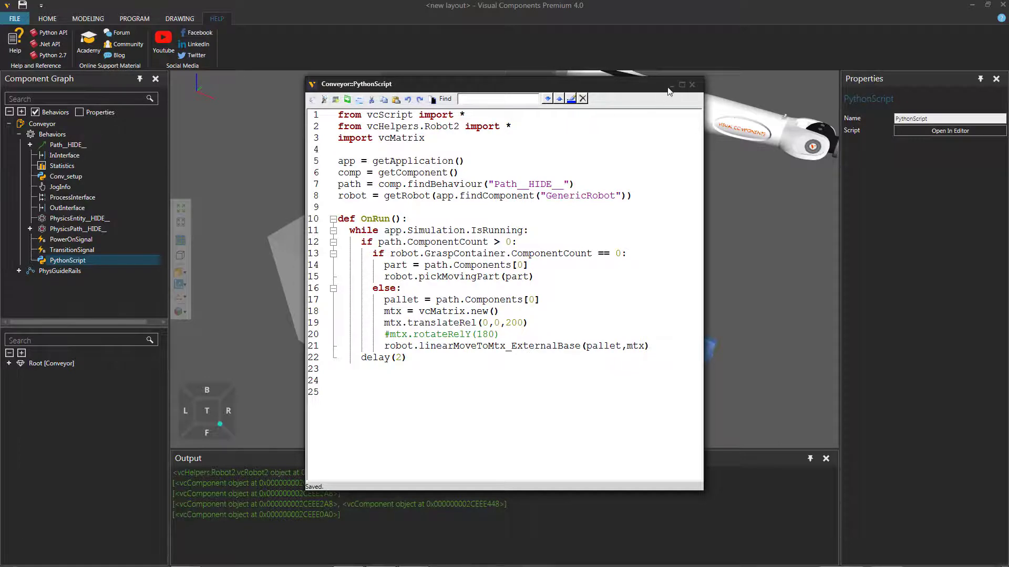
pyautogui.click(691, 84)
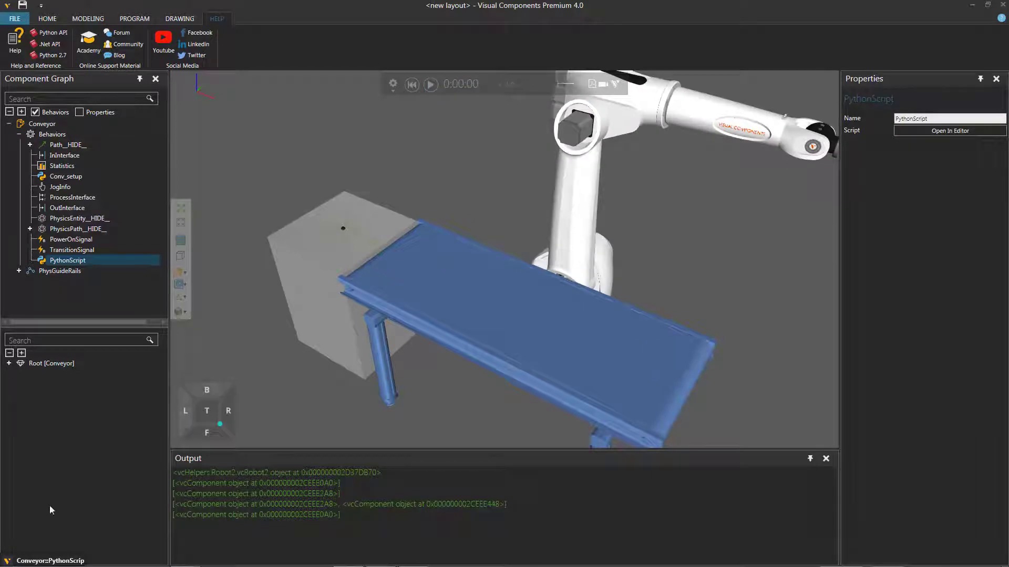
pyautogui.click(950, 131)
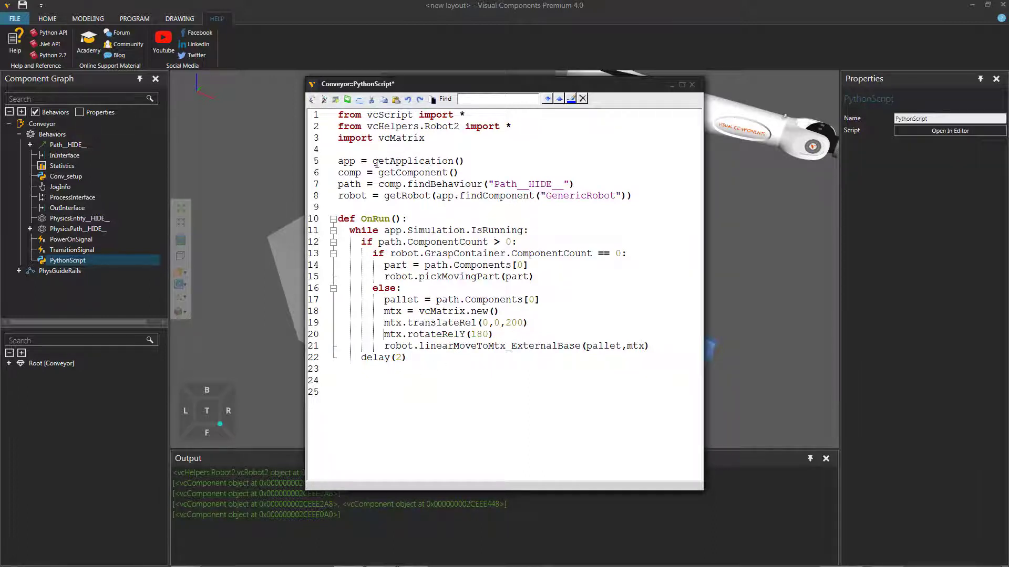
# Uncomment rotateRelY(180), test-run the robot picking cylinders, reset, and restore the editor.
pyautogui.click(313, 99)
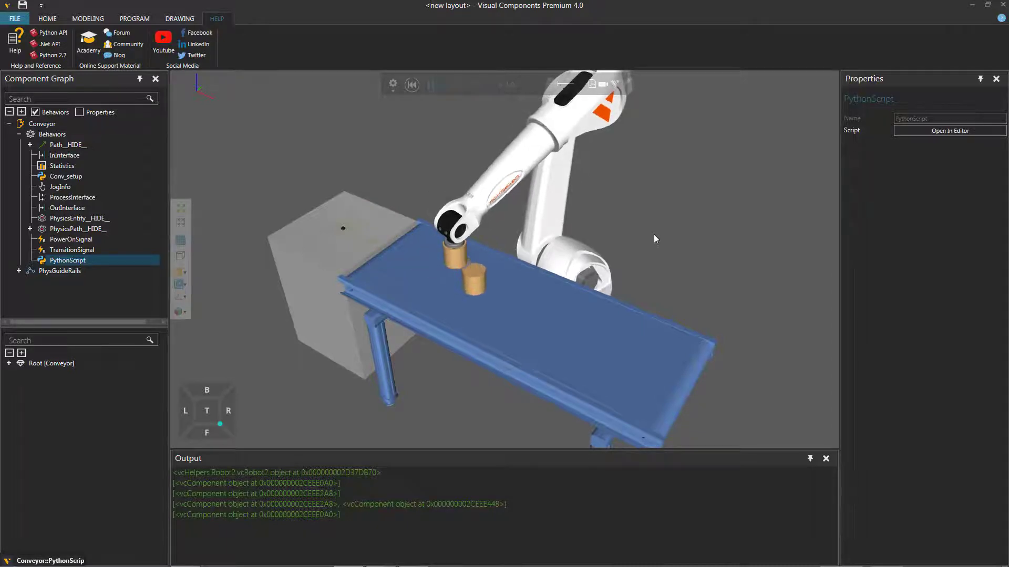
pyautogui.moveTo(655, 239); pyautogui.dragTo(470, 290)
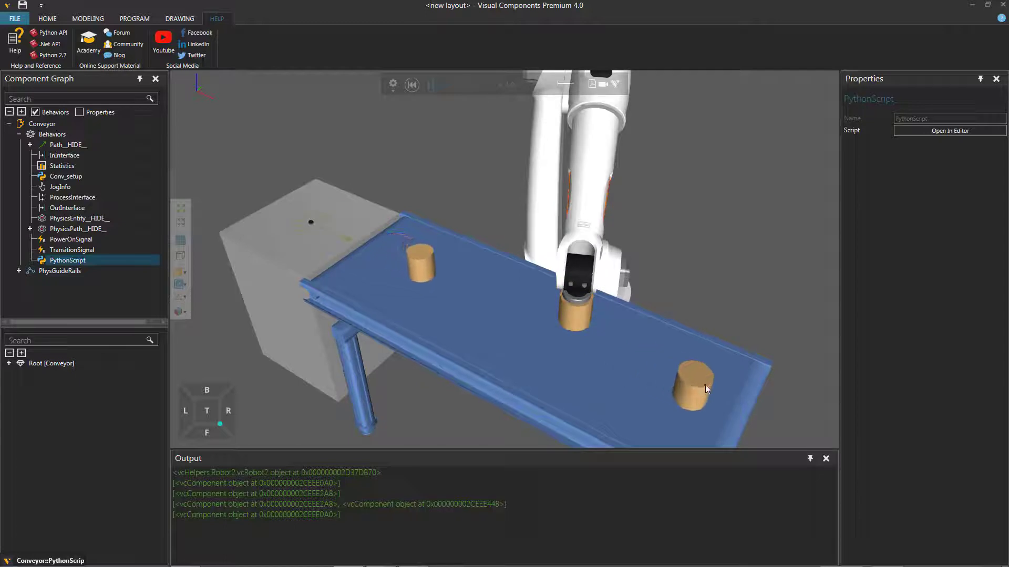
pyautogui.click(412, 84)
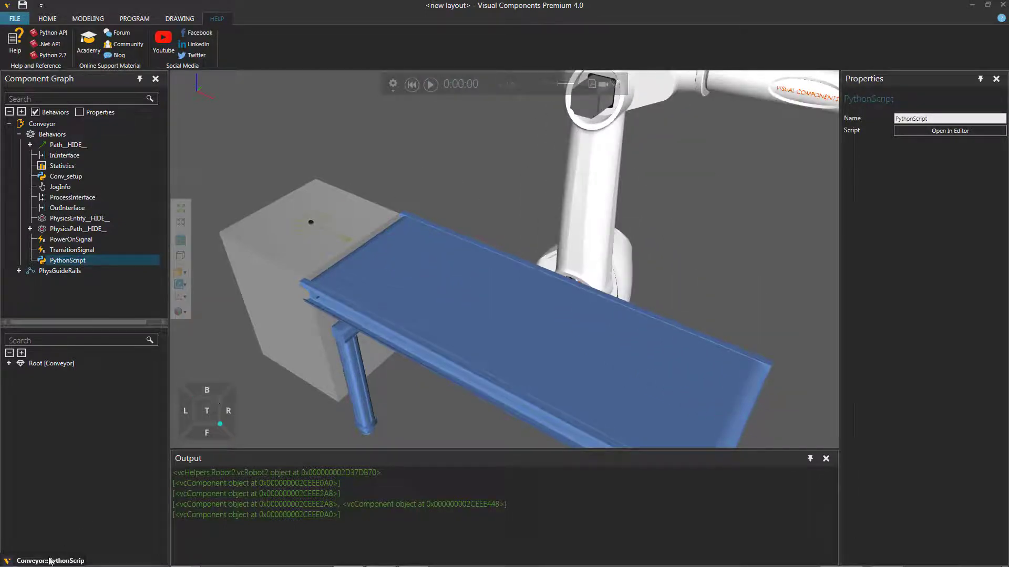
pyautogui.click(948, 130)
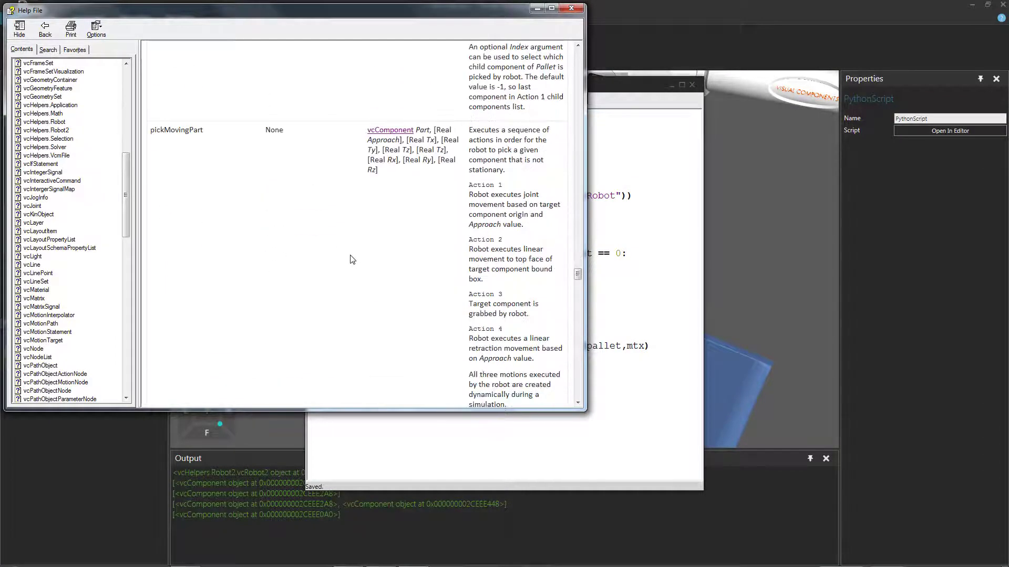
pyautogui.scroll(-3)
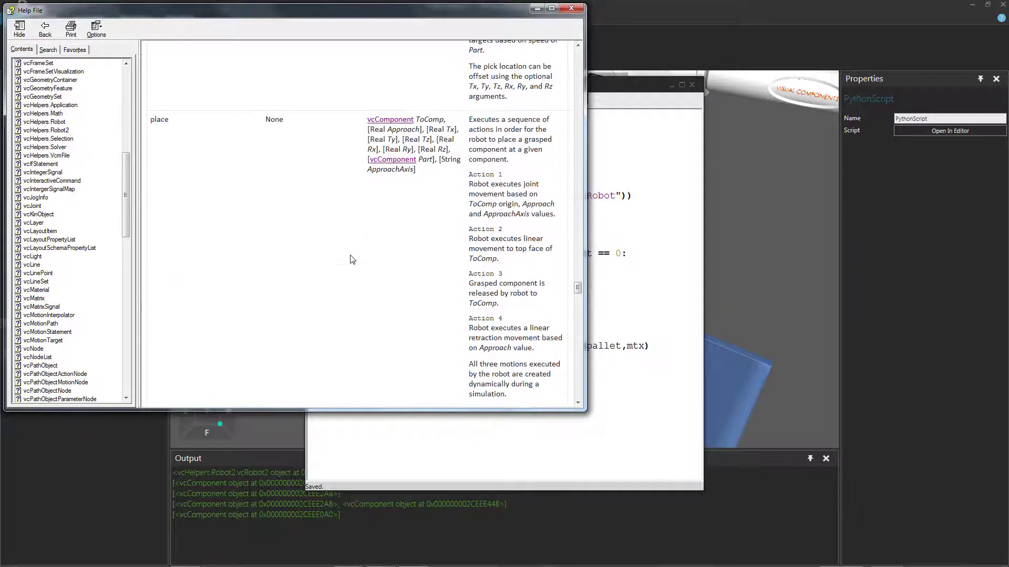
pyautogui.scroll(-3)
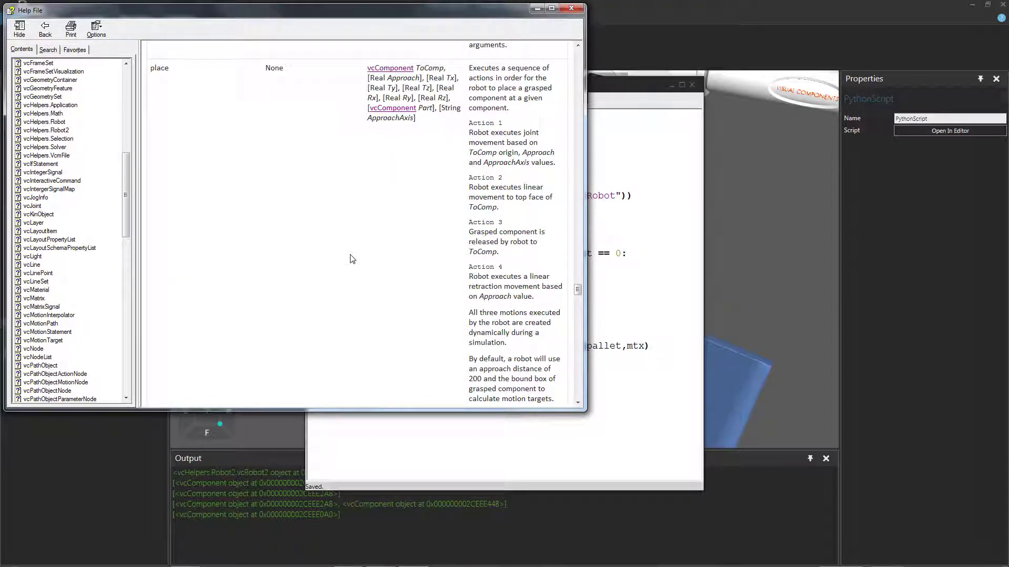
pyautogui.scroll(-3)
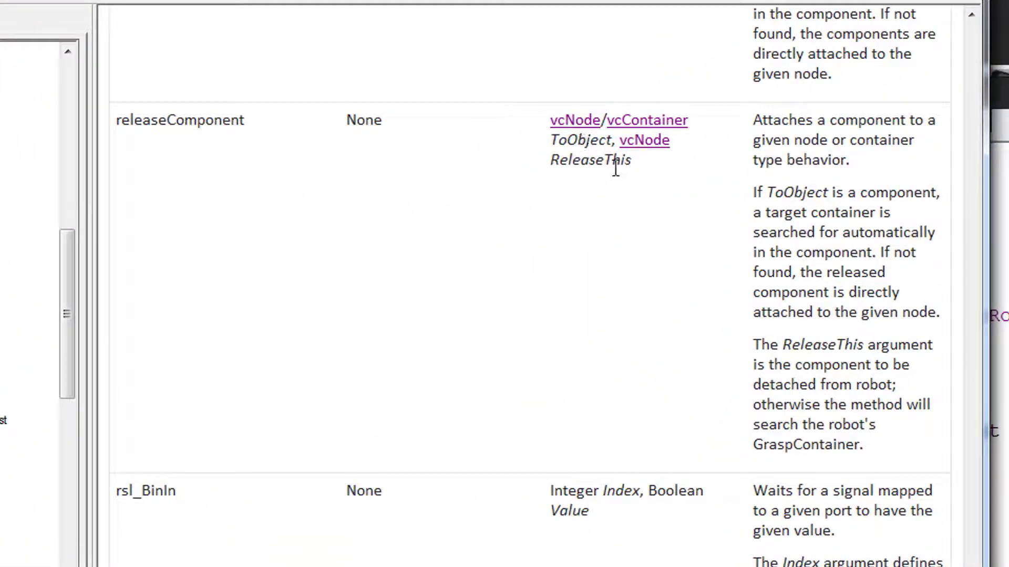
pyautogui.moveTo(622, 185)
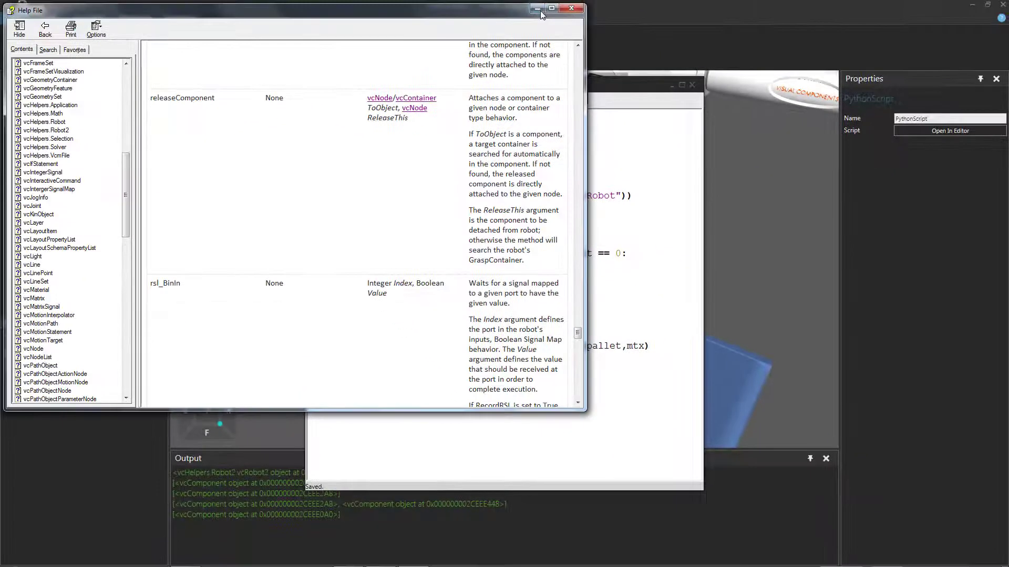
pyautogui.click(570, 8)
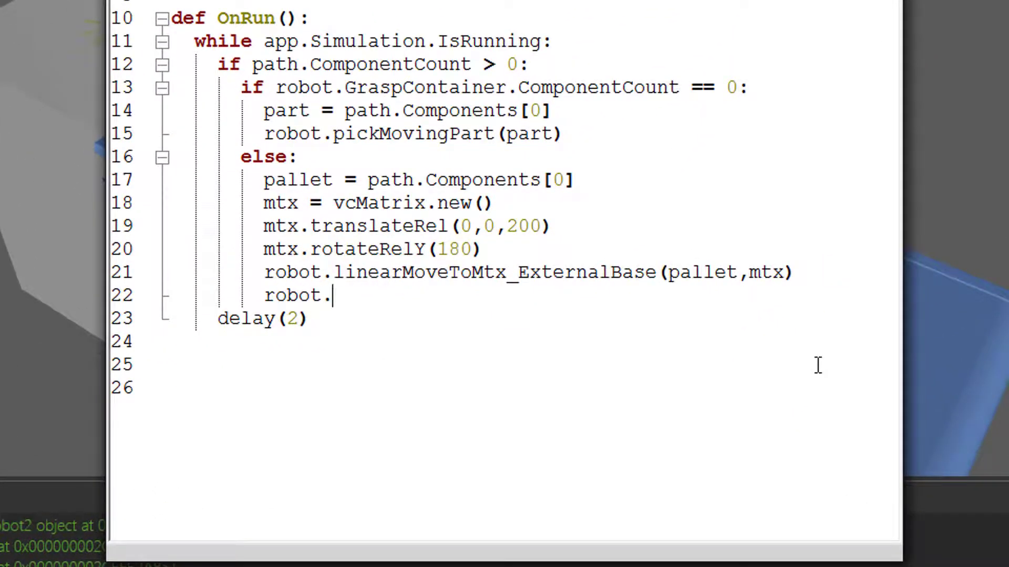
# Add 'robot.releaseComponent(pallet)' on line 22 after the linear move.
pyautogui.write('release')
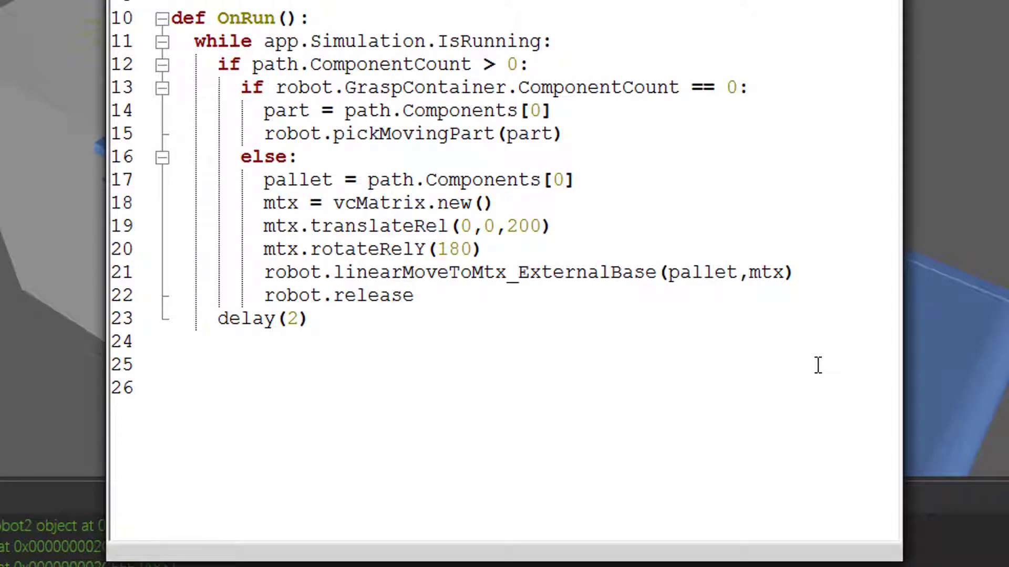
pyautogui.write('Component()')
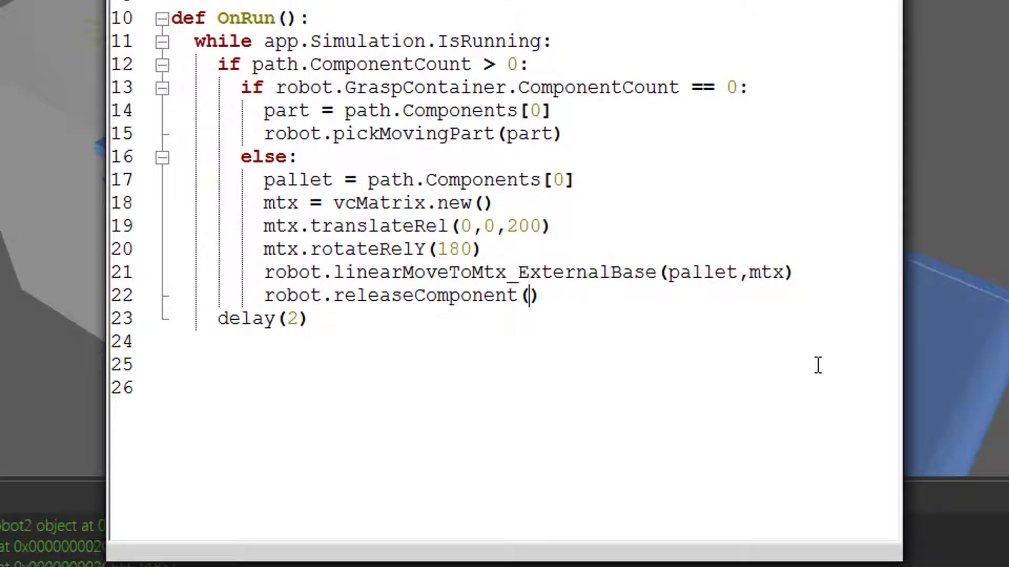
pyautogui.write('pallet')
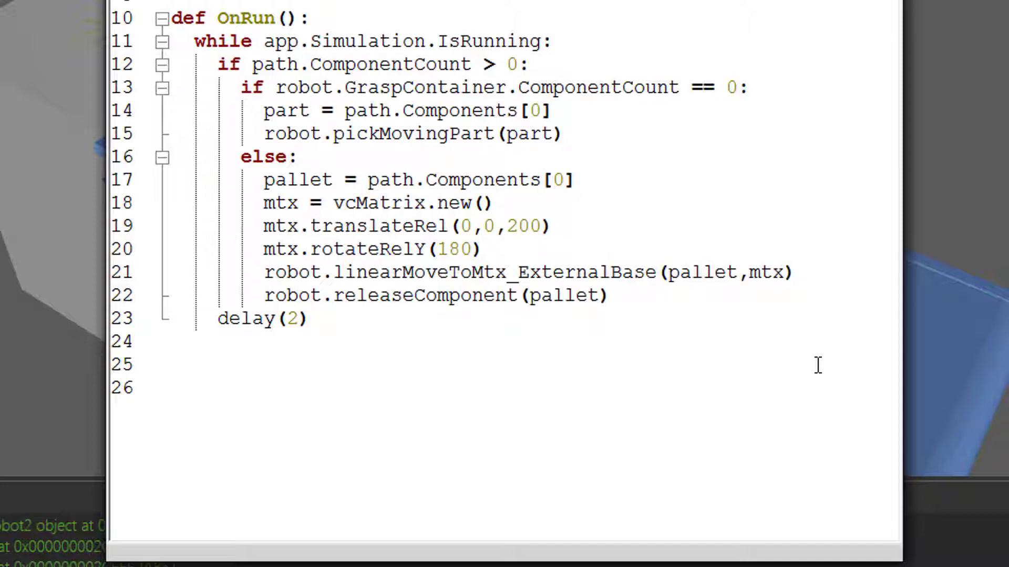
pyautogui.moveTo(787, 343)
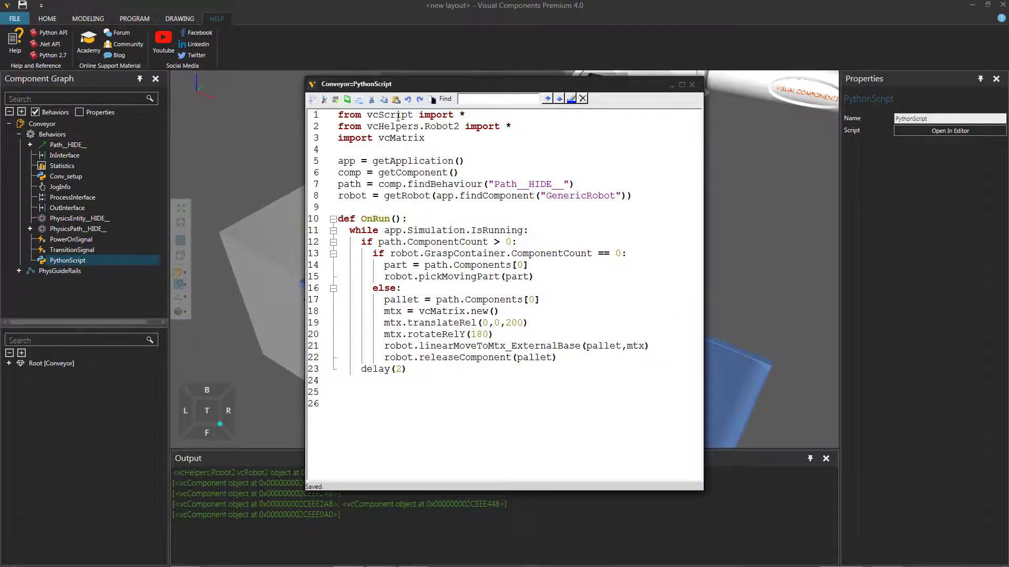
# Hide the script editor and run the simulation until the robot stacks one cylinder on another.
pyautogui.click(582, 98)
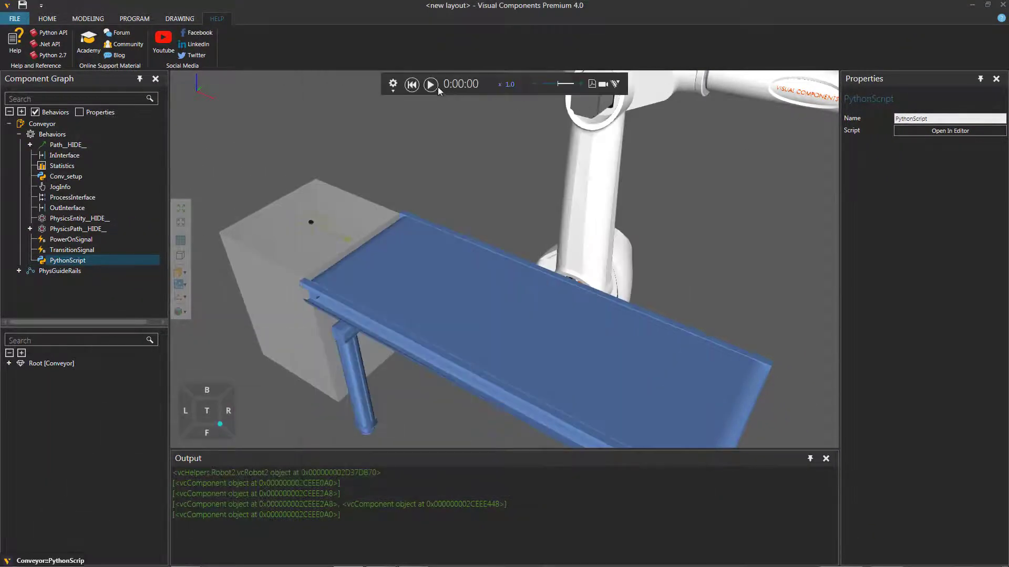
pyautogui.click(430, 83)
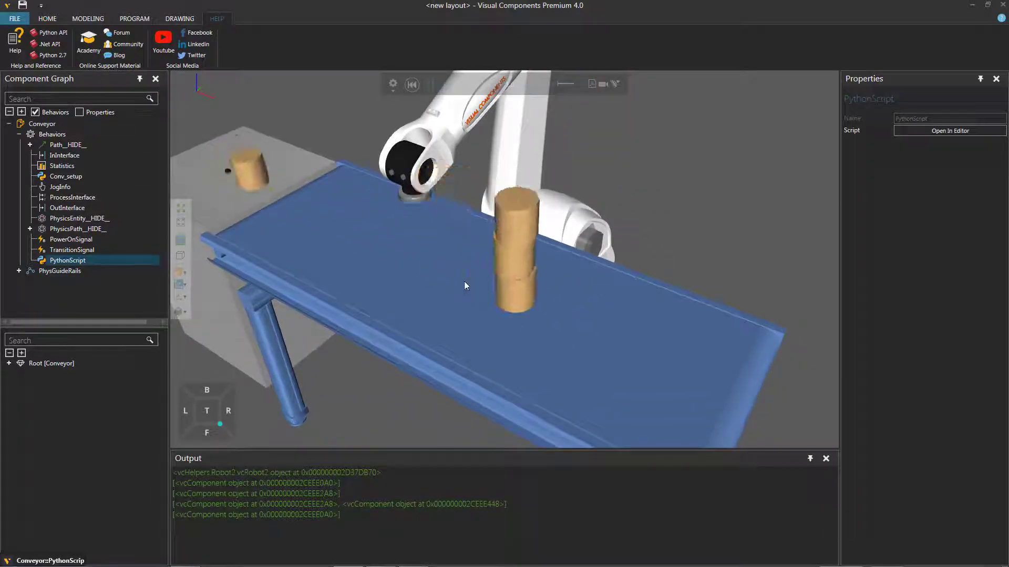
pyautogui.click(430, 84)
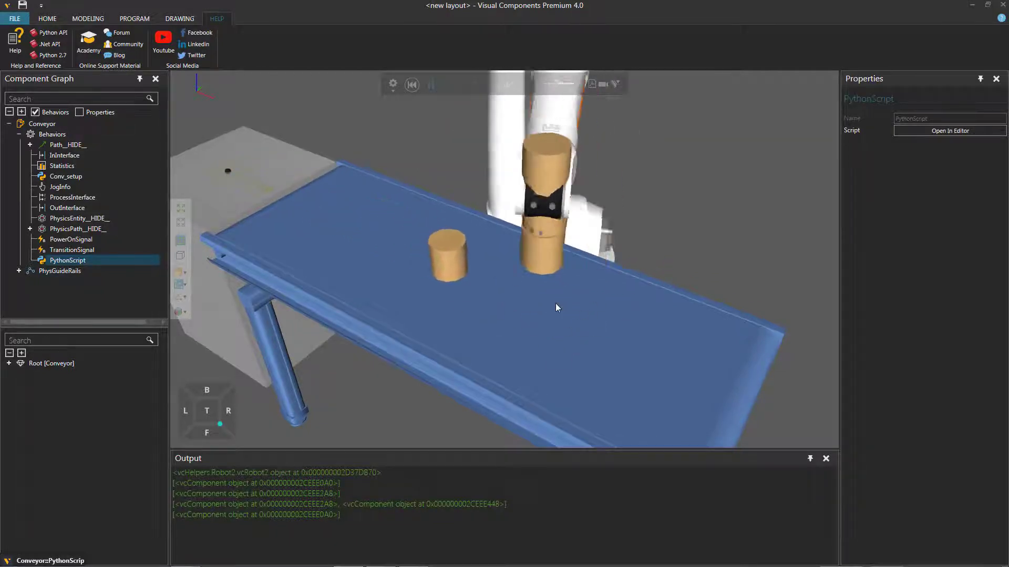
pyautogui.click(430, 84)
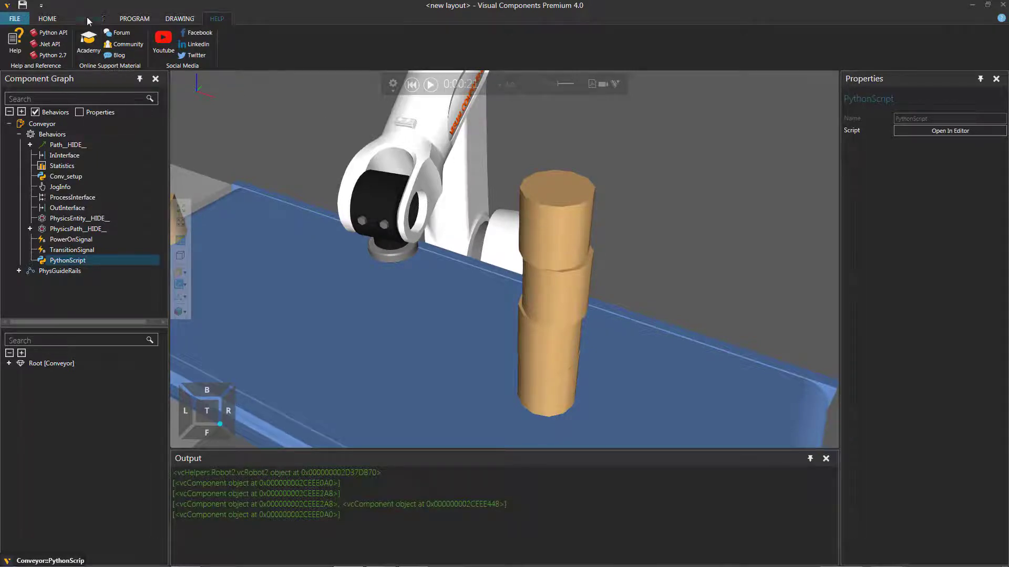
# Use the MODELING Measure tool, starting from a stacked cylinder's origin, to check the ~100 mm gap.
pyautogui.click(88, 18)
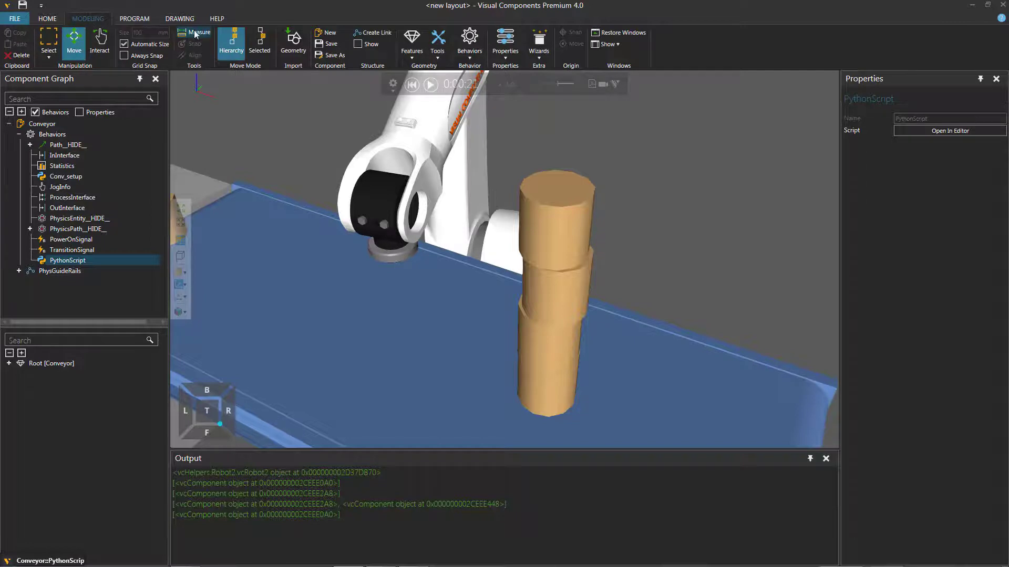
pyautogui.click(198, 37)
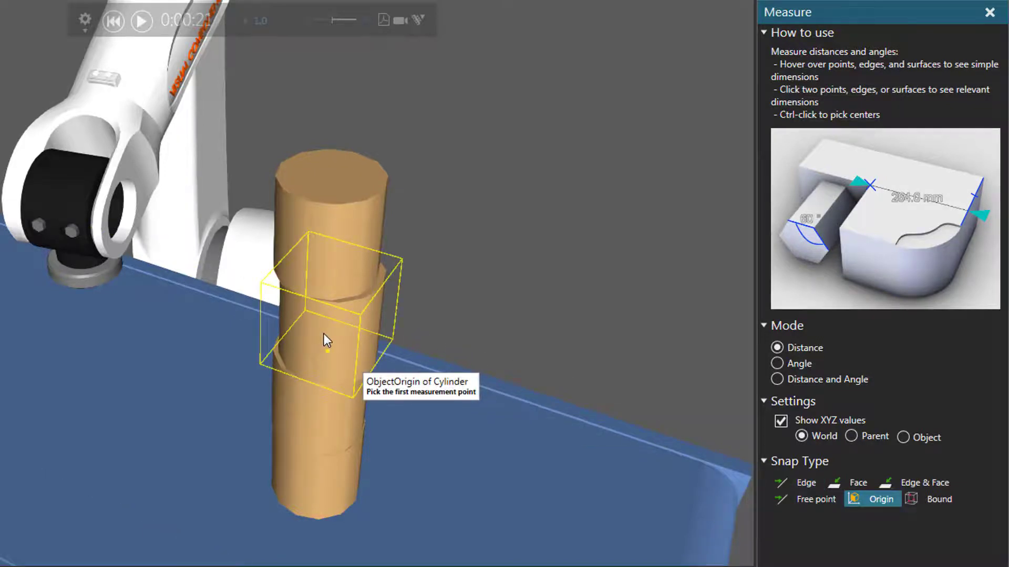
pyautogui.click(325, 341)
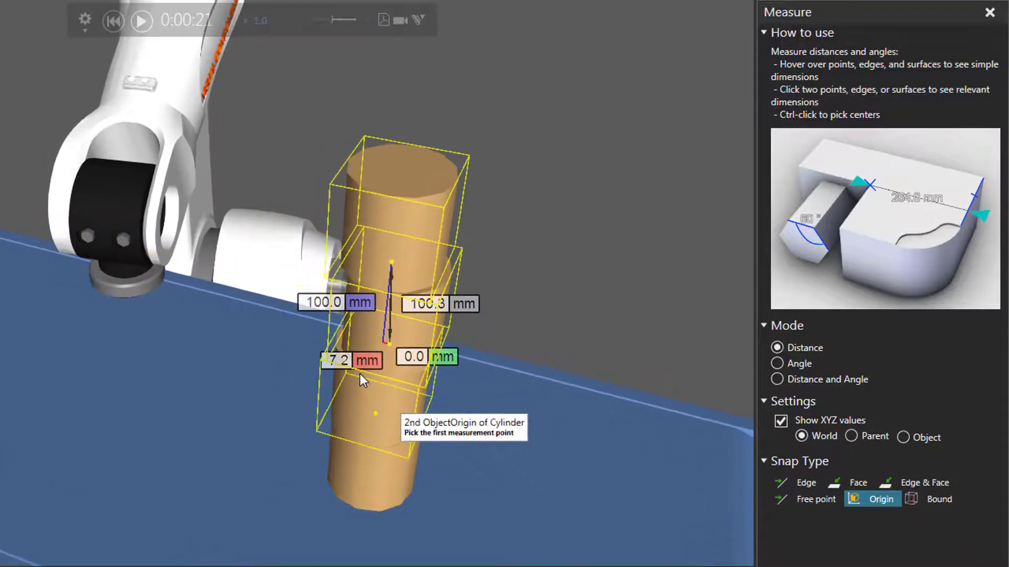
pyautogui.moveTo(462, 400)
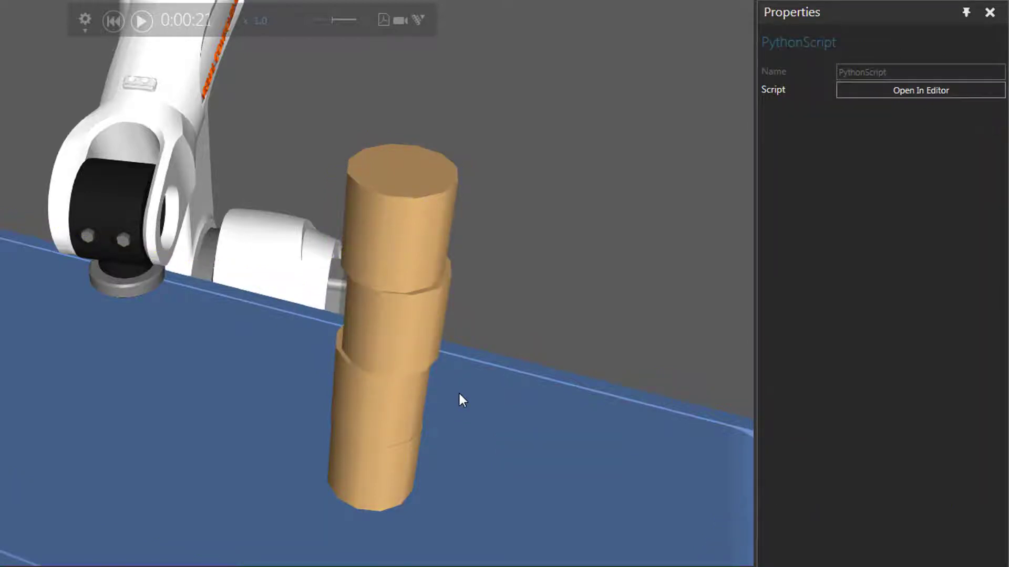
pyautogui.moveTo(163, 88)
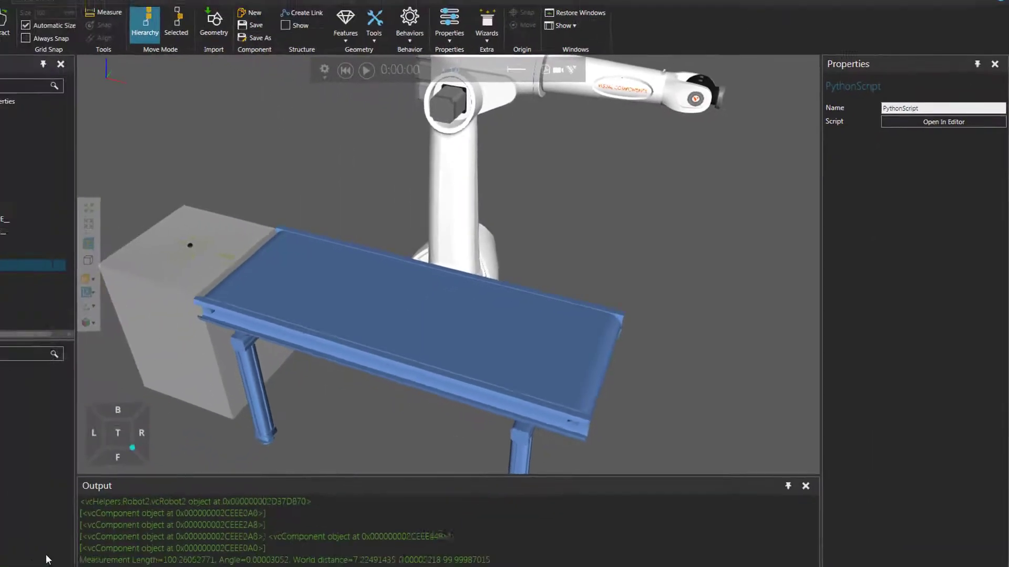
# Add break after releaseComponent, set translateRel's X offset to 7.2, and save the script.
pyautogui.click(942, 121)
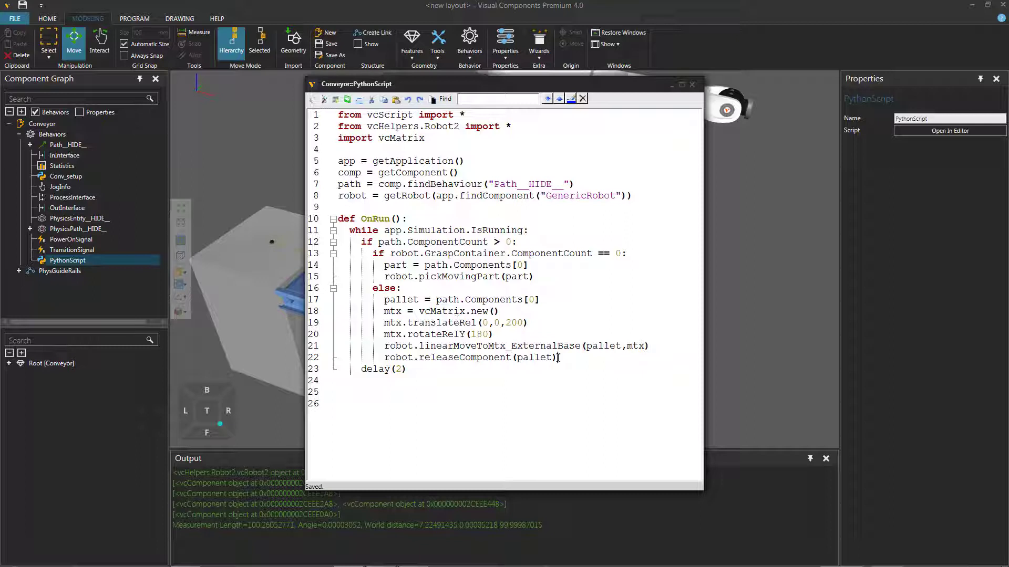
pyautogui.write('b')
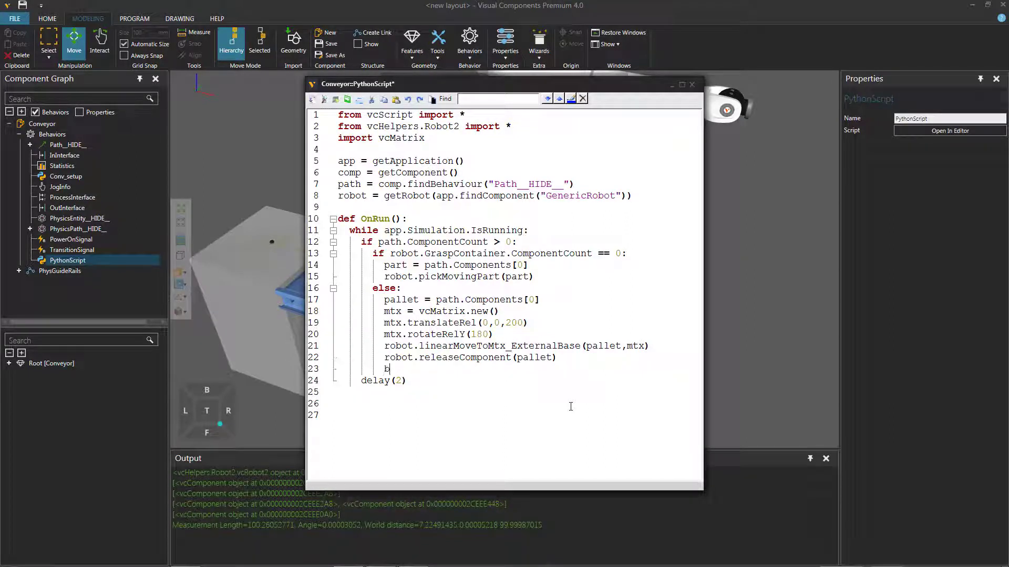
pyautogui.write('reak')
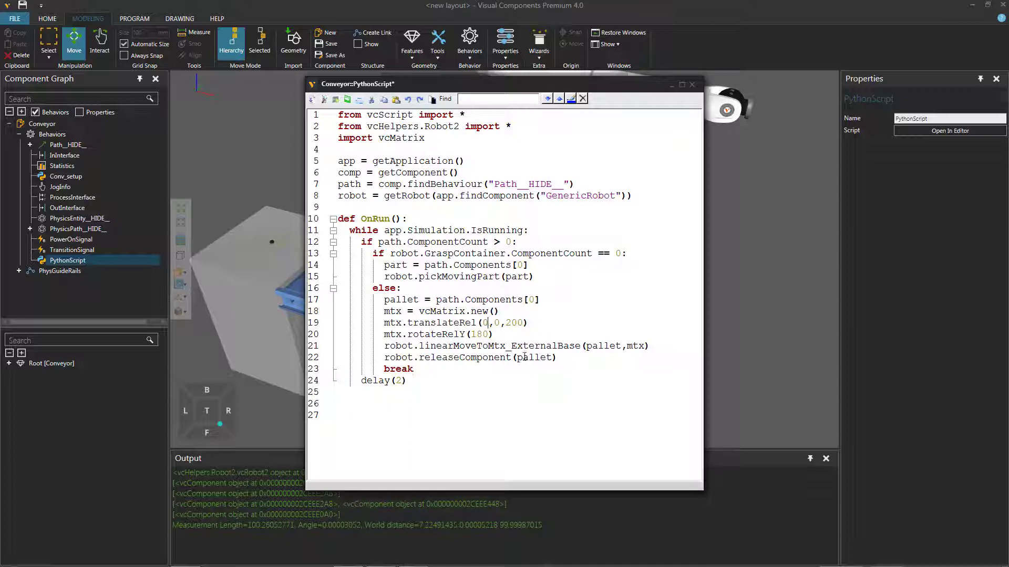
pyautogui.write('7.2')
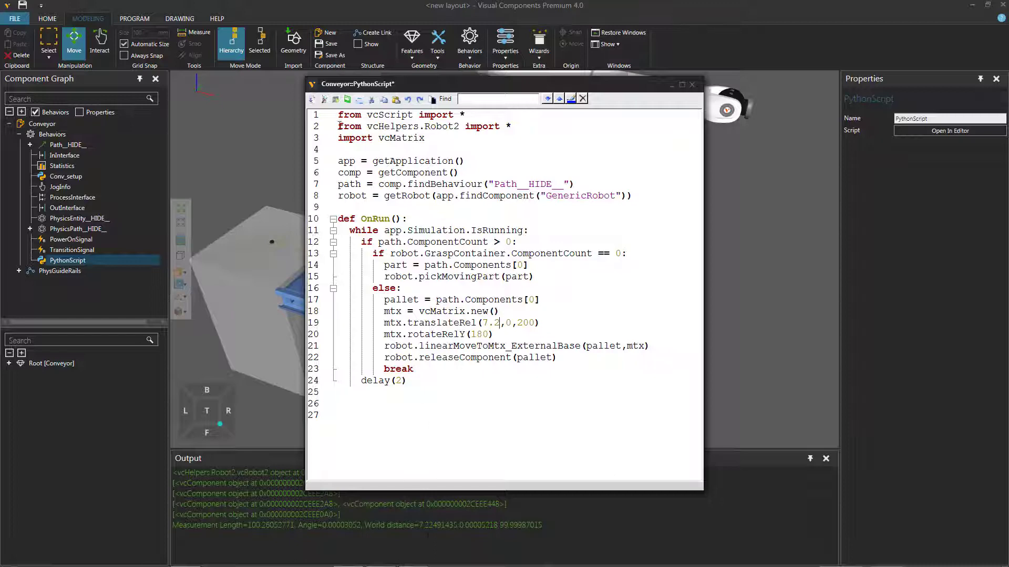
pyautogui.click(334, 99)
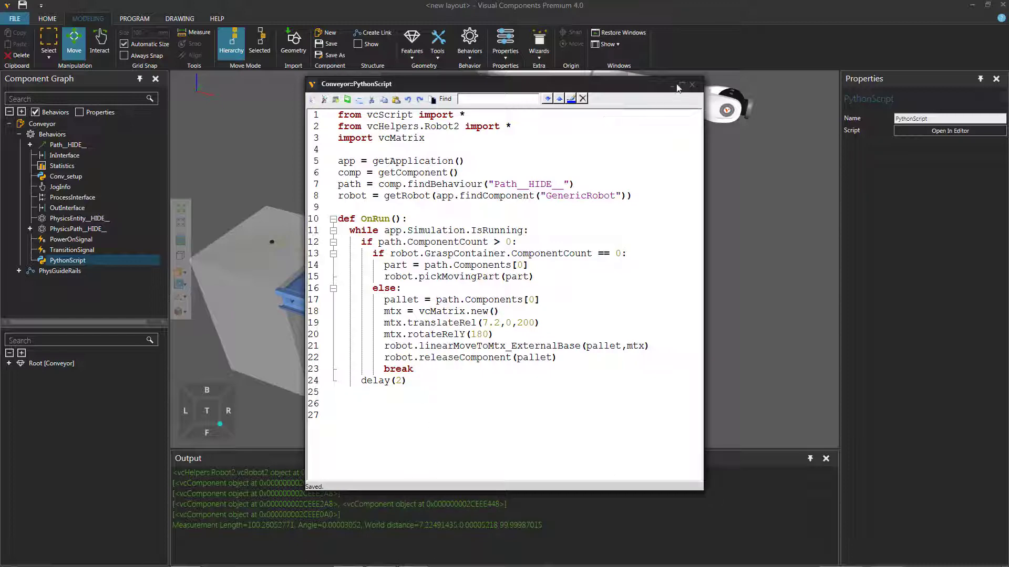
pyautogui.click(692, 84)
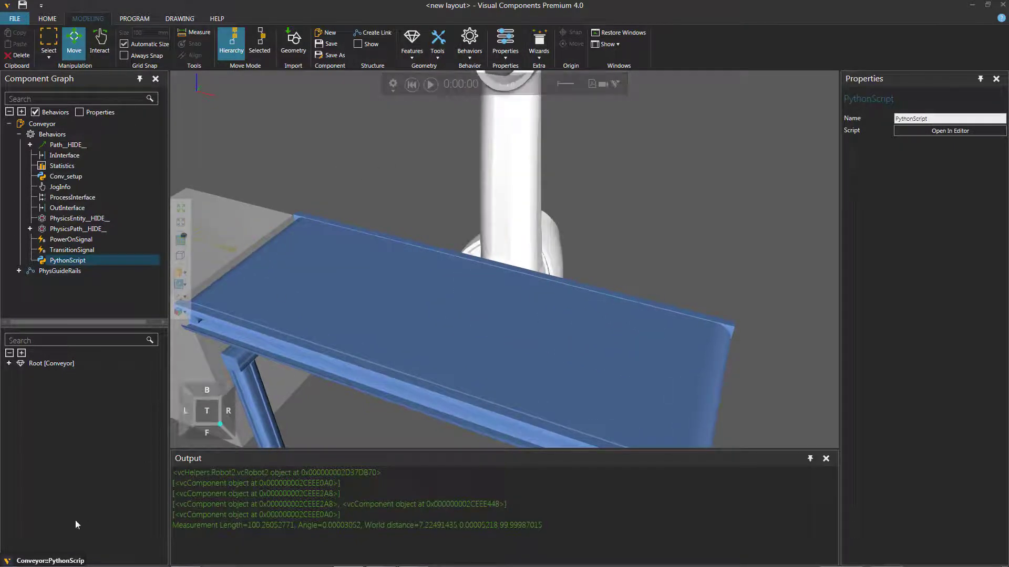
pyautogui.click(948, 131)
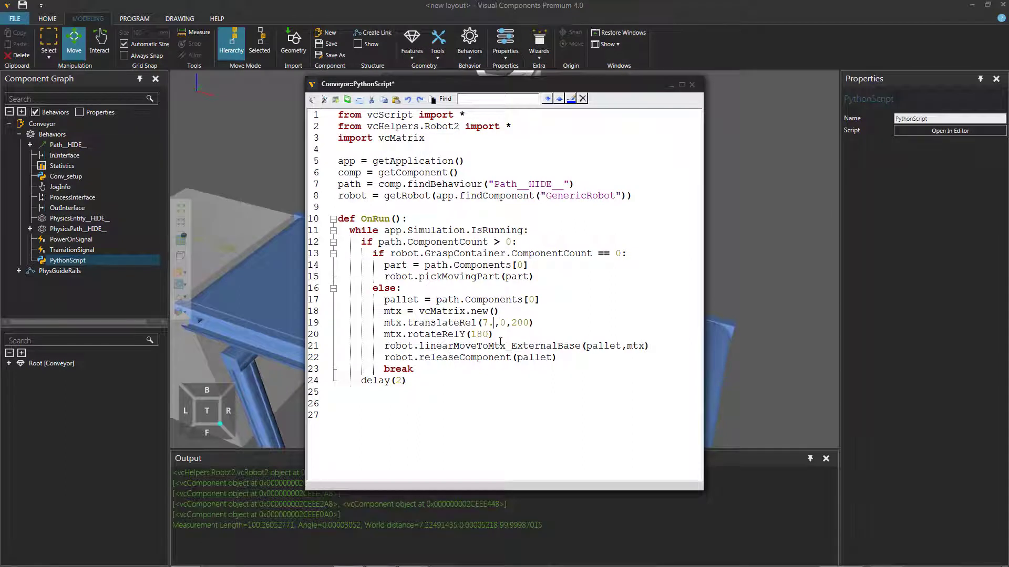
# Change the translateRel X offset from 7.2 to 2.2 and save the script.
pyautogui.write('2')
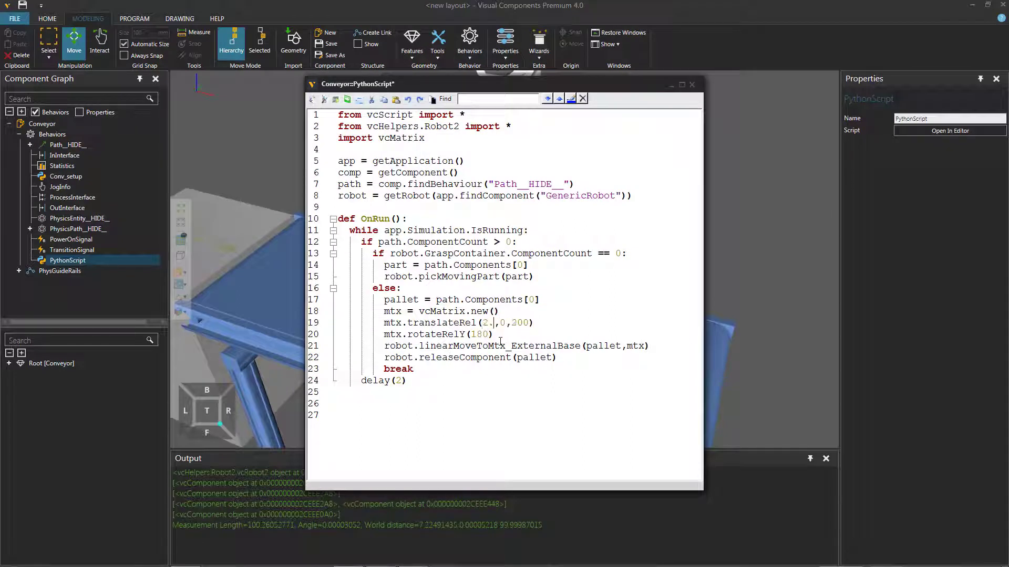
pyautogui.write('2')
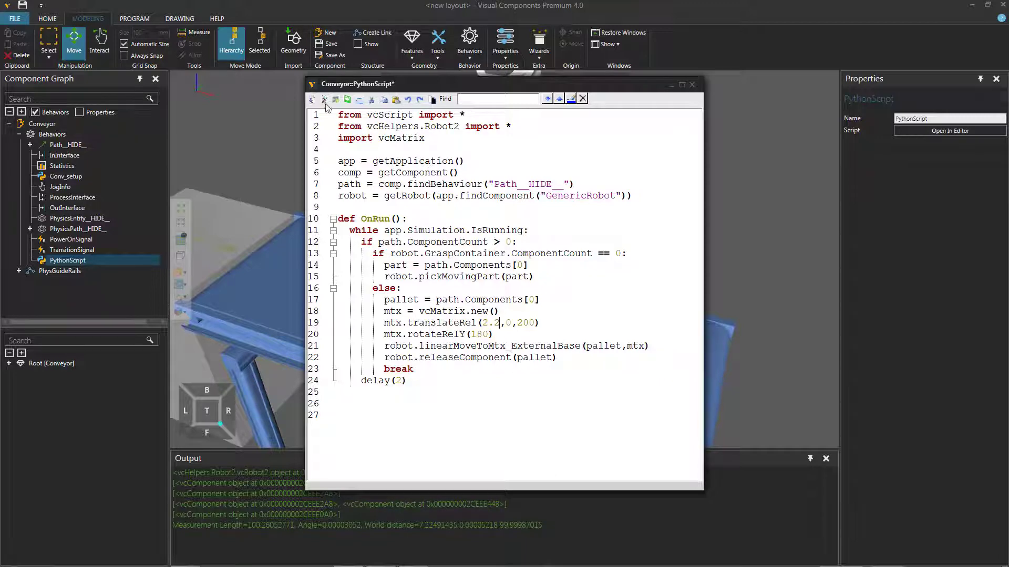
pyautogui.click(692, 84)
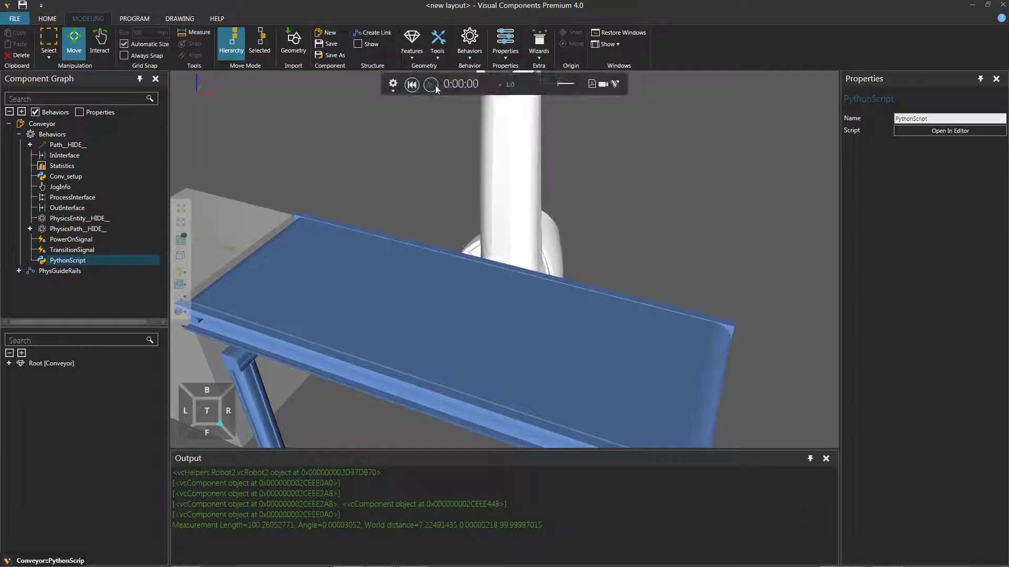
# Run the simulation, pause once the robot picks the cylinder, then reset to the start.
pyautogui.click(431, 84)
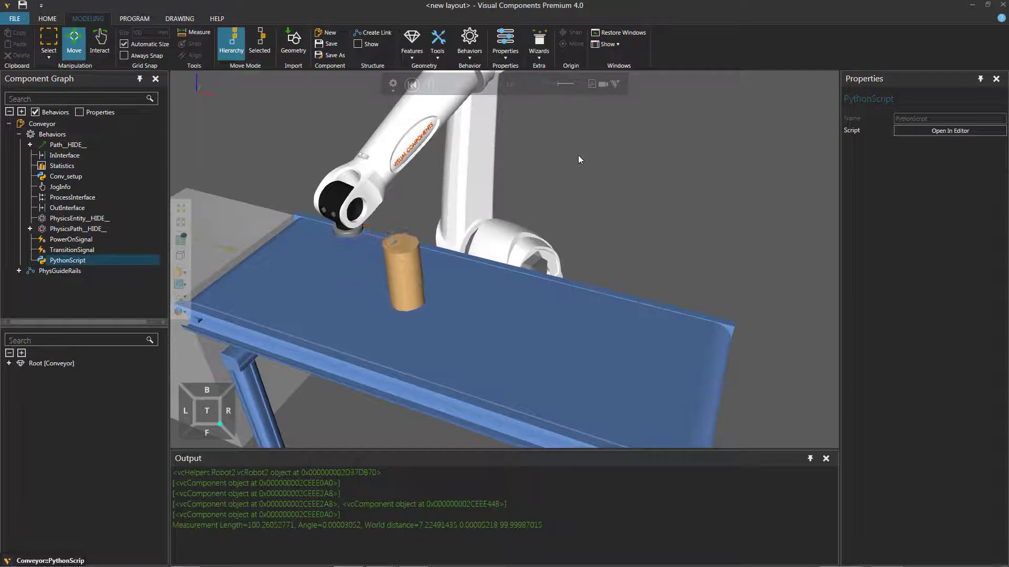
pyautogui.click(429, 84)
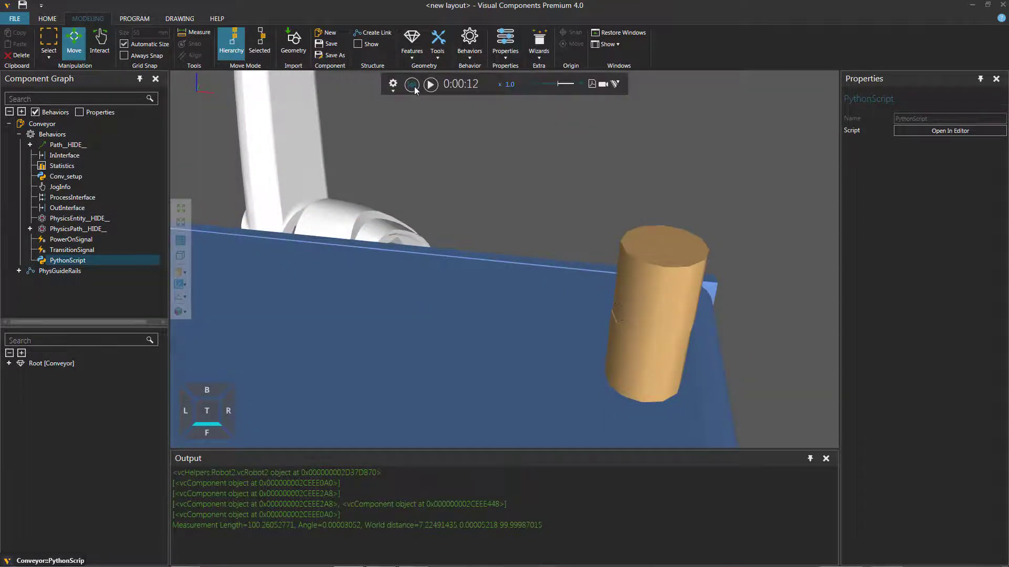
pyautogui.click(411, 84)
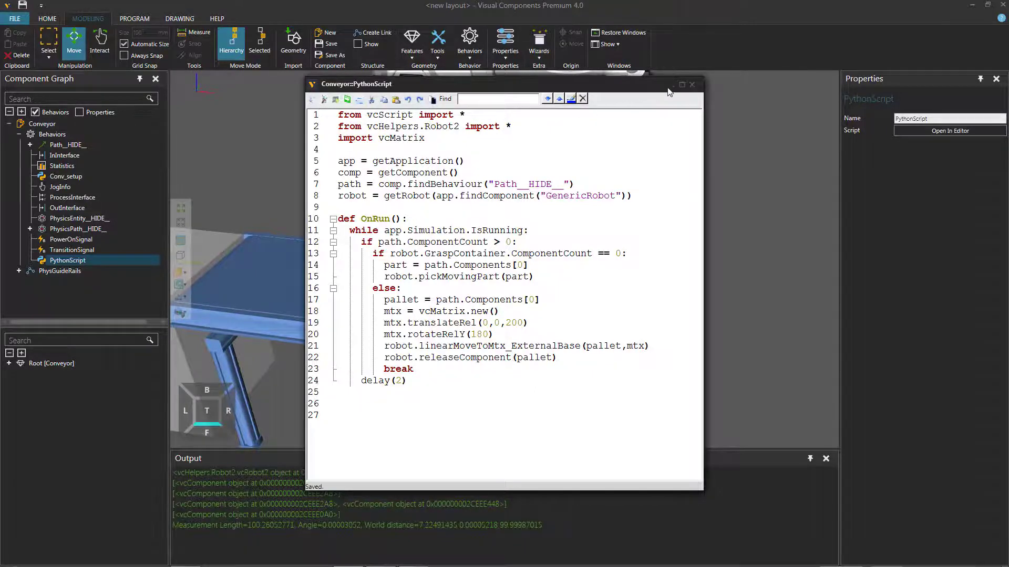
# Close the Conveyor::PythonScript editor window.
pyautogui.click(693, 84)
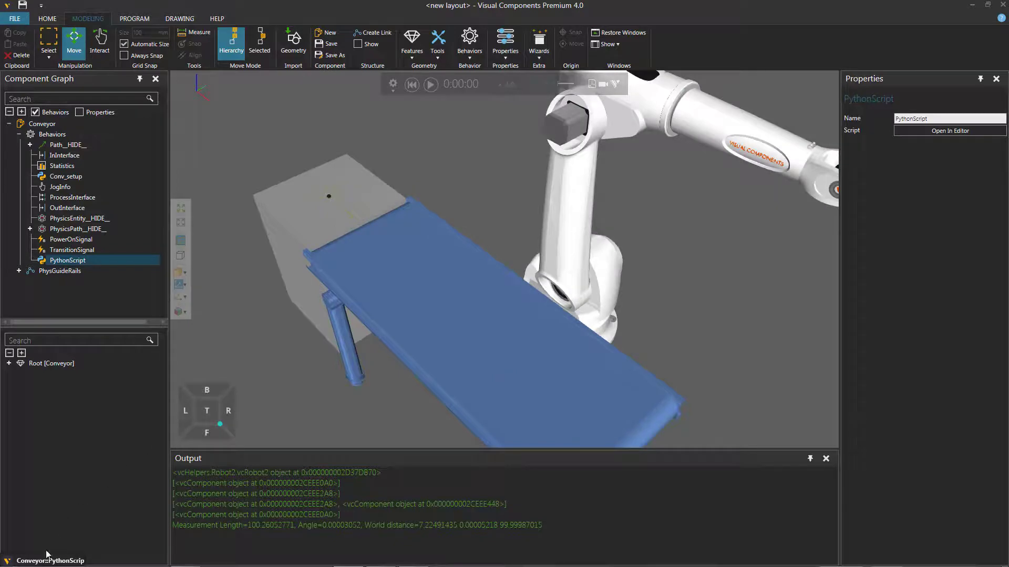
# Guard pickMovingPart with 'if len(part.ChildComponents) == 0:', then save and close the script.
pyautogui.click(949, 131)
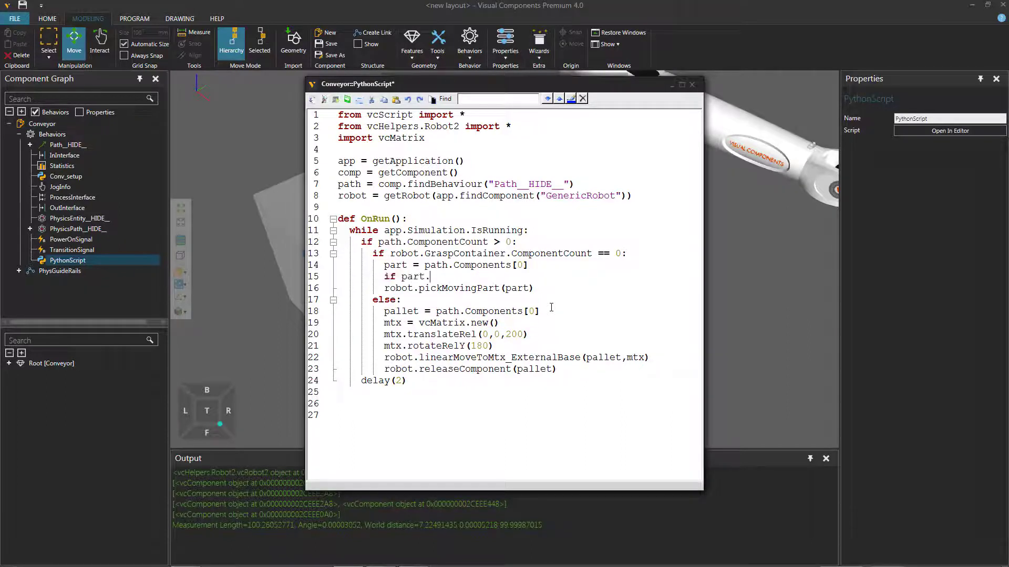
pyautogui.write('ChildCom')
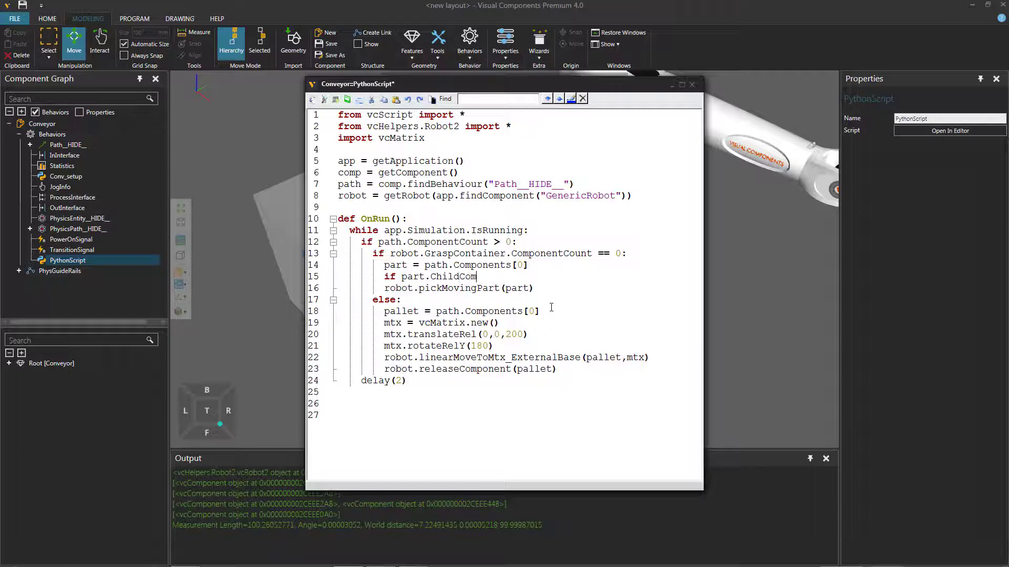
pyautogui.write('ponents')
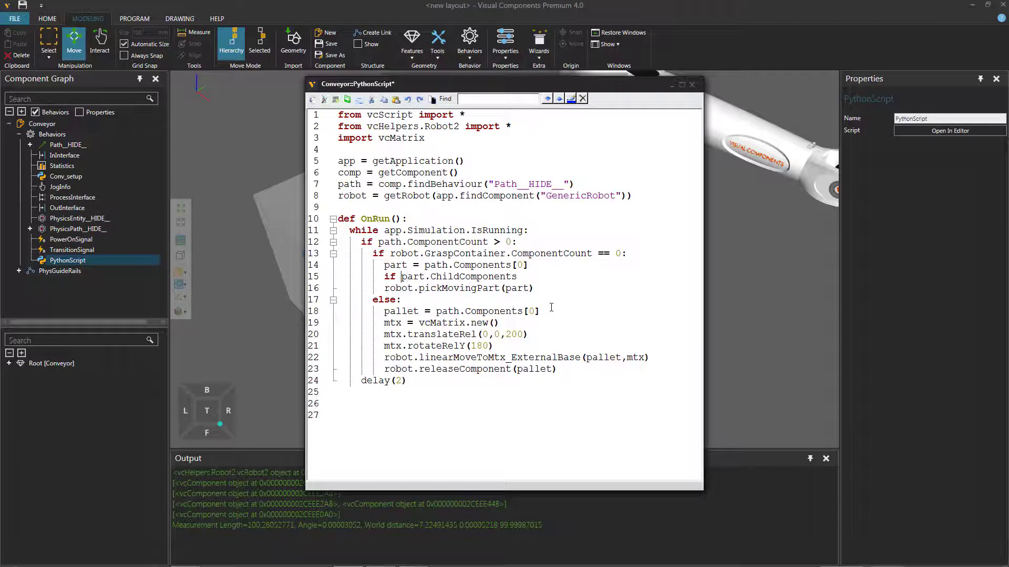
pyautogui.write('len(')
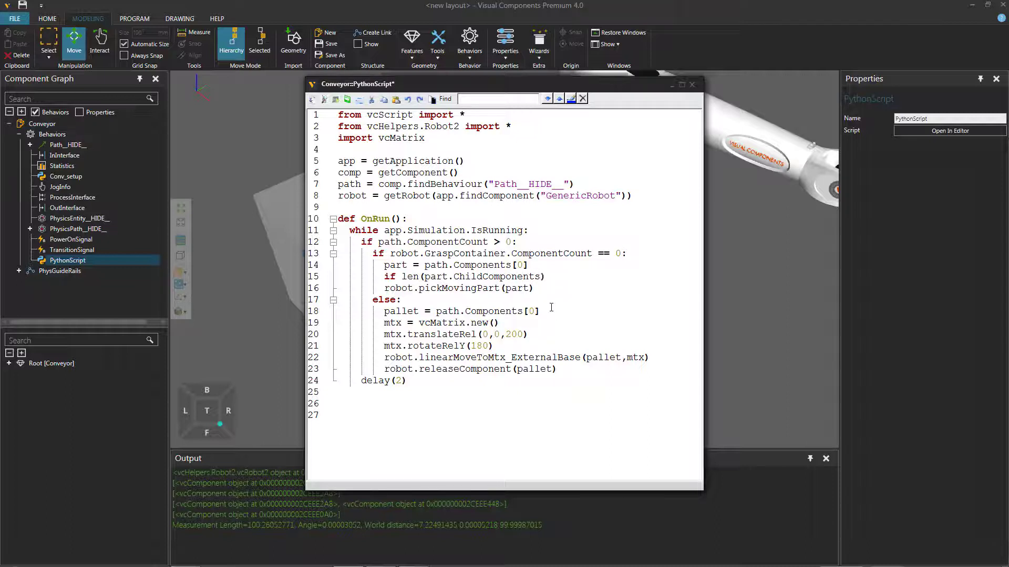
pyautogui.write('== 0:')
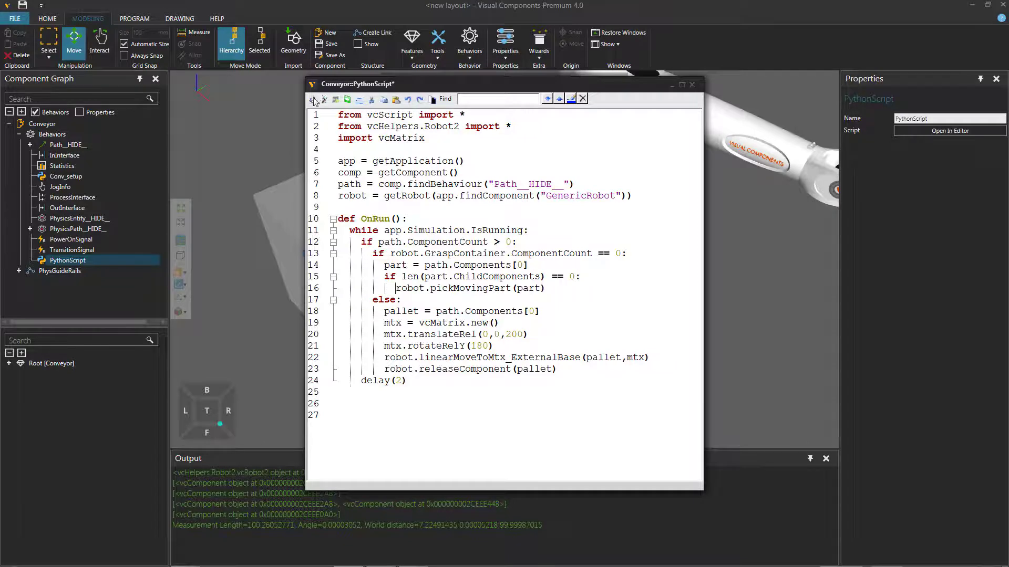
pyautogui.click(323, 99)
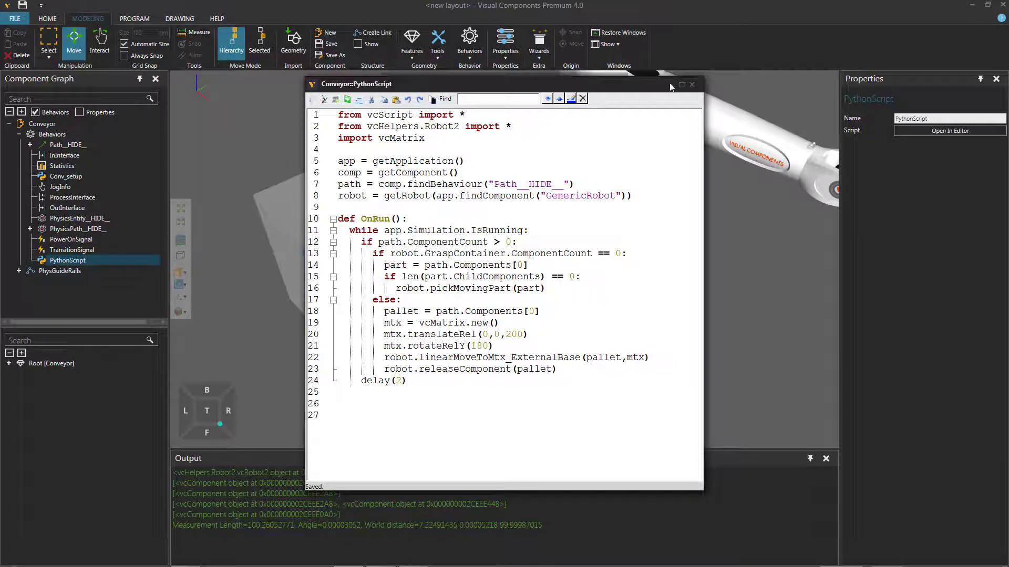
pyautogui.click(692, 84)
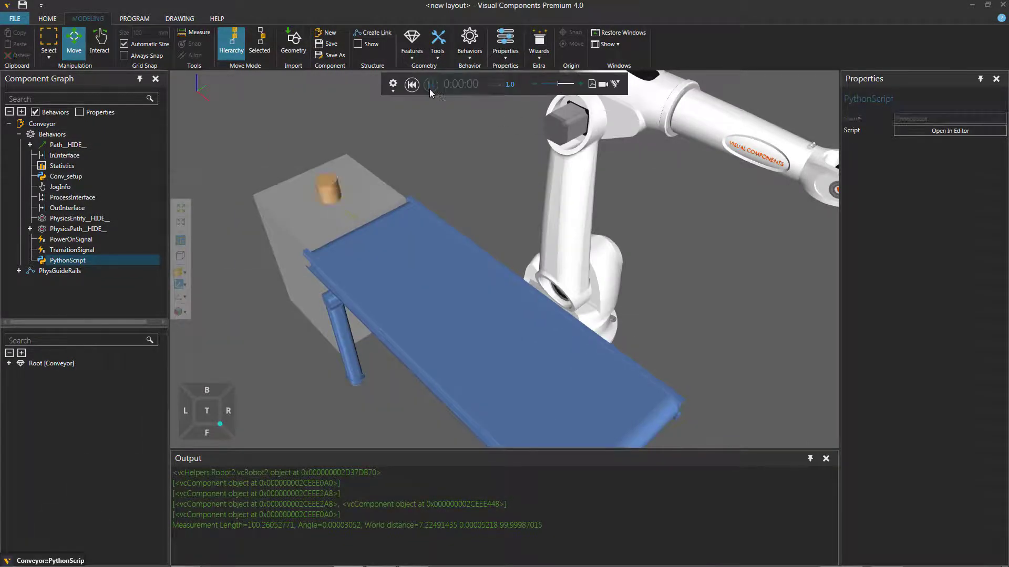
# Run the updated simulation to watch the robot handle the cylinder, then reset it.
pyautogui.click(432, 84)
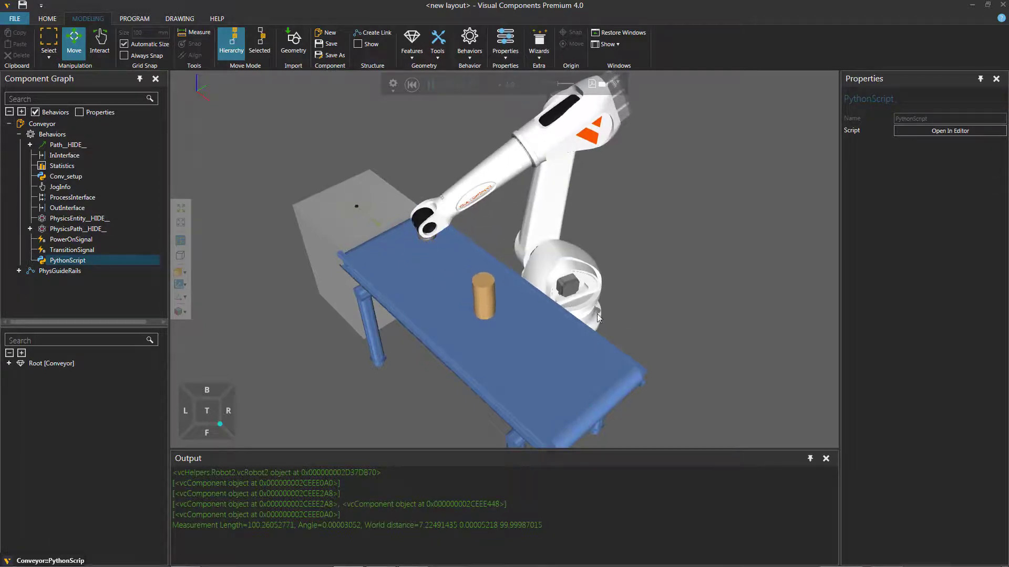
pyautogui.click(430, 84)
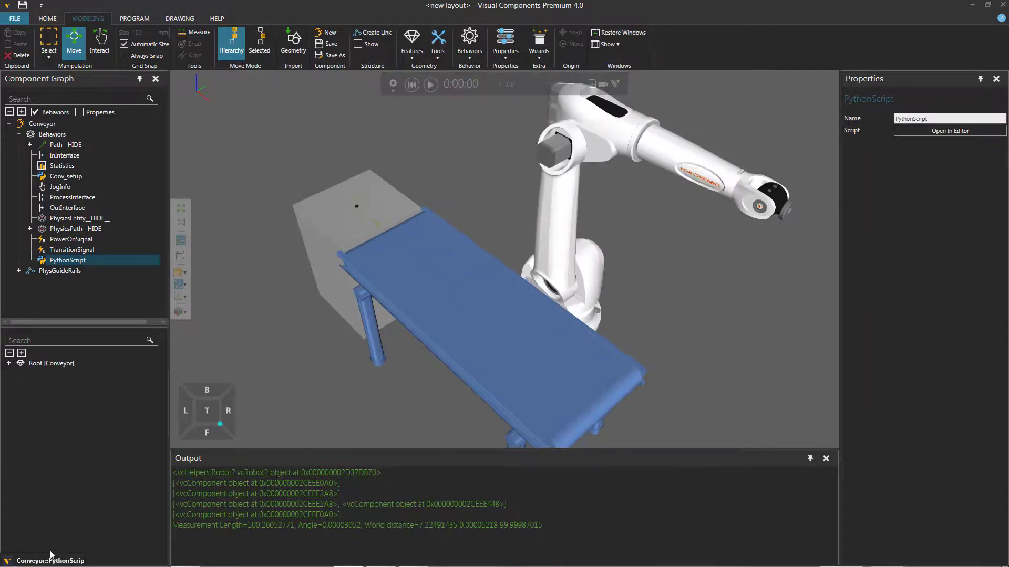
# Reopen the conveyor script and change the loop delay from delay(2) to delay(0.1).
pyautogui.click(948, 130)
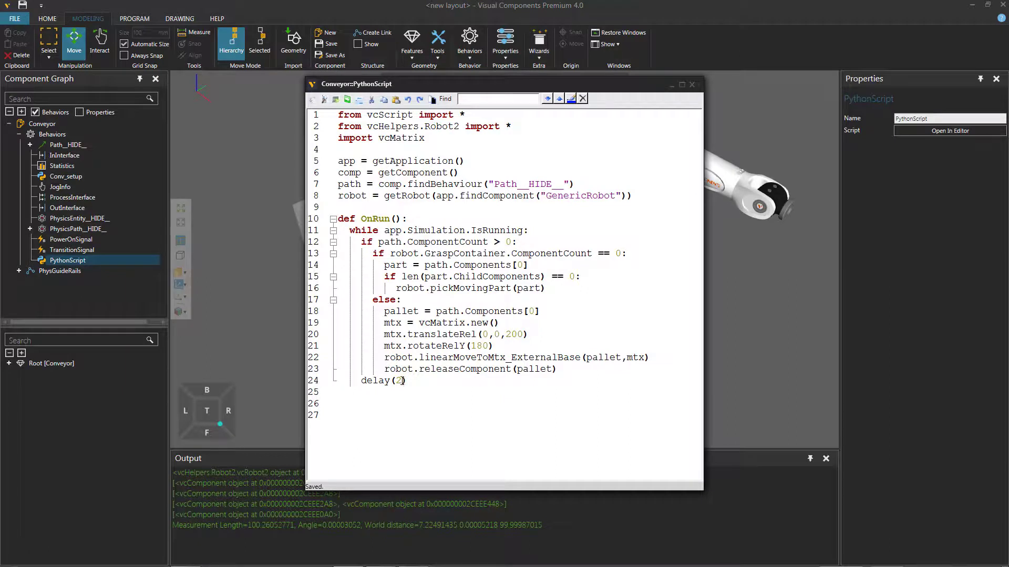
pyautogui.press('Backspace')
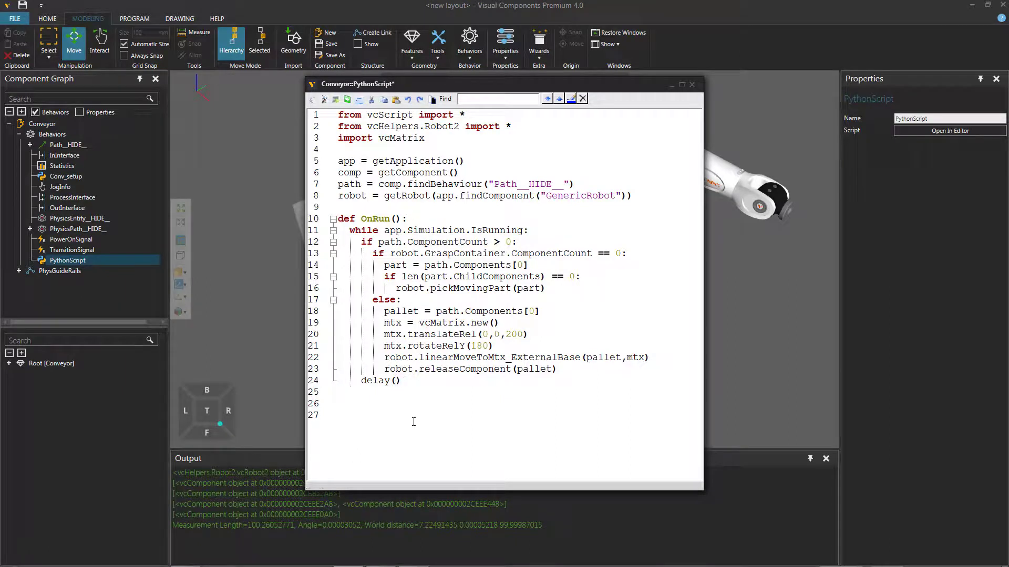
pyautogui.write('0.')
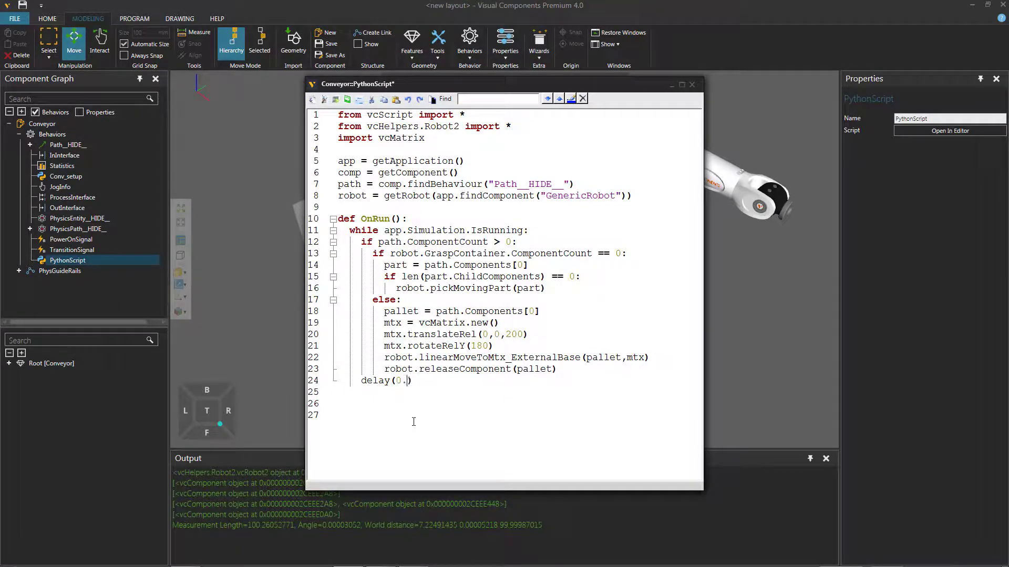
pyautogui.write('1')
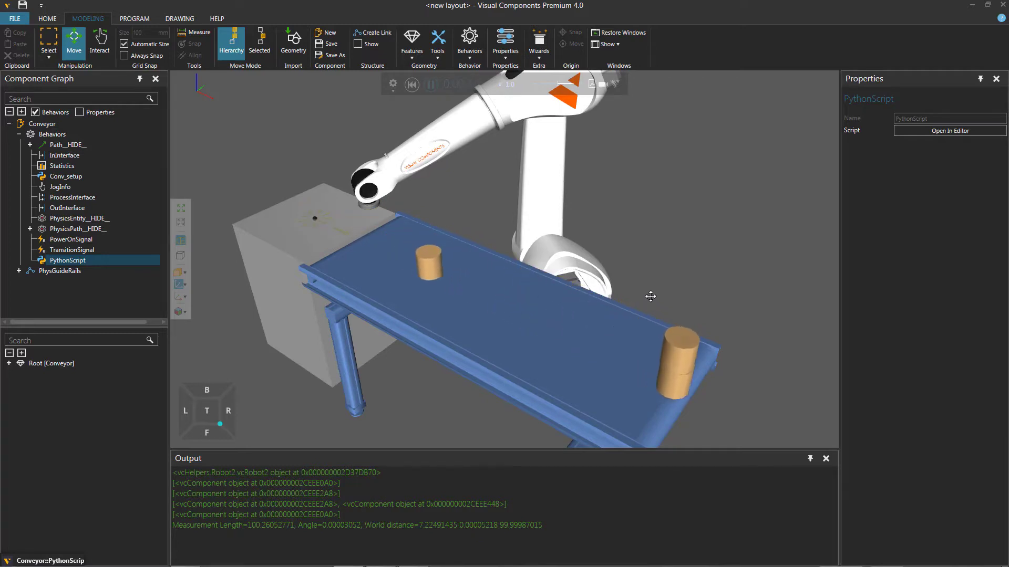
# Start the simulation to watch the robot pick cylinders off the moving belt.
pyautogui.click(433, 84)
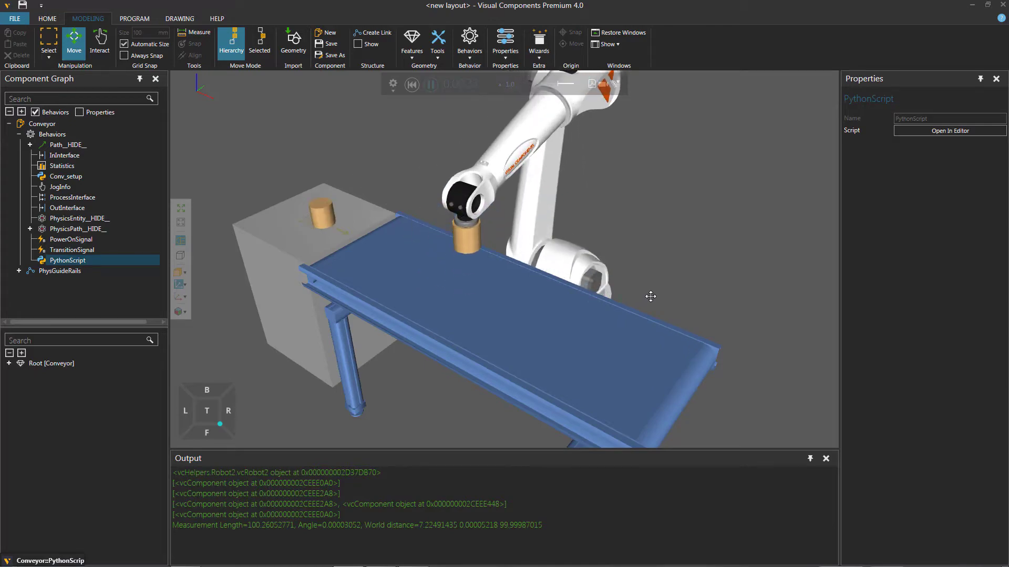